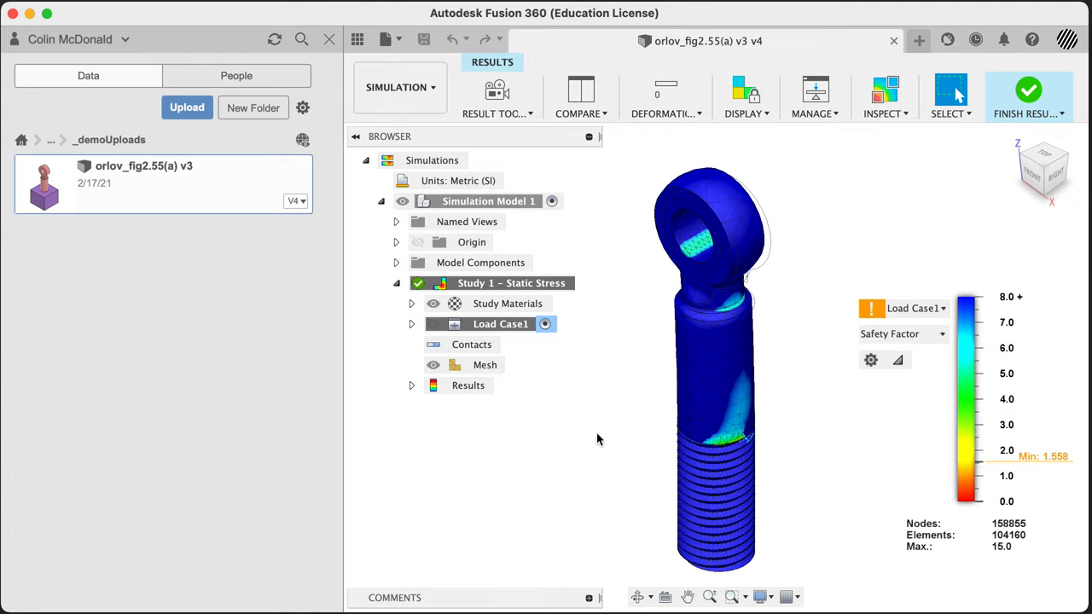
mouse_move(577, 432)
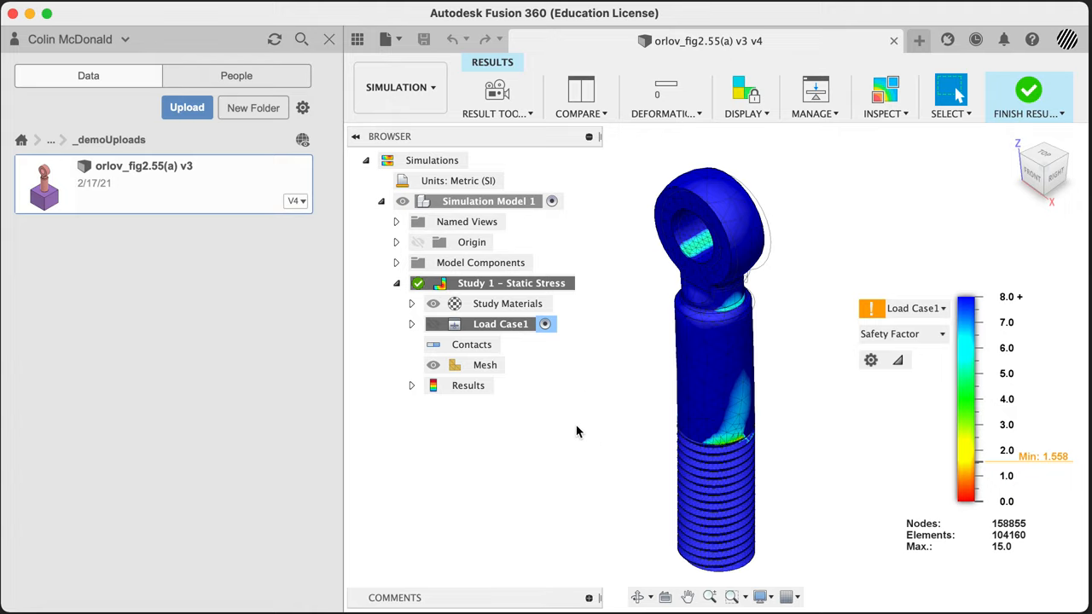
mouse_move(586, 420)
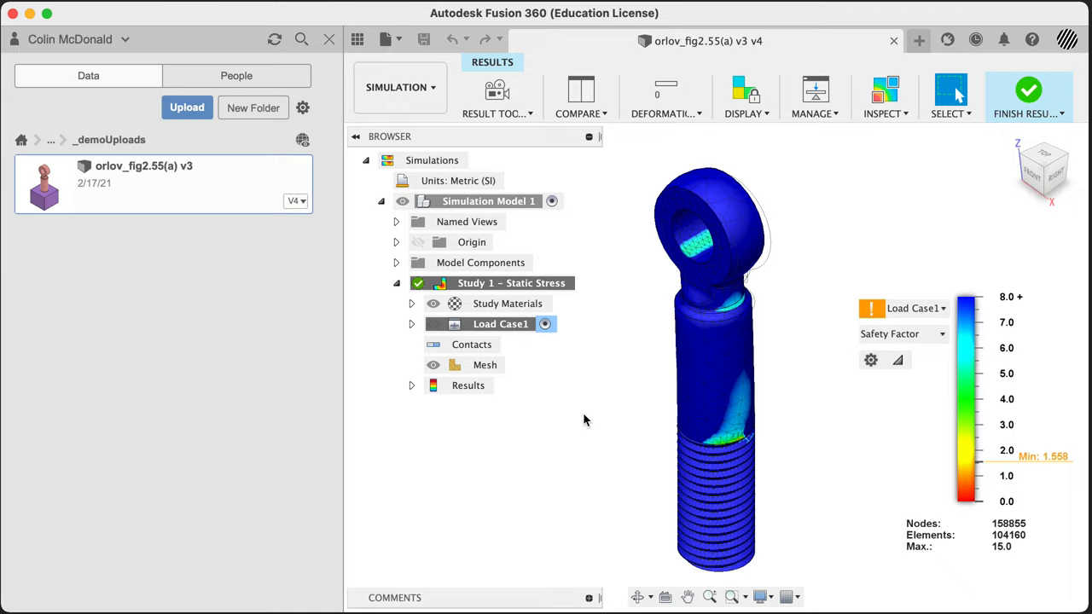
mouse_move(348, 65)
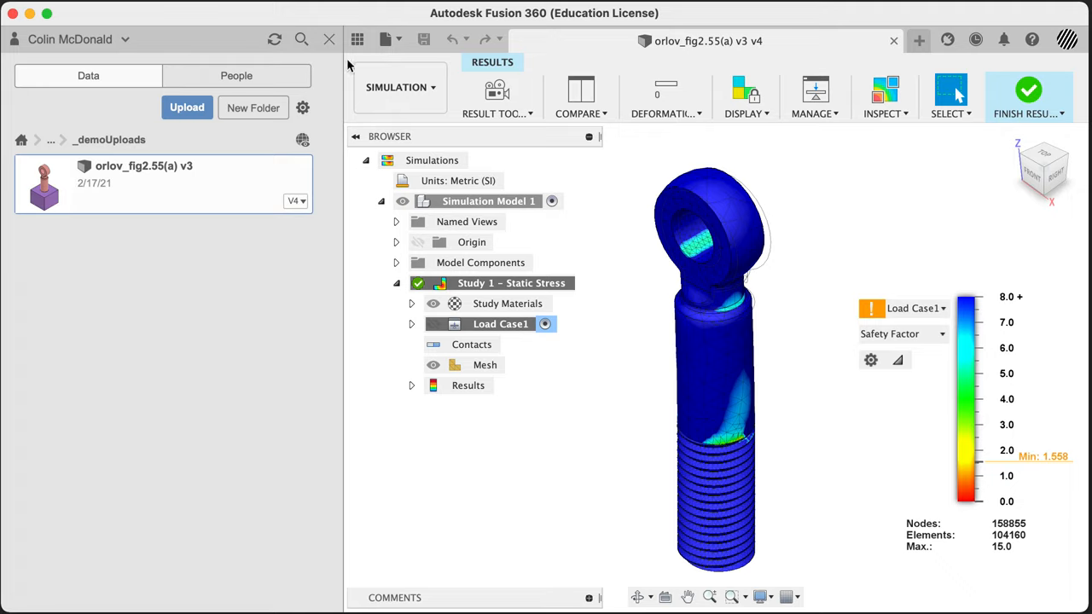
mouse_move(253, 176)
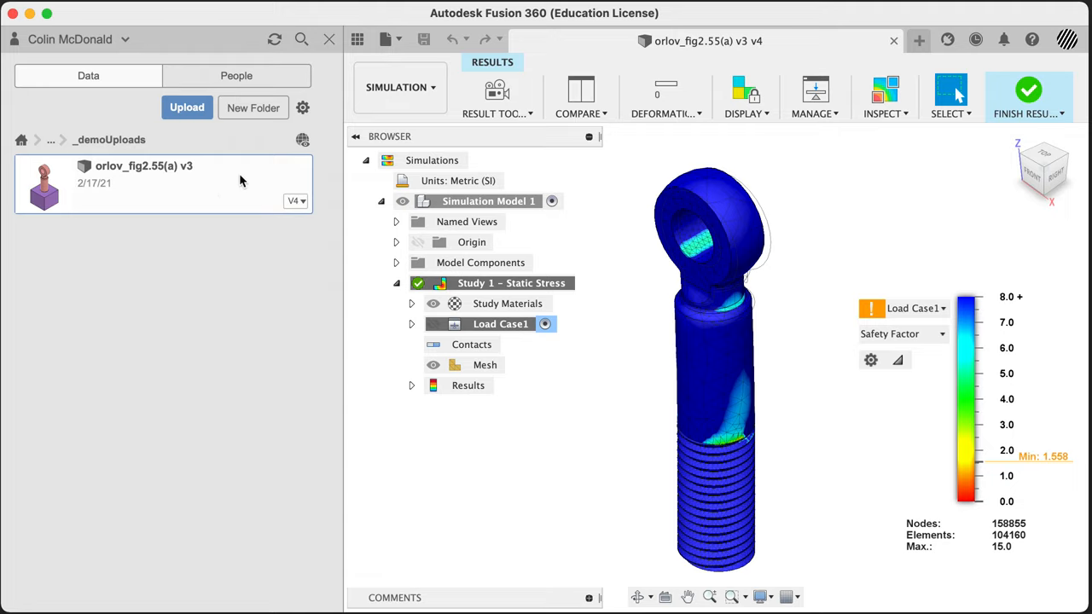
mouse_move(523, 69)
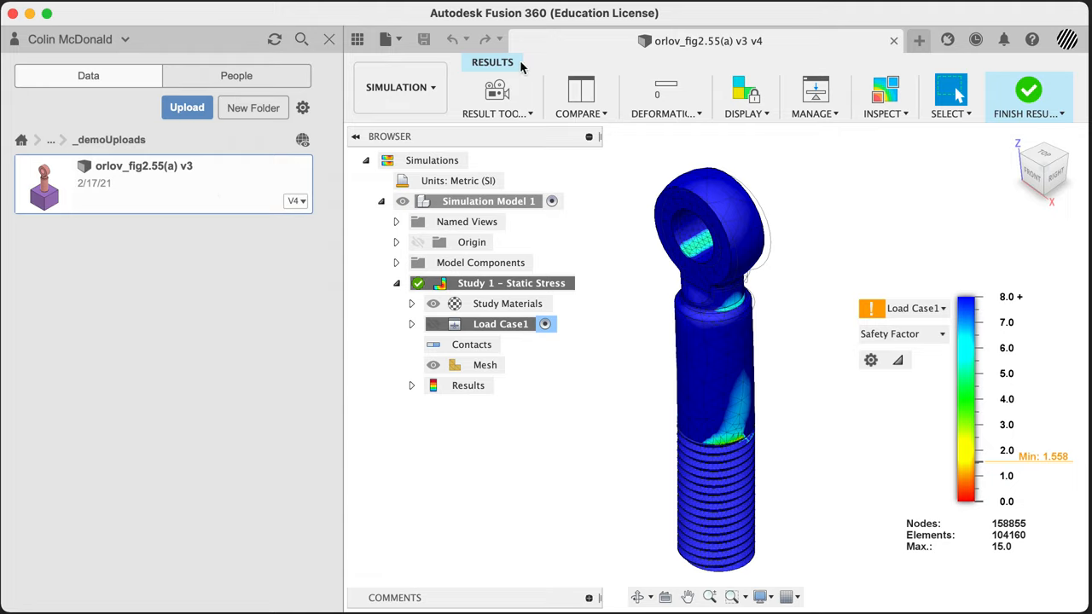
mouse_move(874, 65)
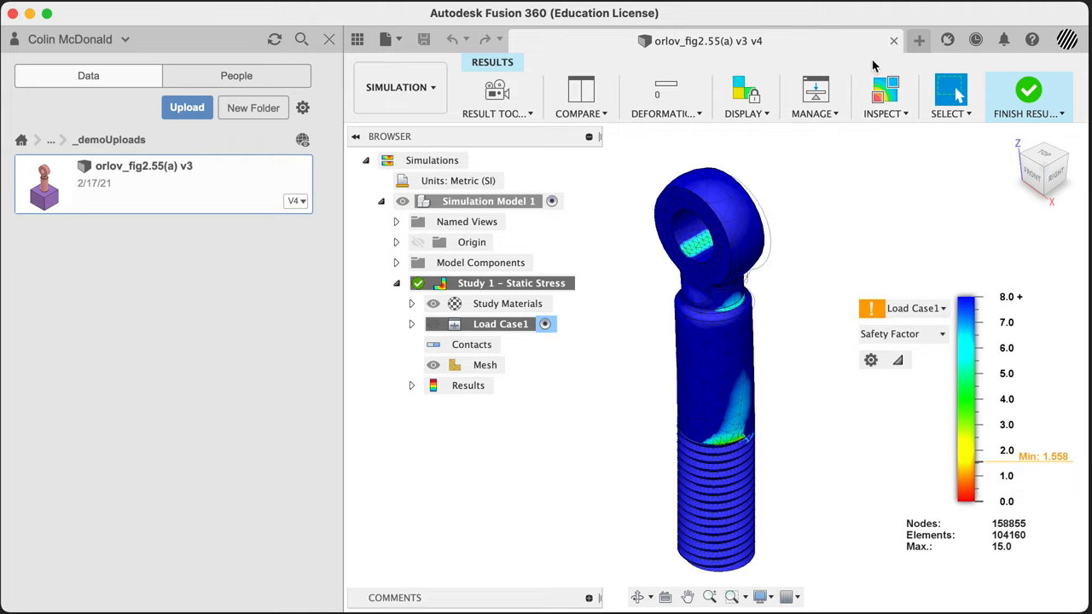
mouse_move(887, 58)
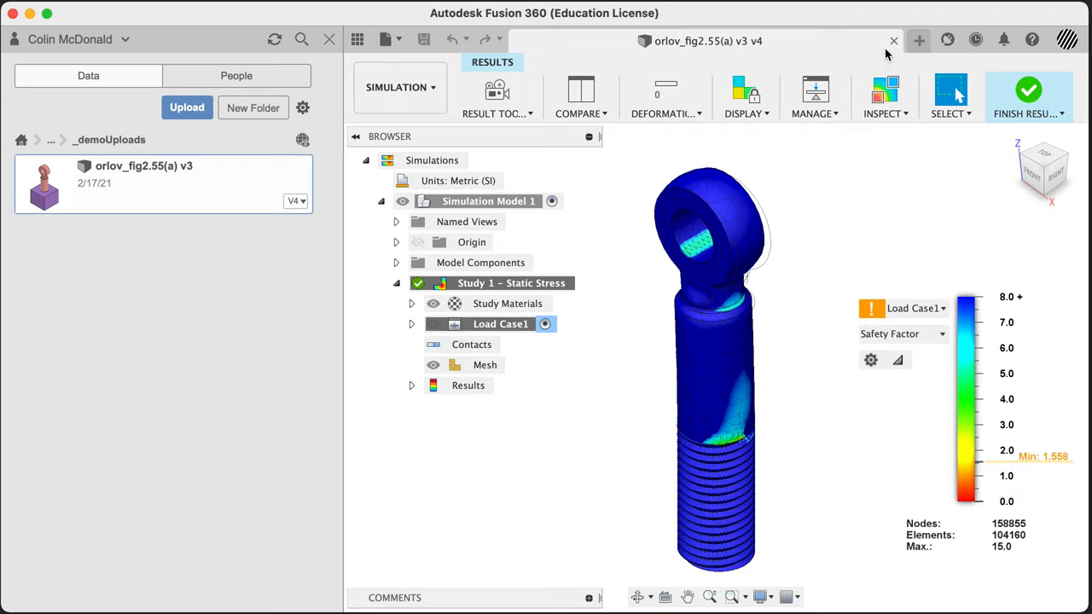
mouse_move(359, 39)
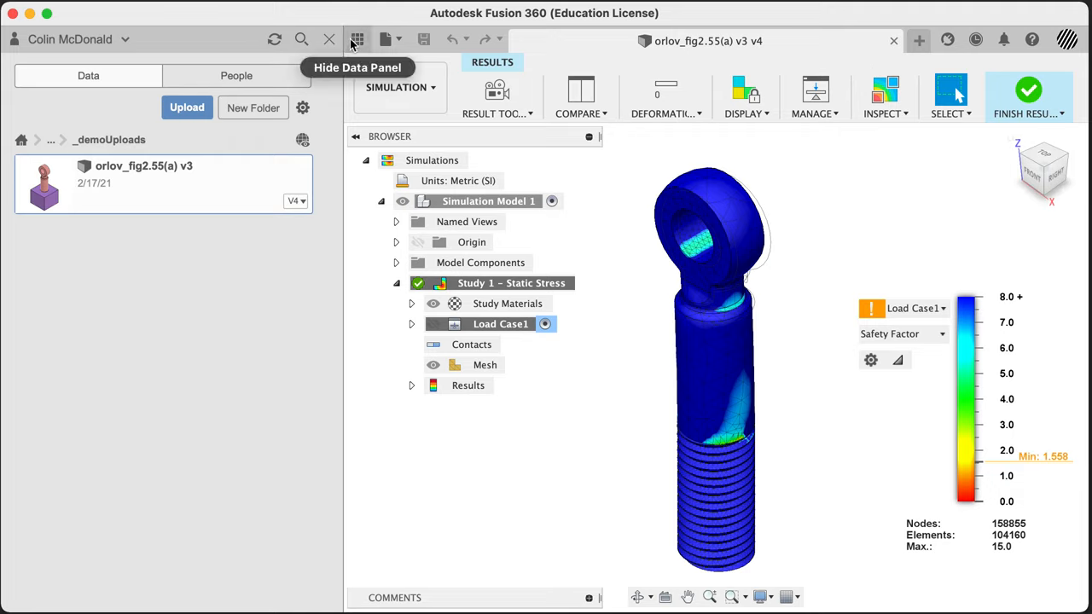
Turn on Slice Plane:1 under Results and make the model components, including the plate, visible
click(356, 39)
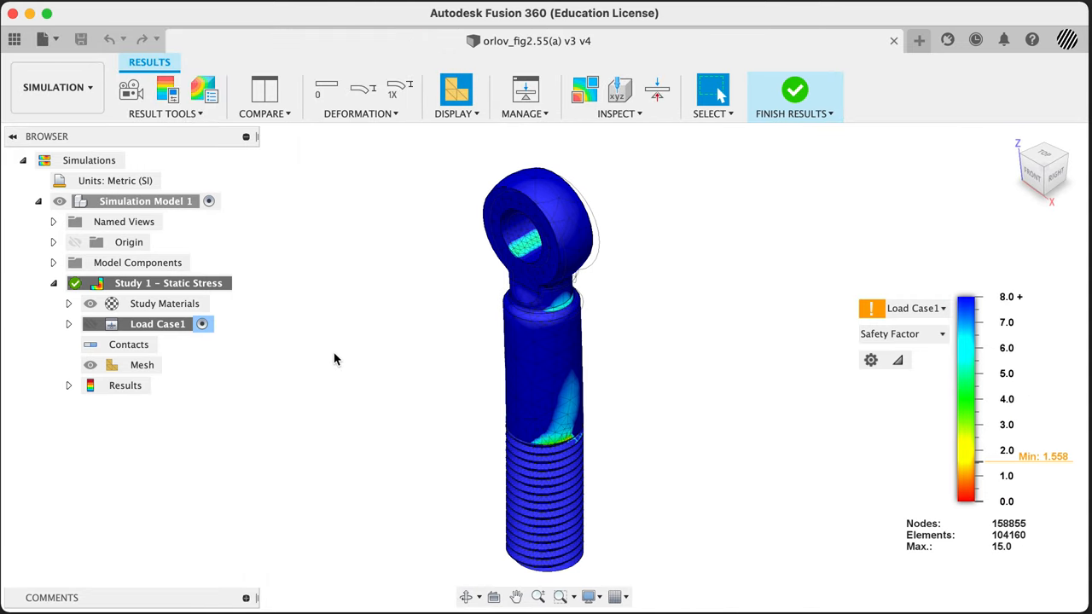
mouse_move(362, 379)
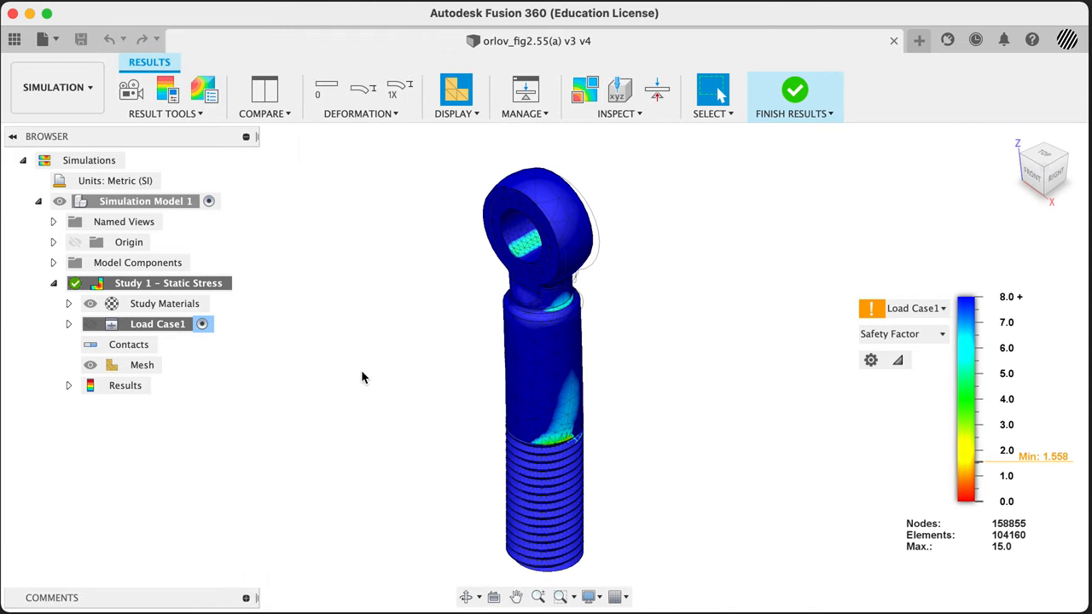
mouse_move(312, 379)
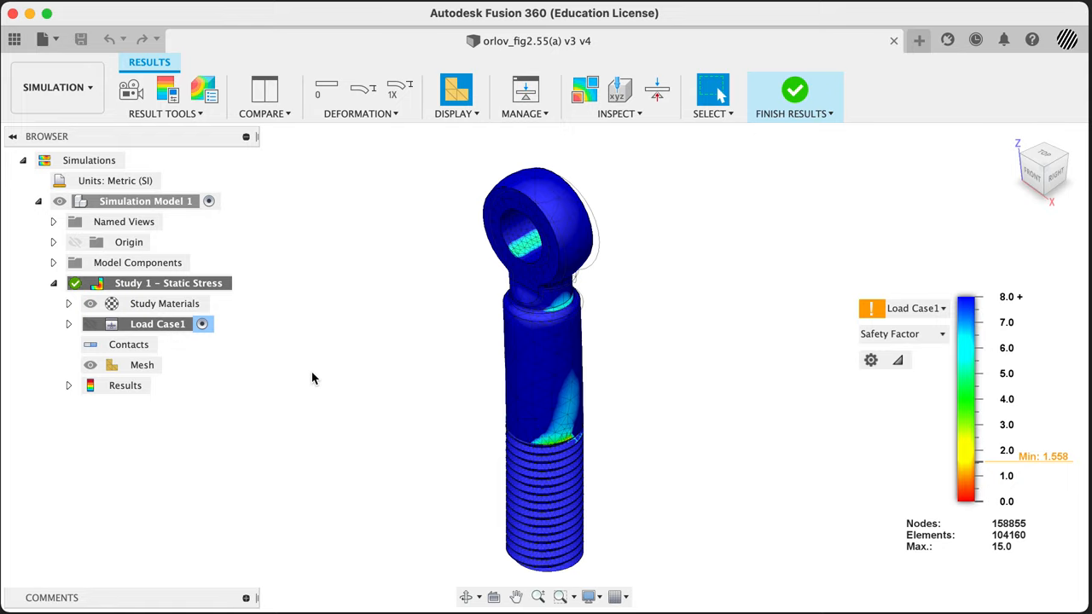
mouse_move(389, 360)
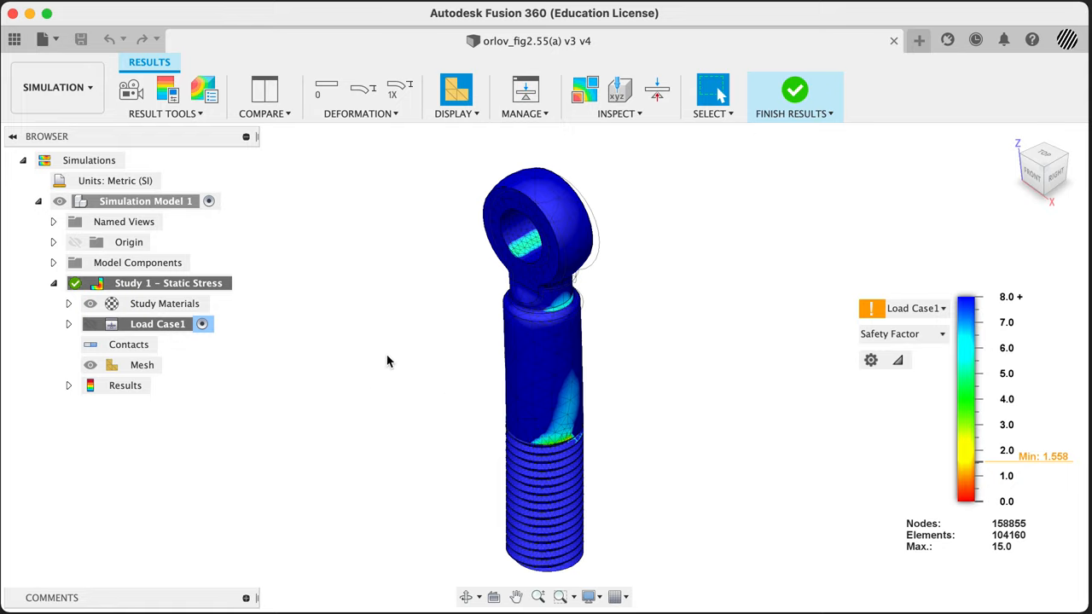
mouse_move(68, 282)
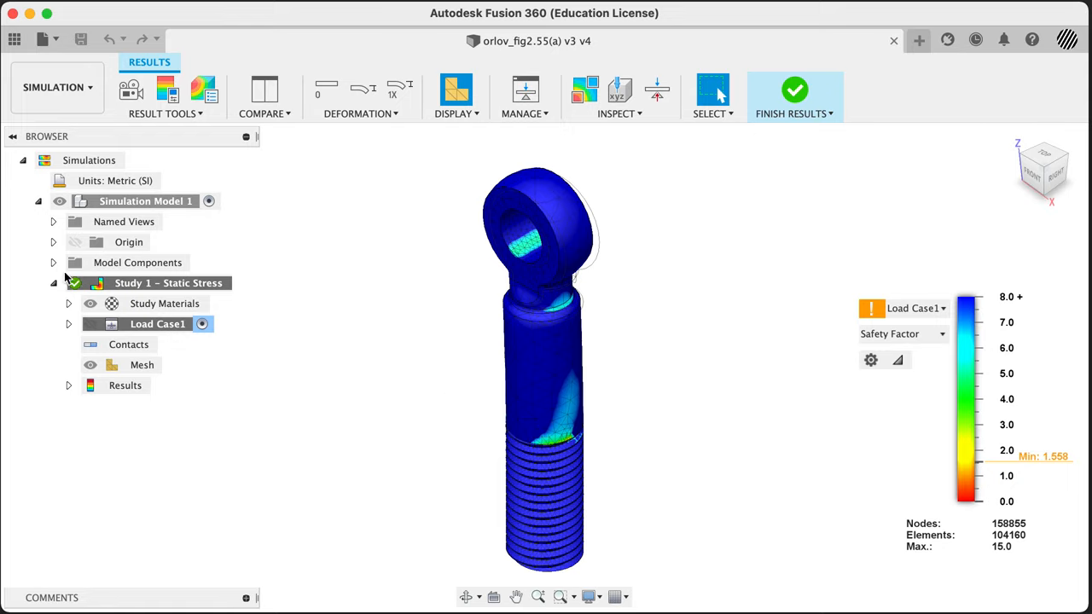
click(68, 385)
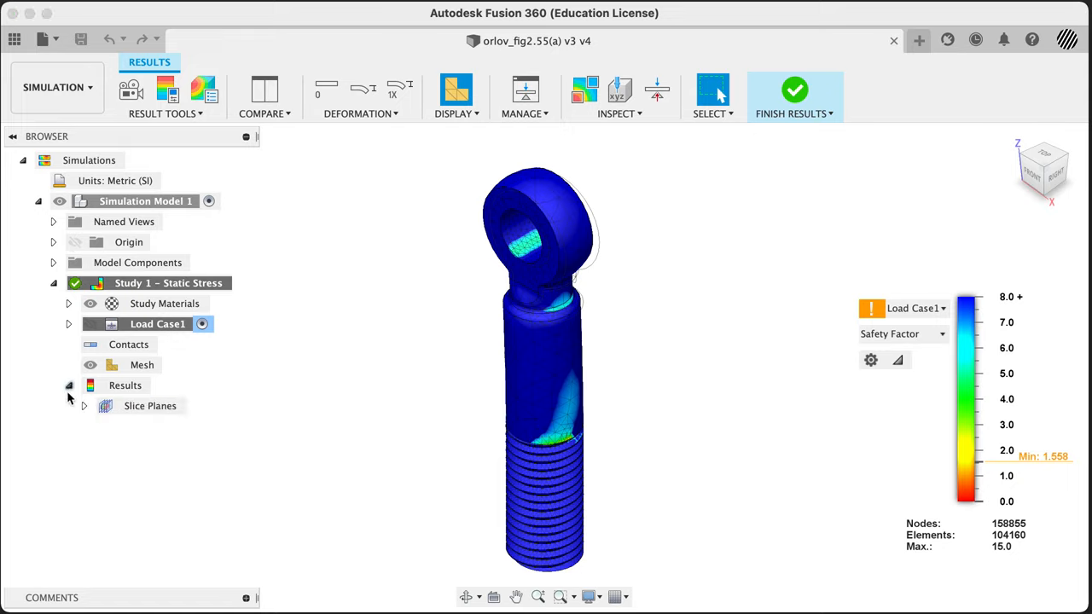
click(84, 406)
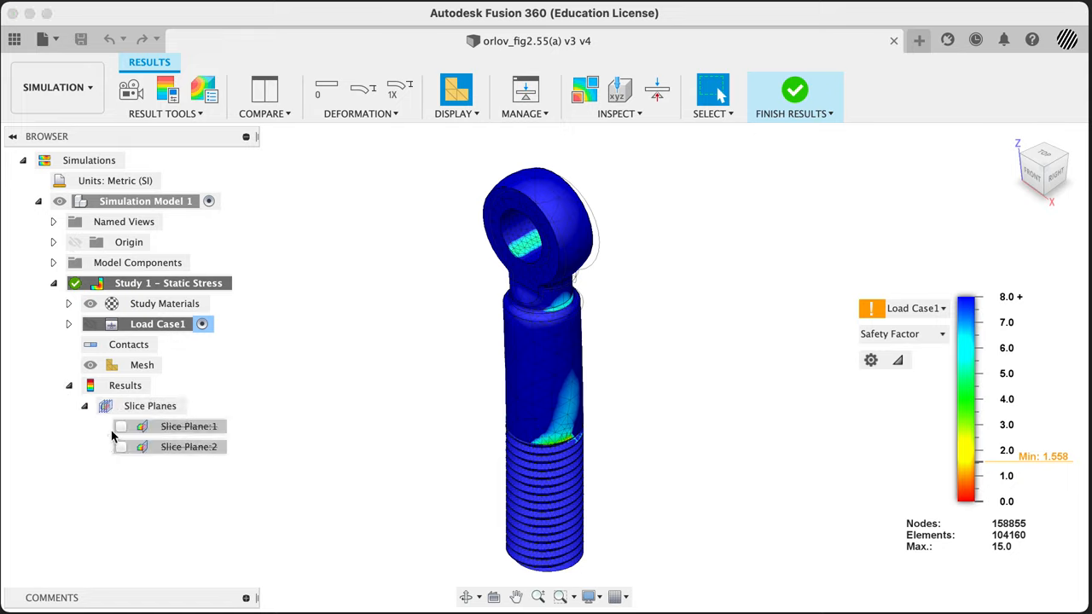
click(121, 427)
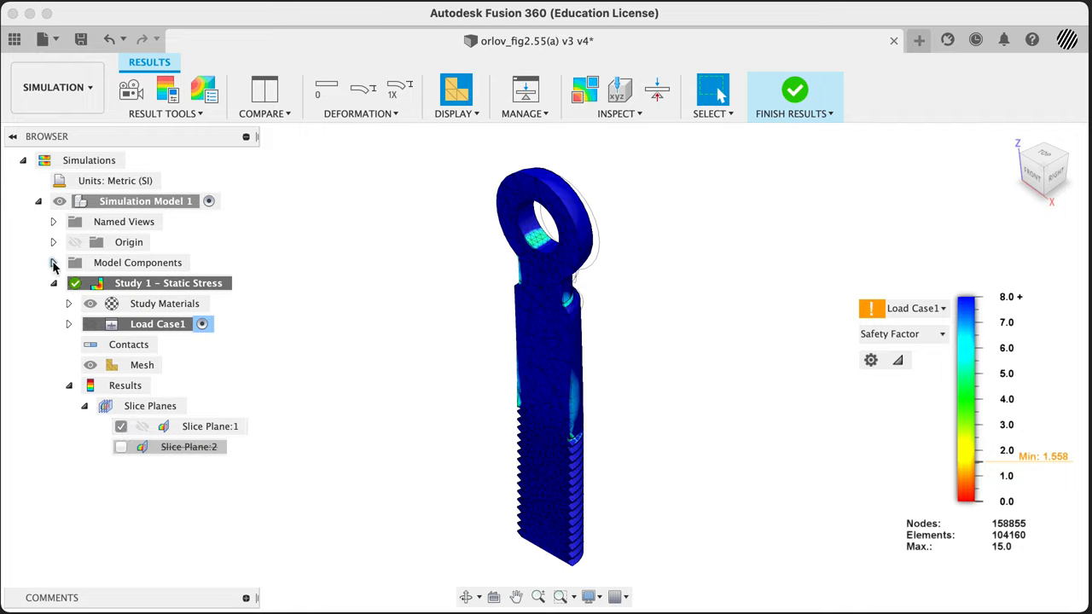
click(53, 262)
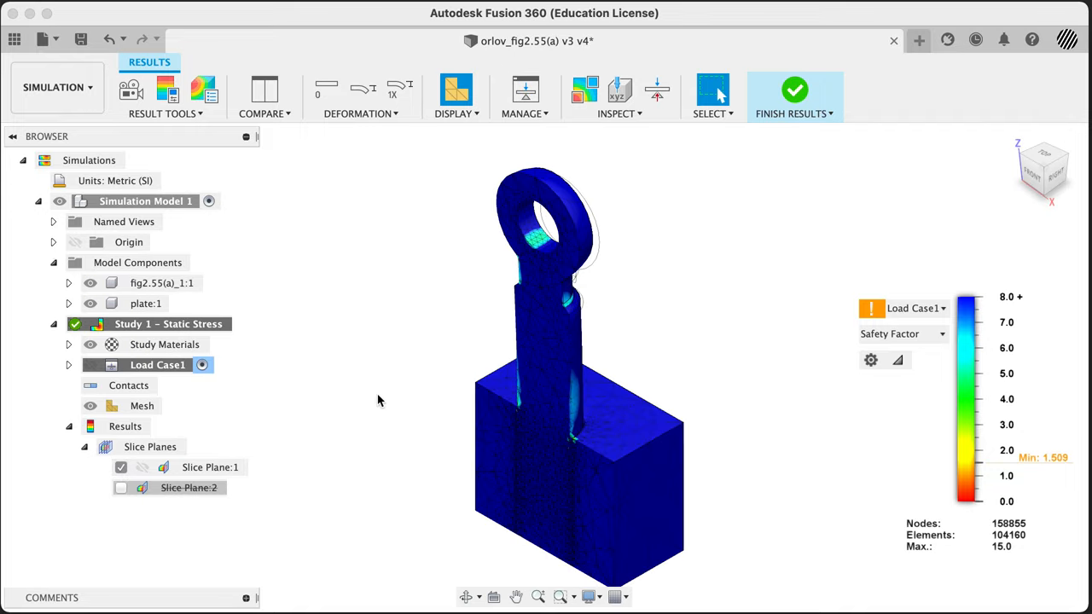
Switch the result plot to Displacement and lower the legend threshold to 0.00436 mm
drag(379, 401, 430, 394)
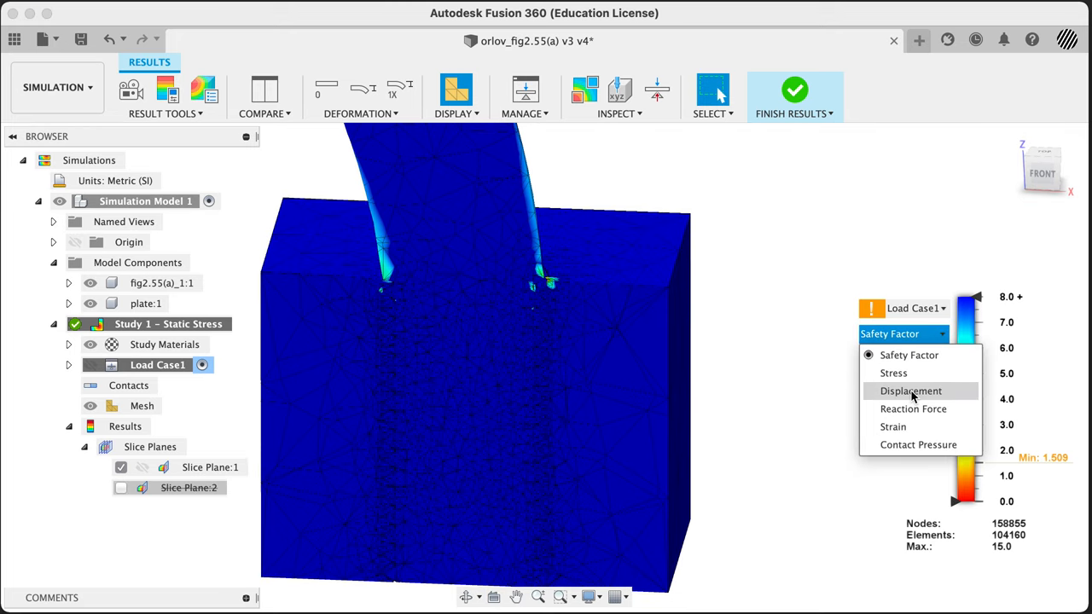
click(912, 391)
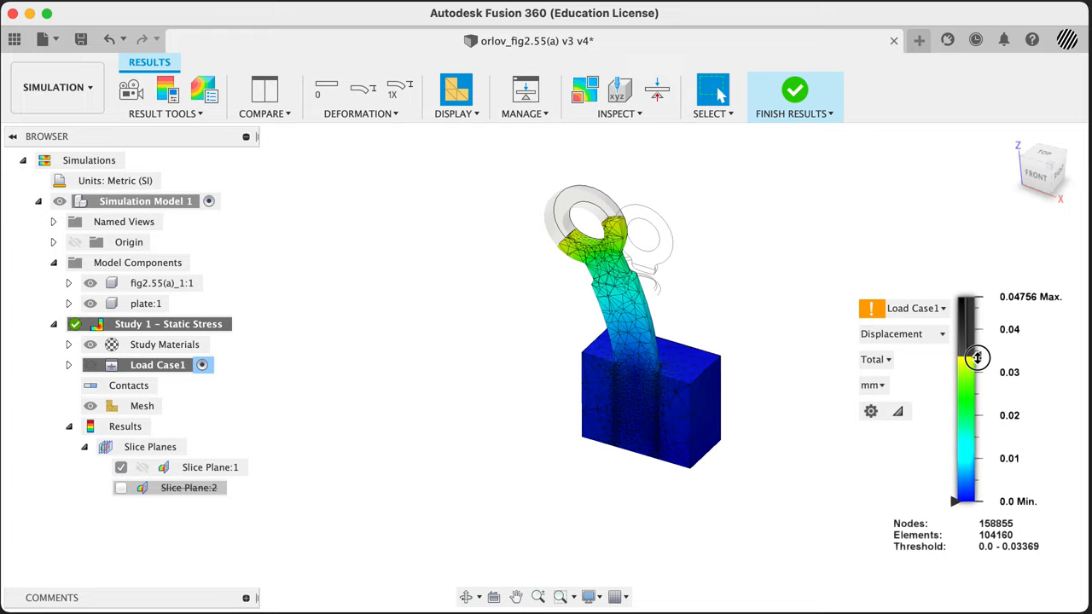
drag(976, 358, 959, 457)
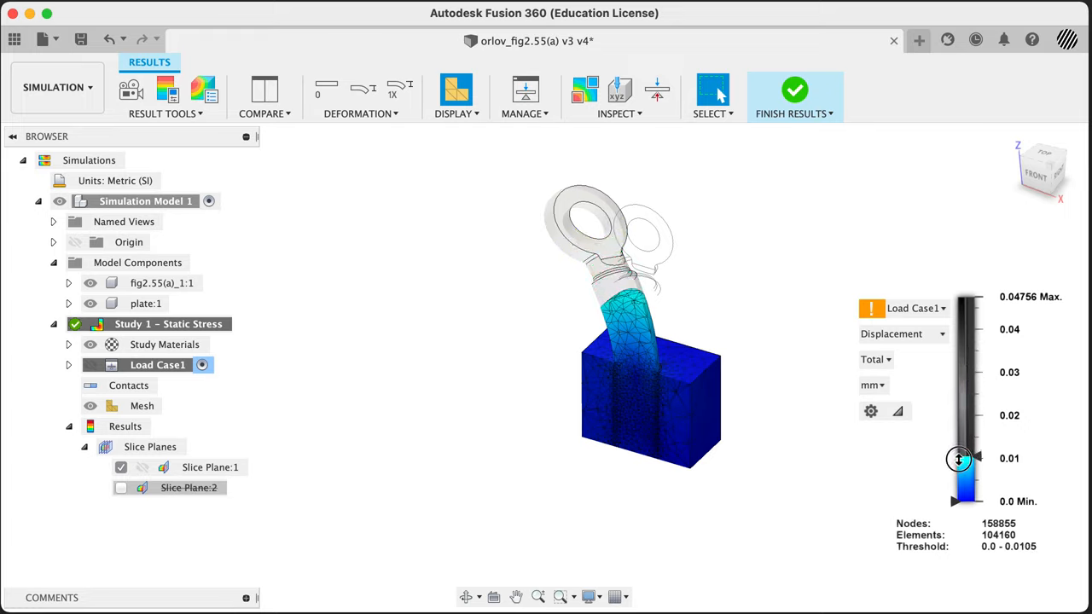
drag(959, 458, 954, 502)
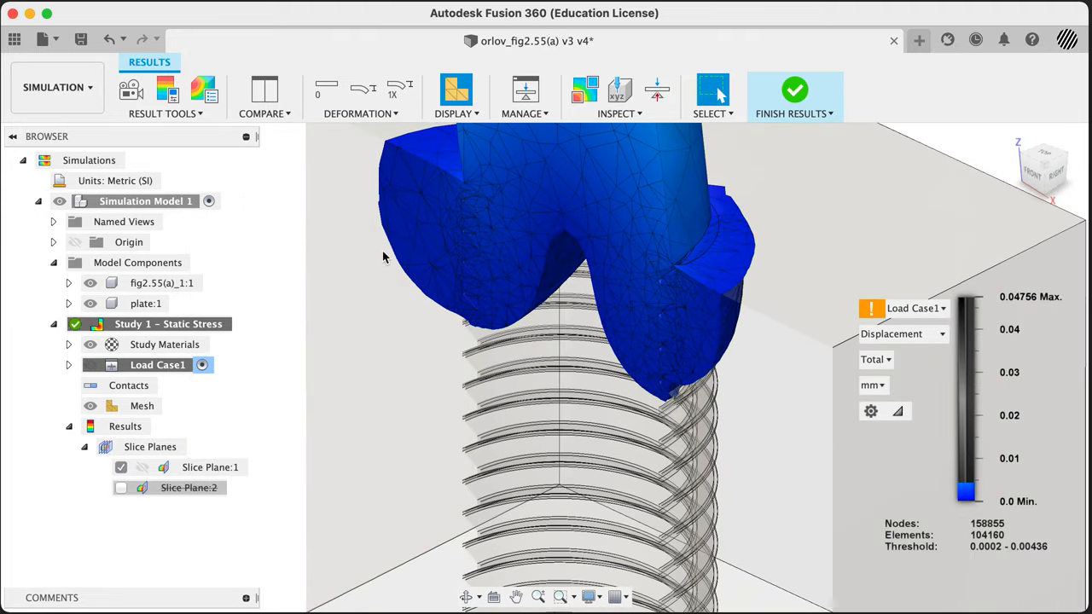
mouse_move(744, 403)
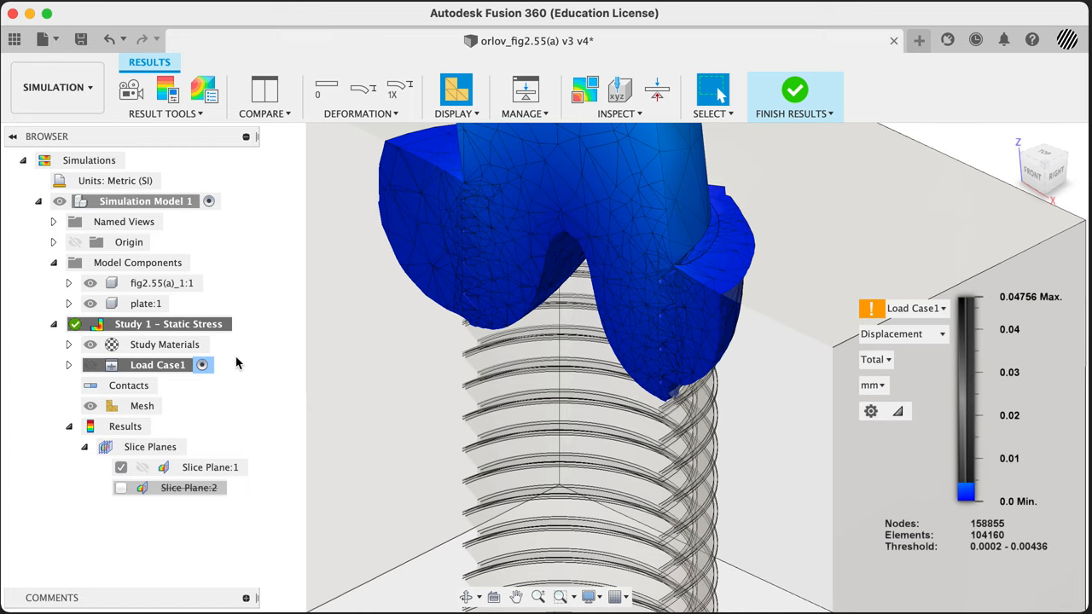
Toggle the slice planes and orbit to inspect displacement around the bolt's threaded shank
click(121, 488)
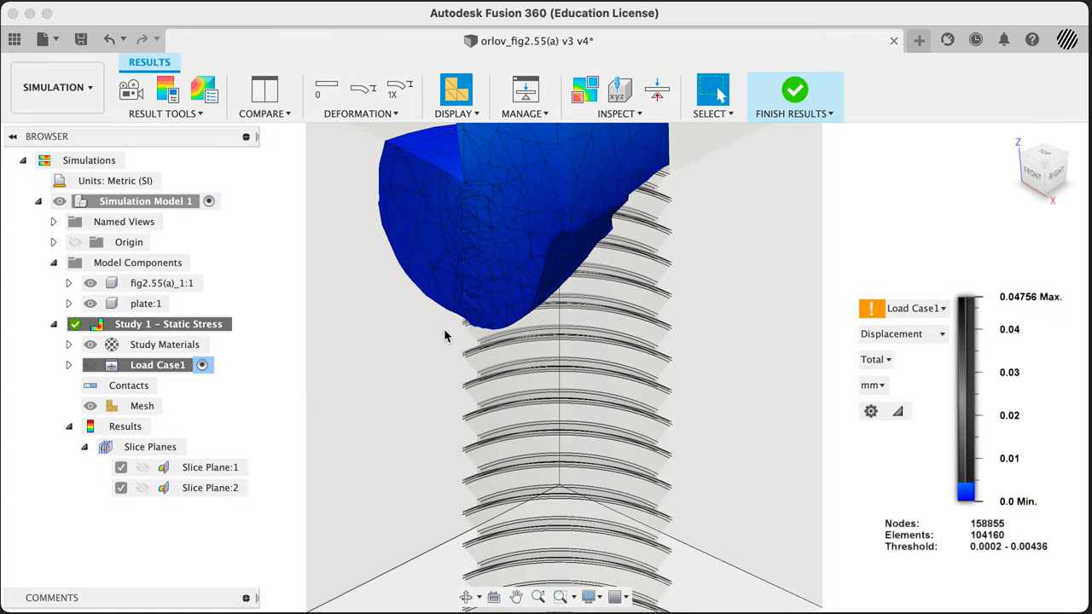
click(121, 468)
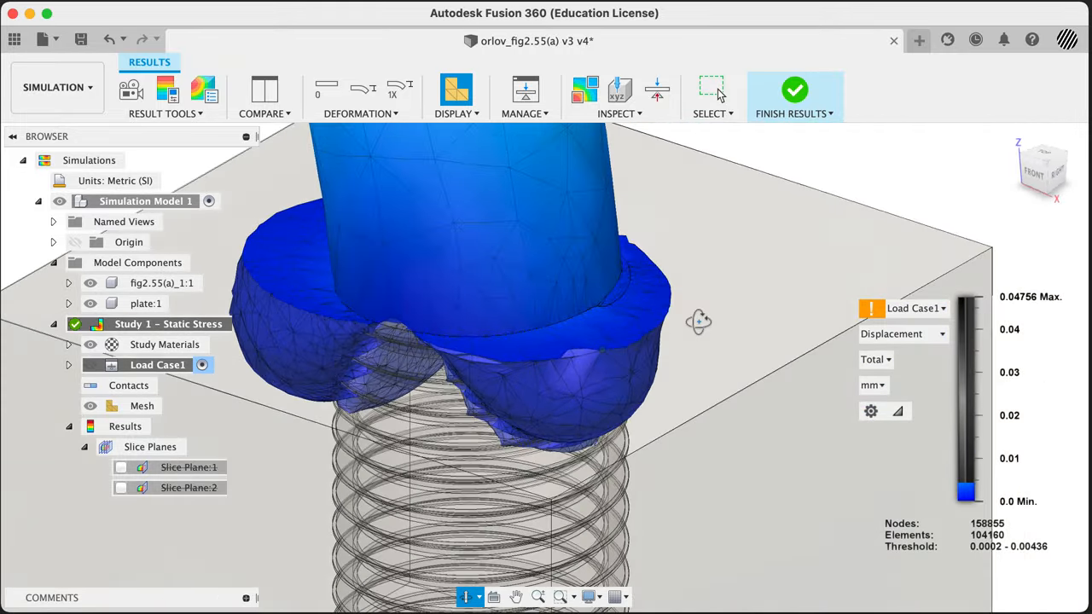
drag(700, 321, 587, 323)
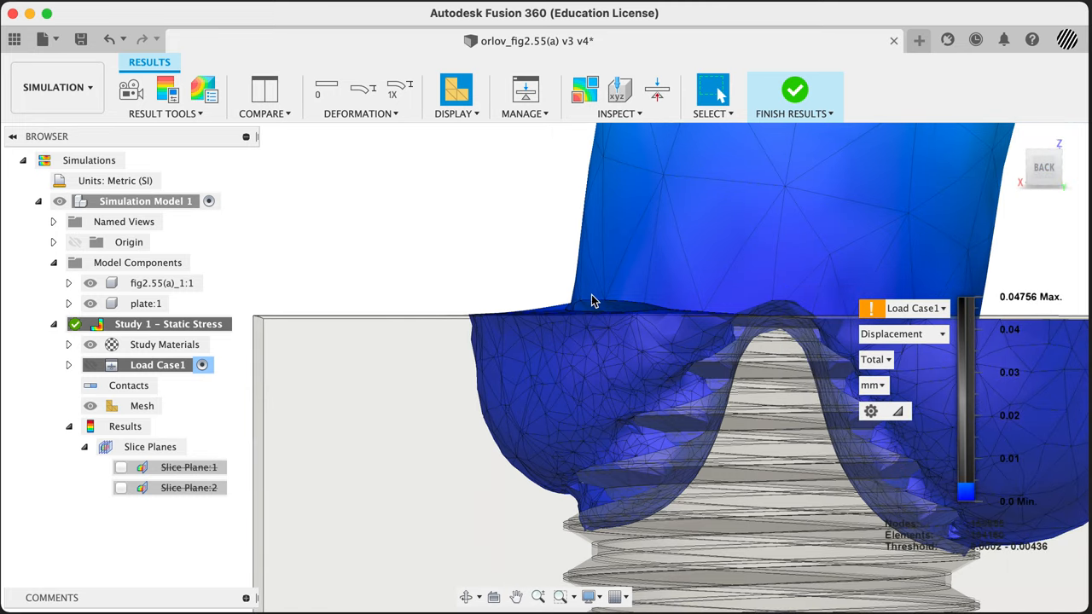
drag(597, 298, 526, 290)
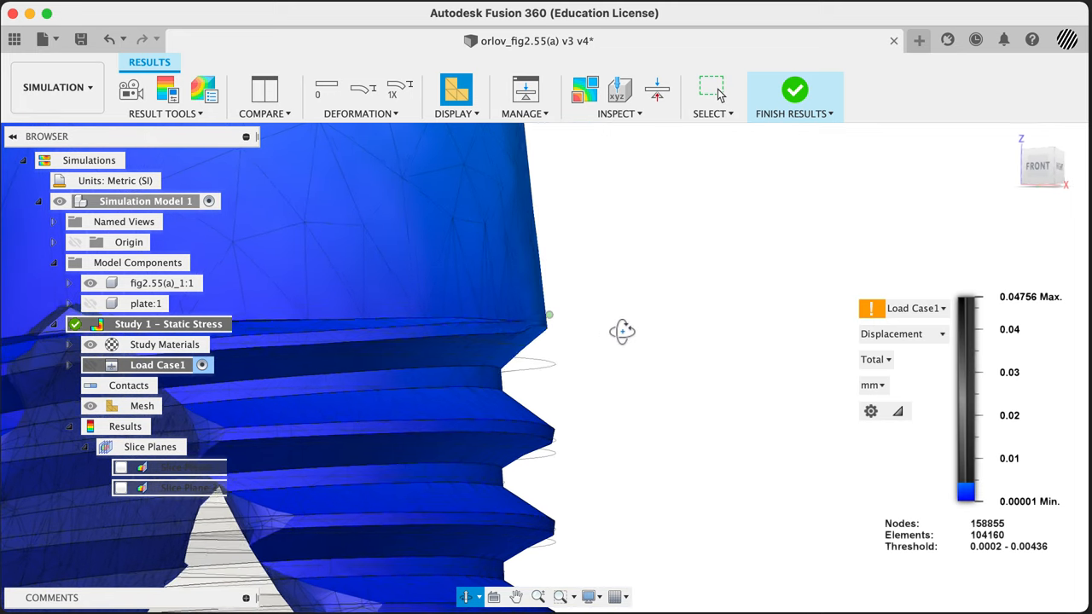
drag(623, 333, 529, 338)
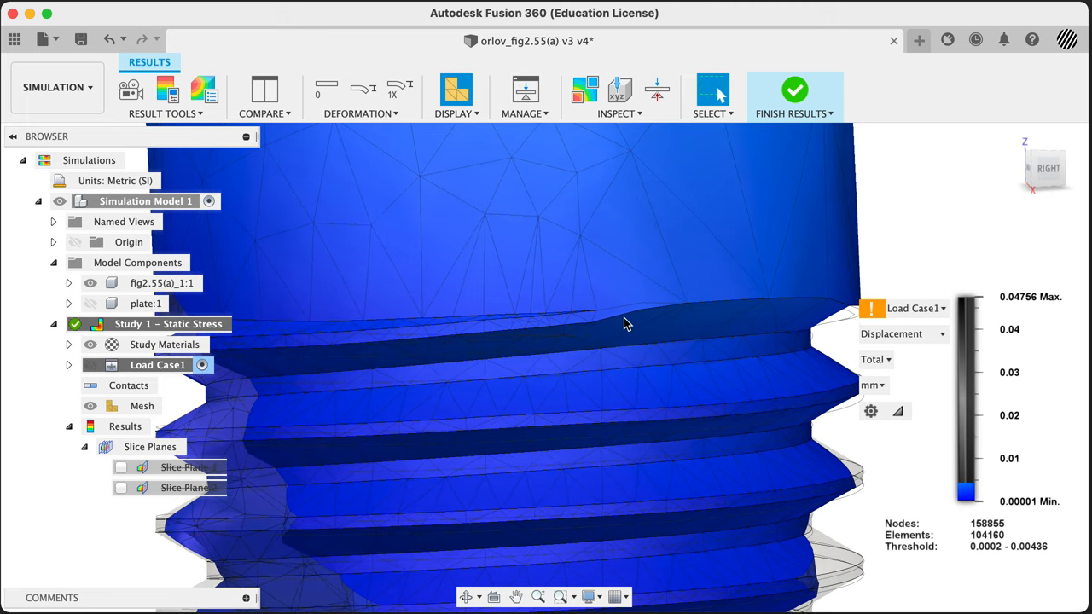
mouse_move(618, 311)
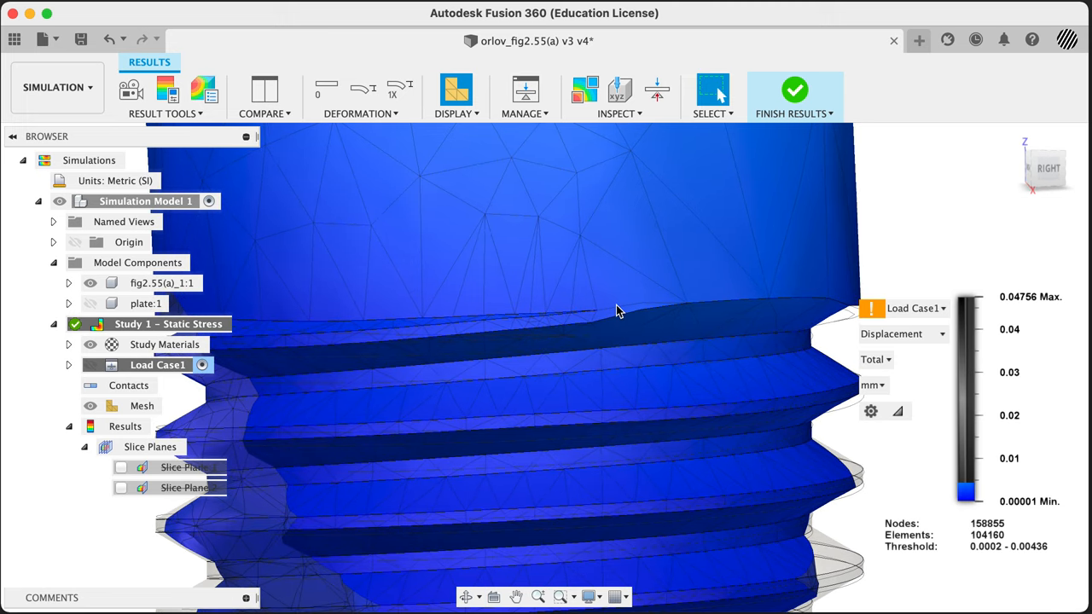
mouse_move(607, 314)
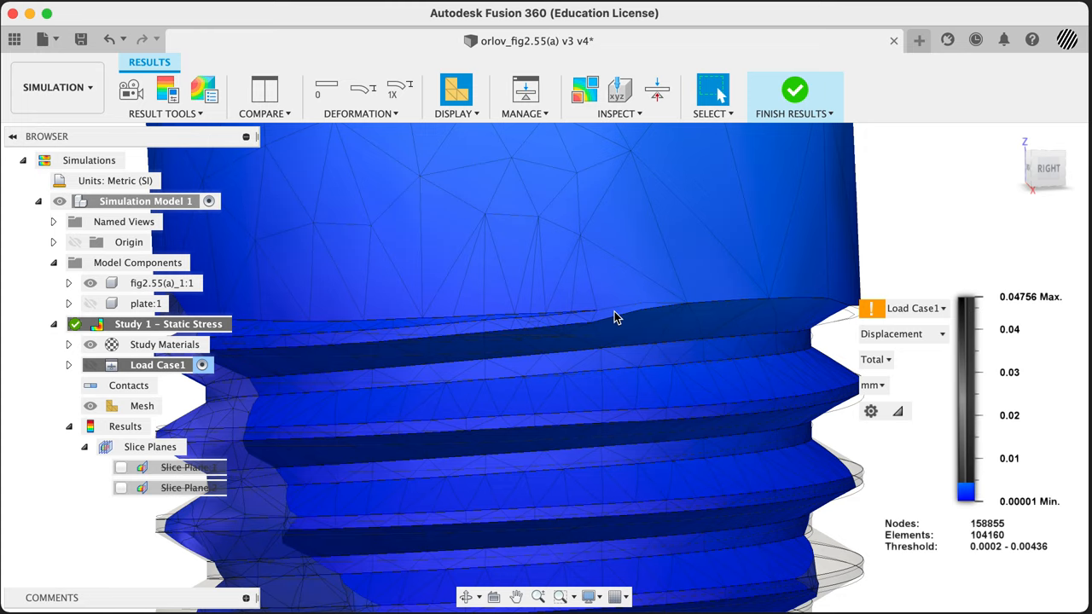
mouse_move(610, 326)
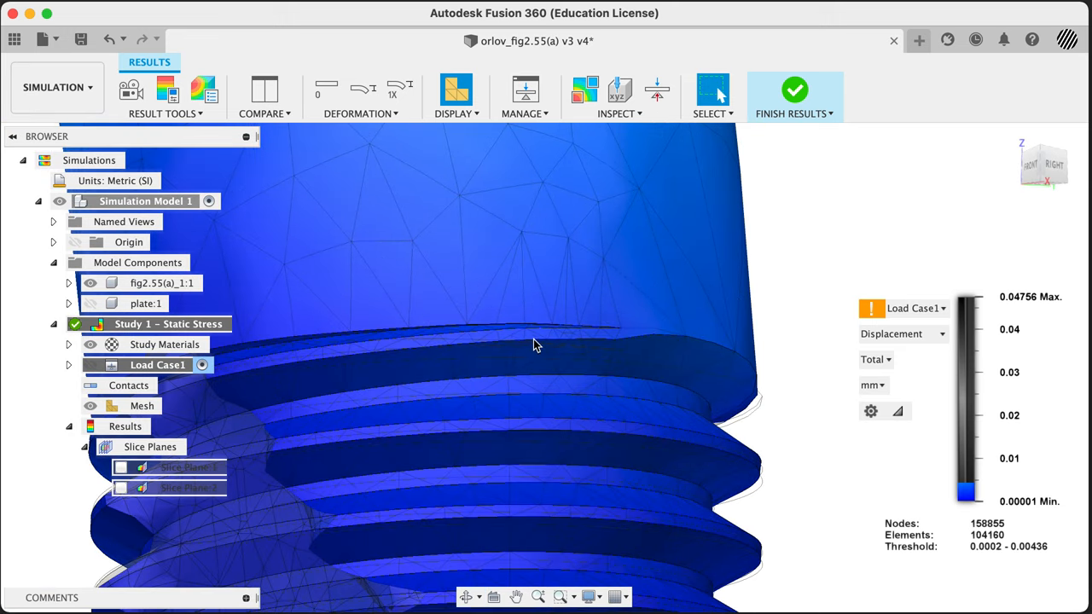
drag(529, 341, 546, 341)
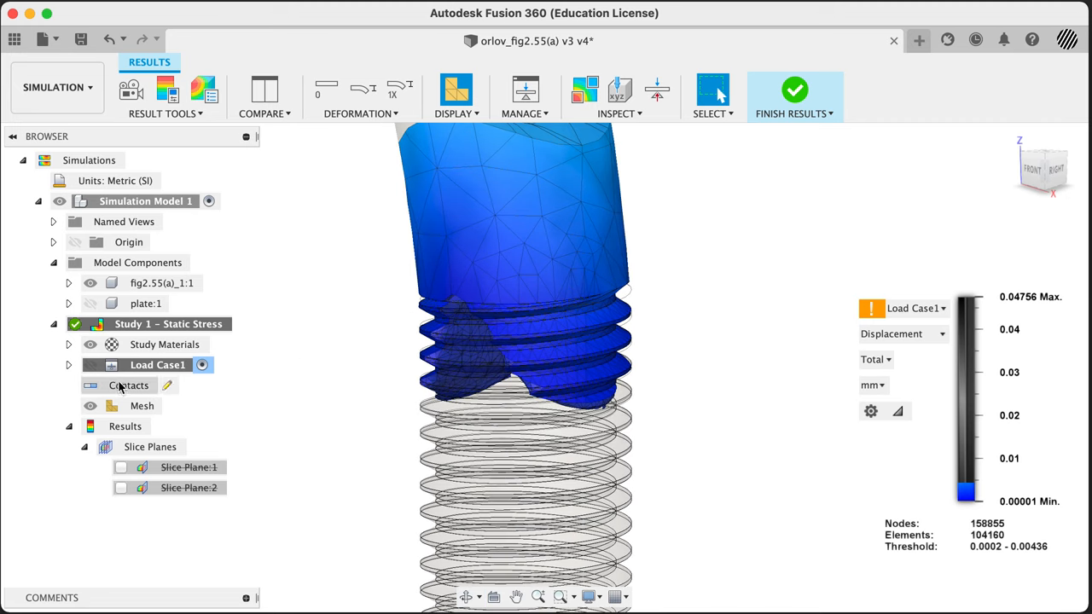
mouse_move(524, 417)
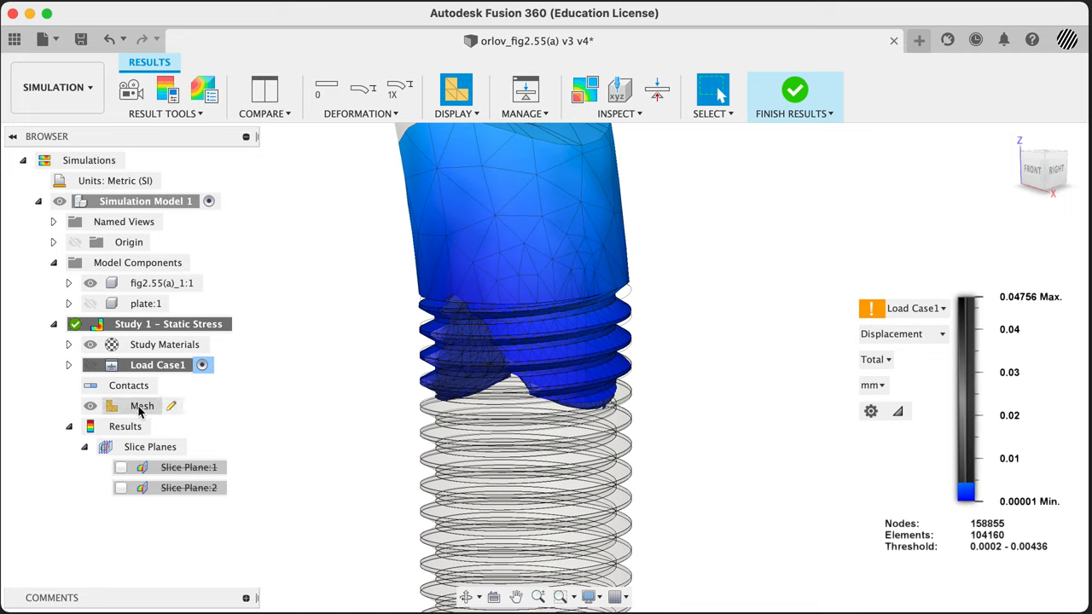
mouse_move(327, 295)
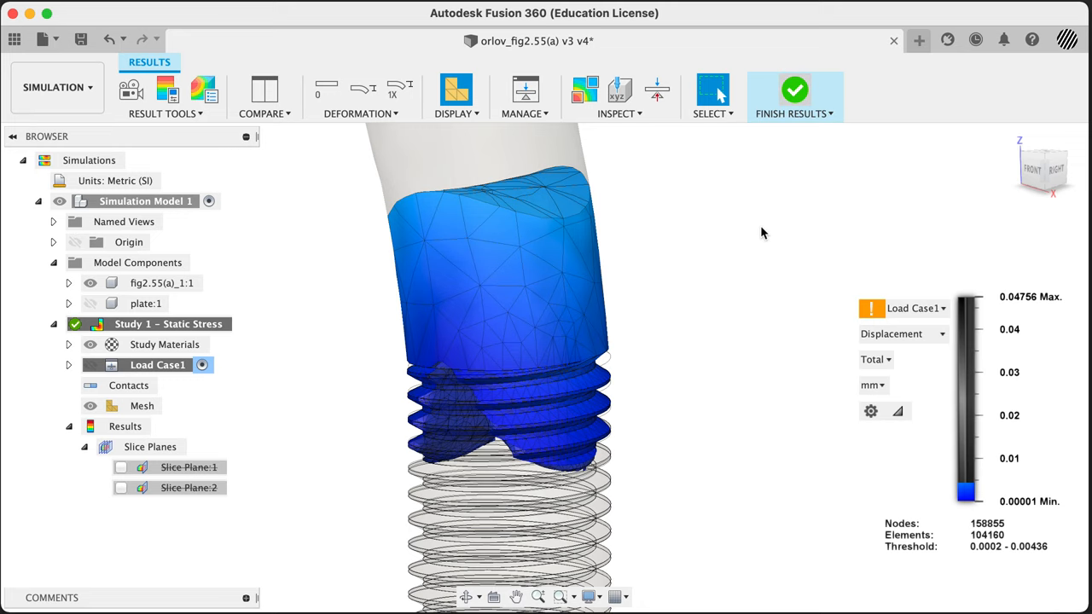
Finish the results, select the study mesh and zoom in on the bolt's thread faces
click(795, 89)
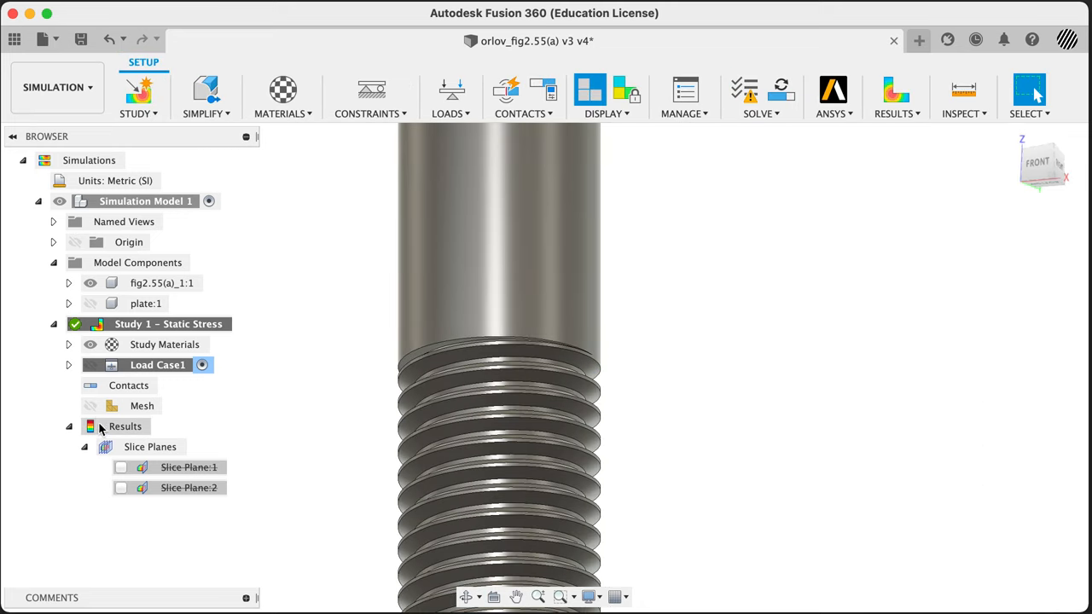
click(142, 406)
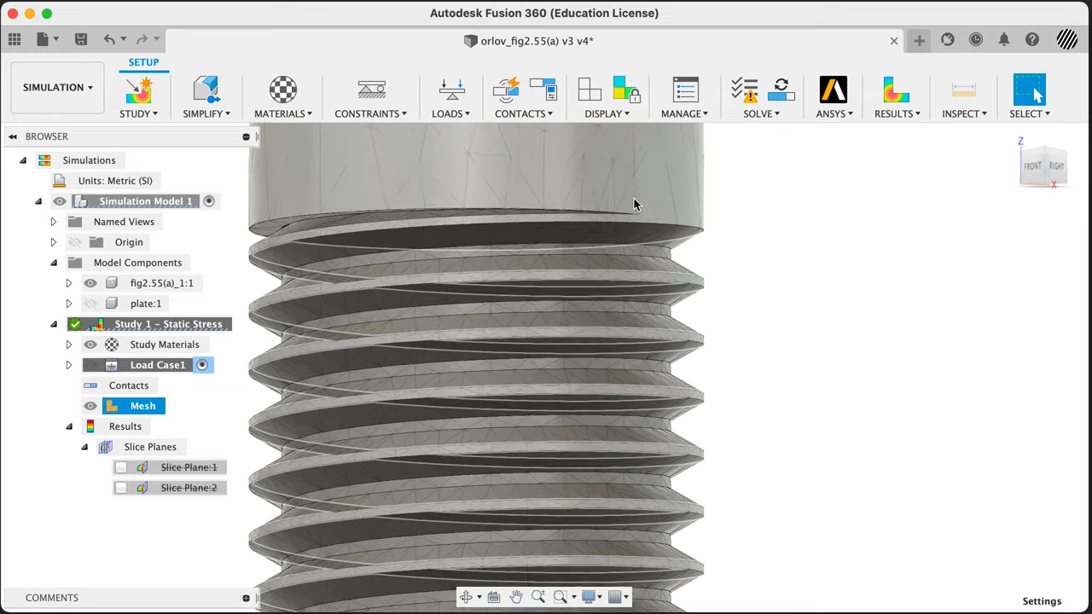
drag(634, 205, 741, 222)
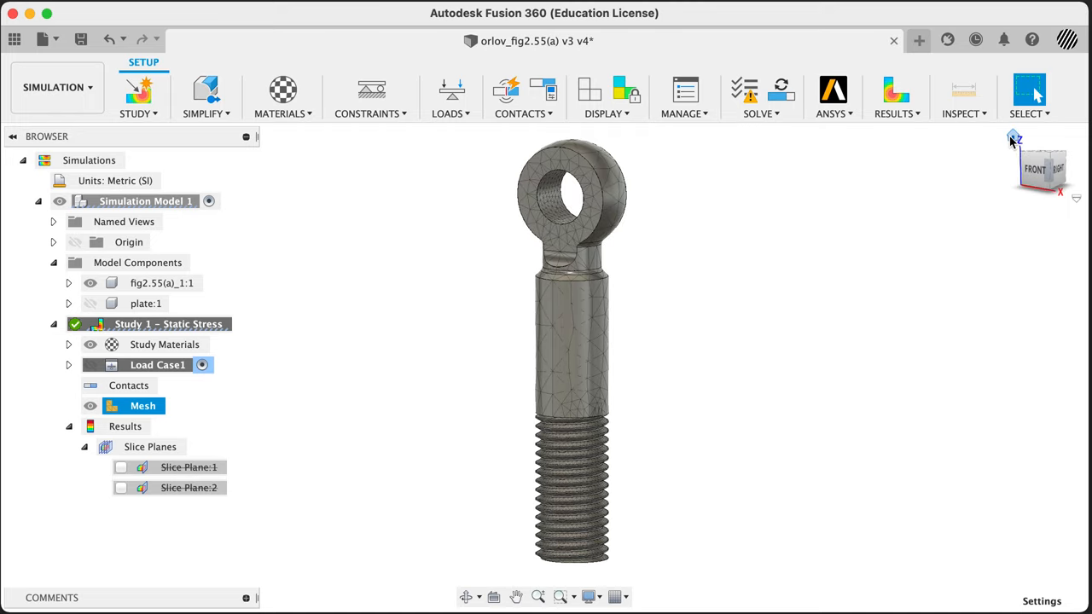
mouse_move(665, 471)
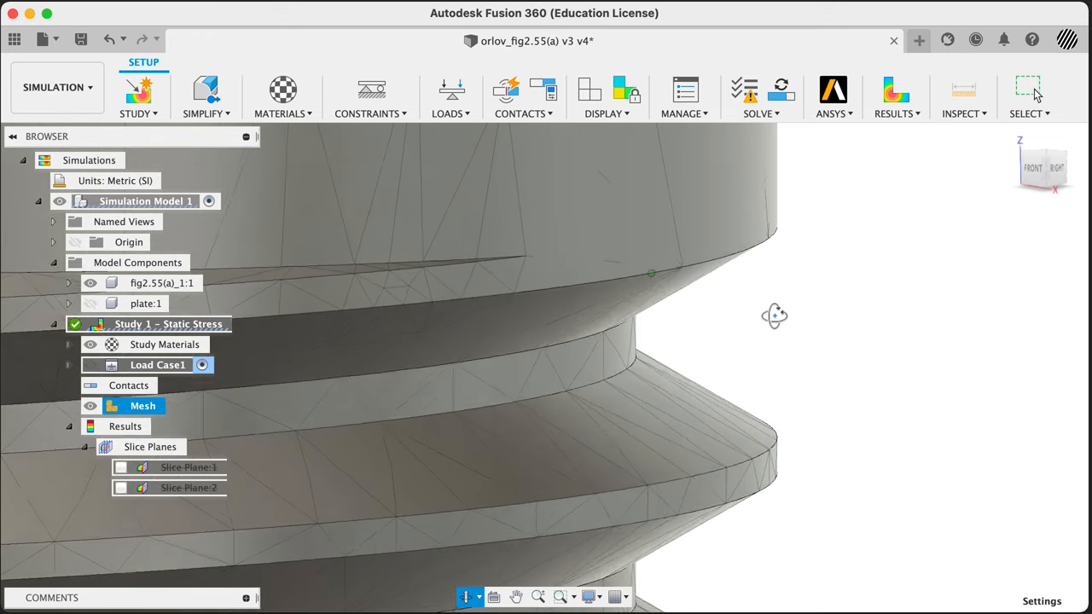
drag(775, 316, 529, 239)
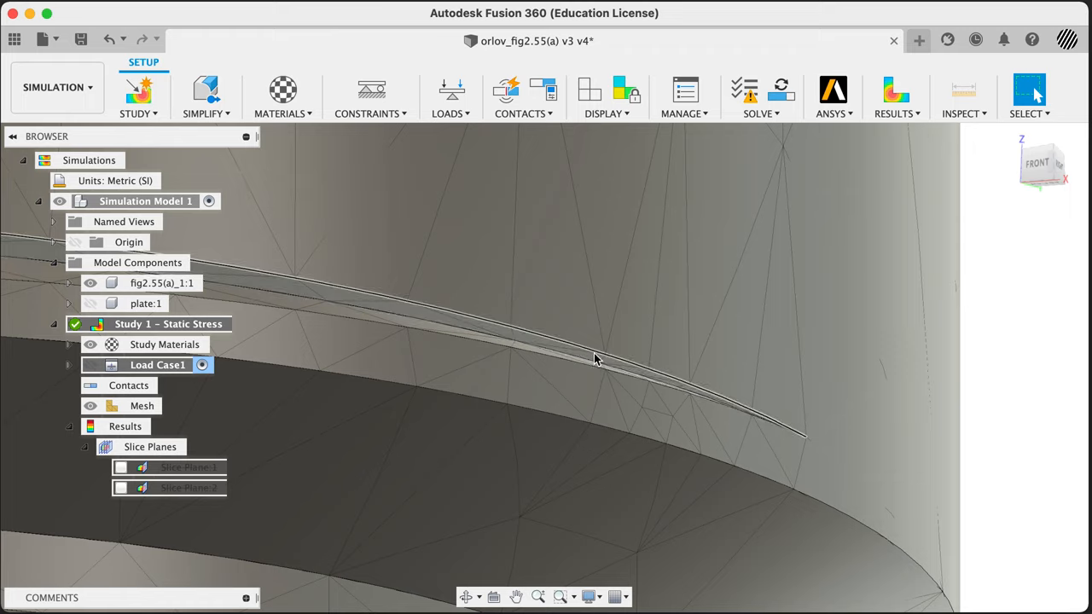
mouse_move(533, 340)
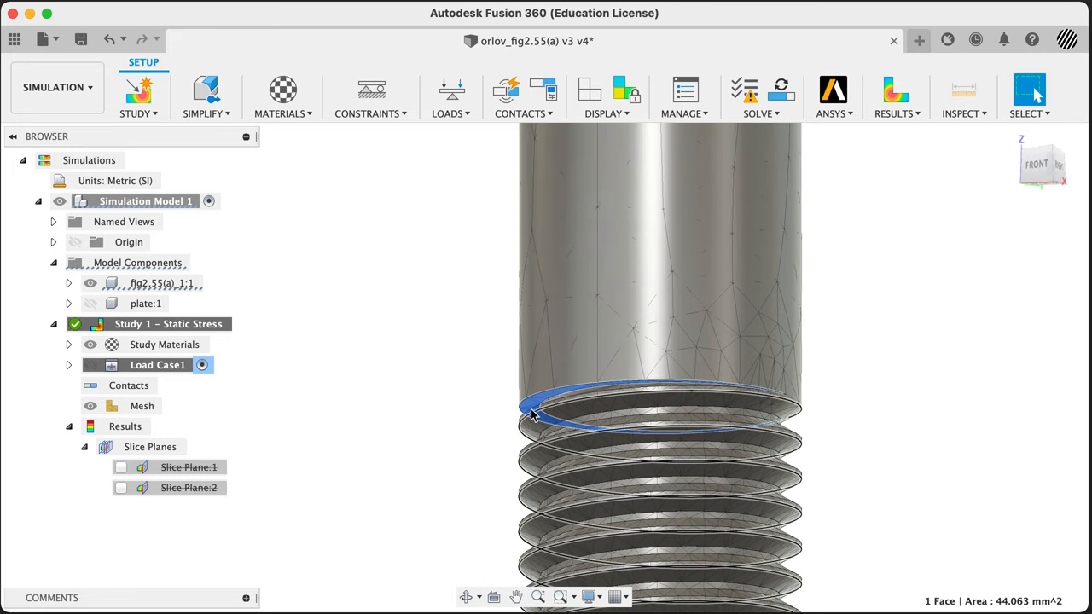
mouse_move(645, 401)
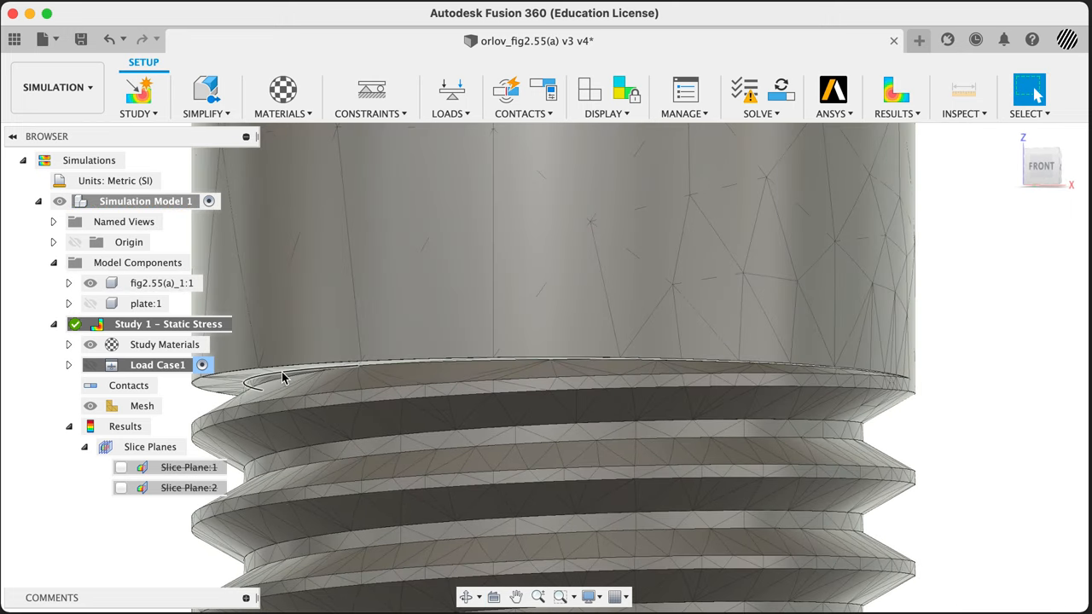
mouse_move(288, 375)
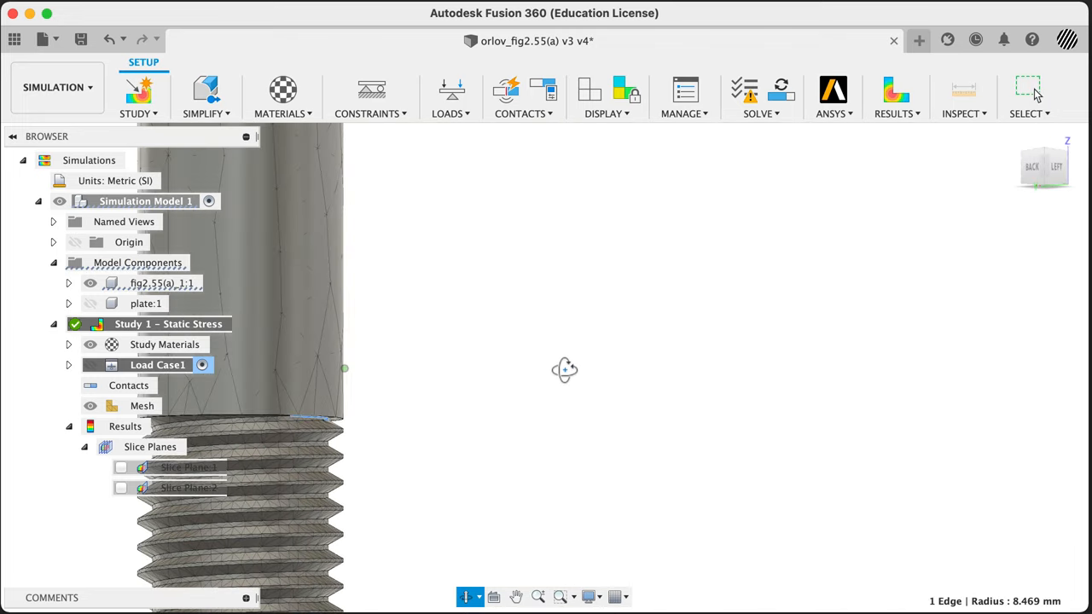
drag(564, 368, 308, 376)
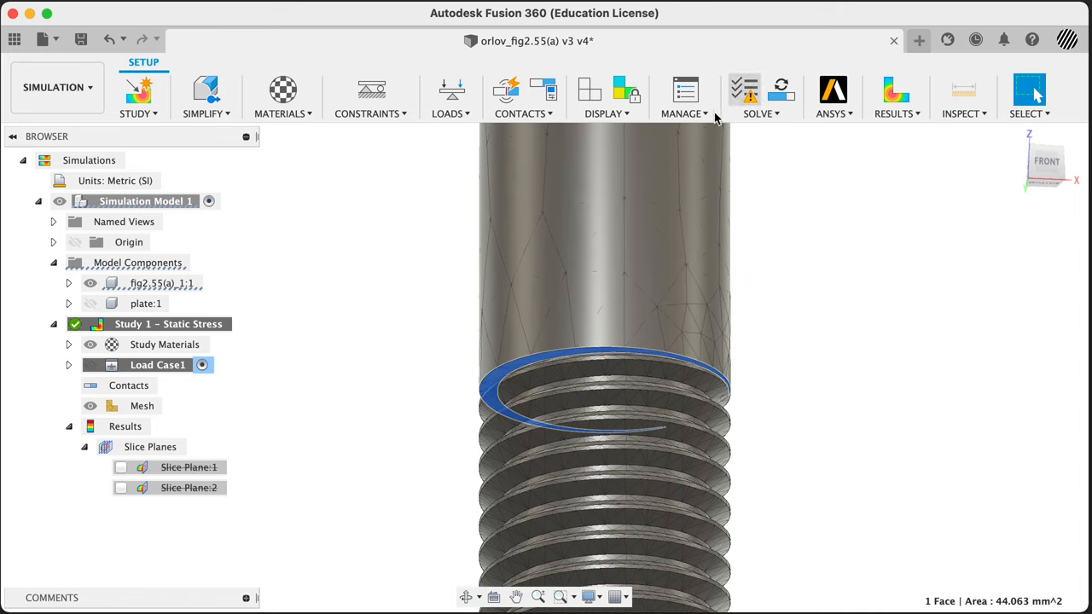
Create a Local Mesh Control on the top thread face and refine element length to 1.1653 mm
click(683, 96)
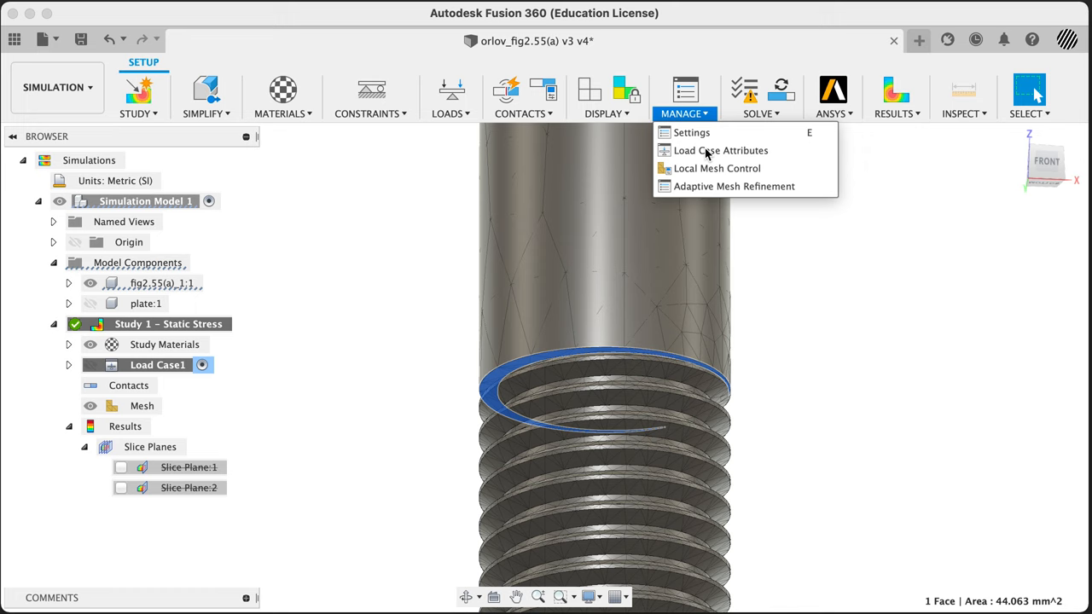
mouse_move(717, 169)
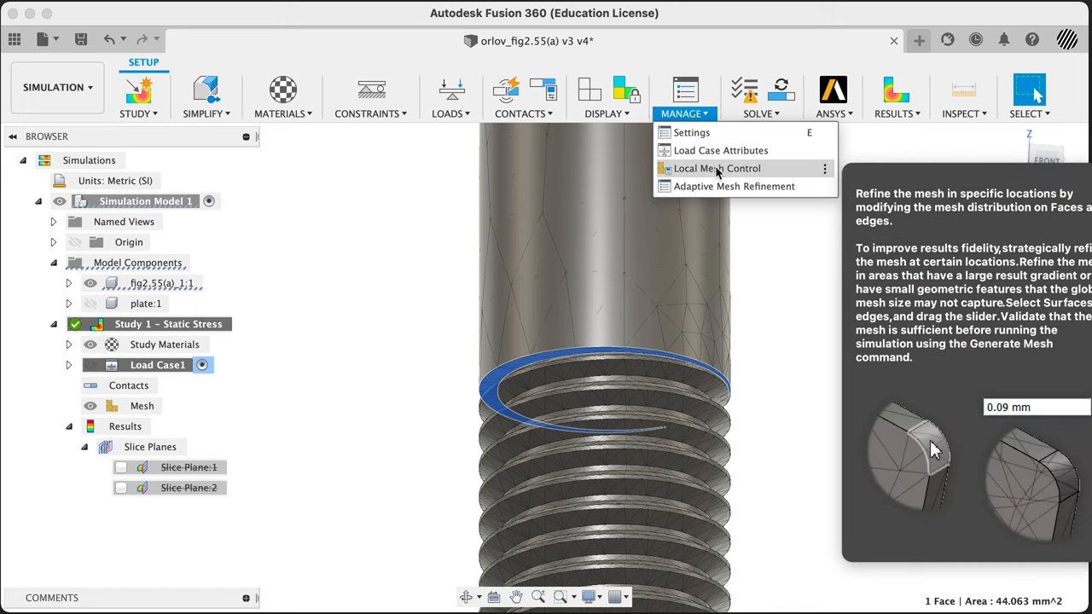
click(716, 169)
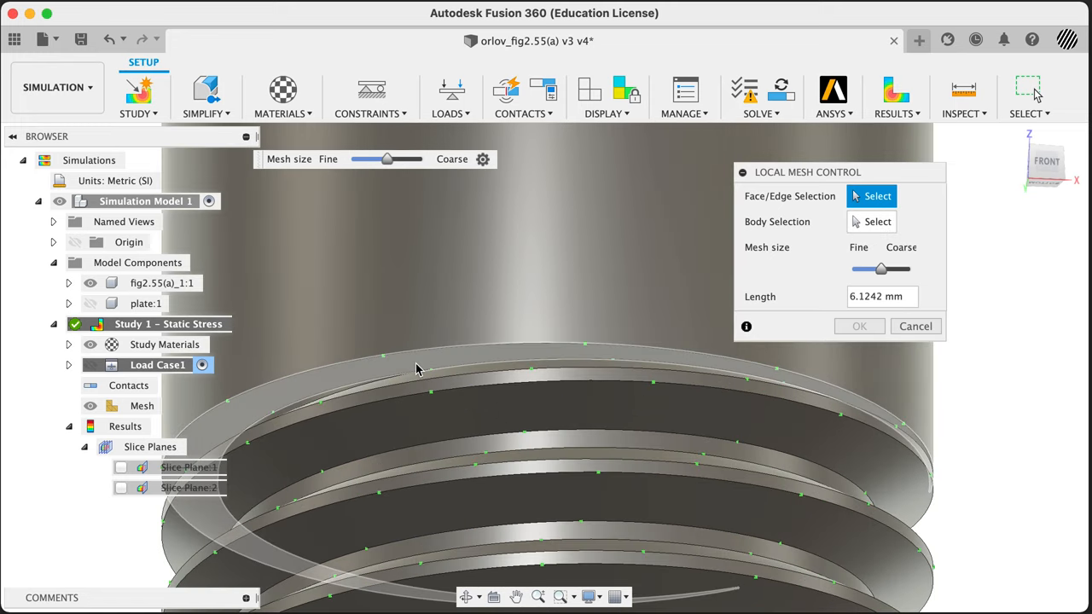
click(418, 369)
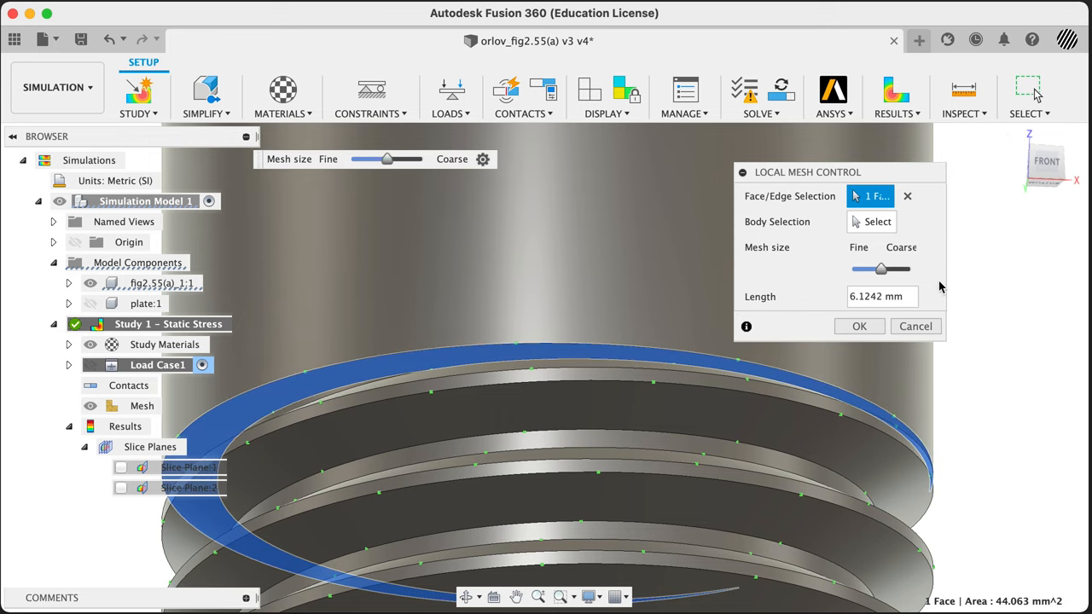
drag(880, 270, 872, 270)
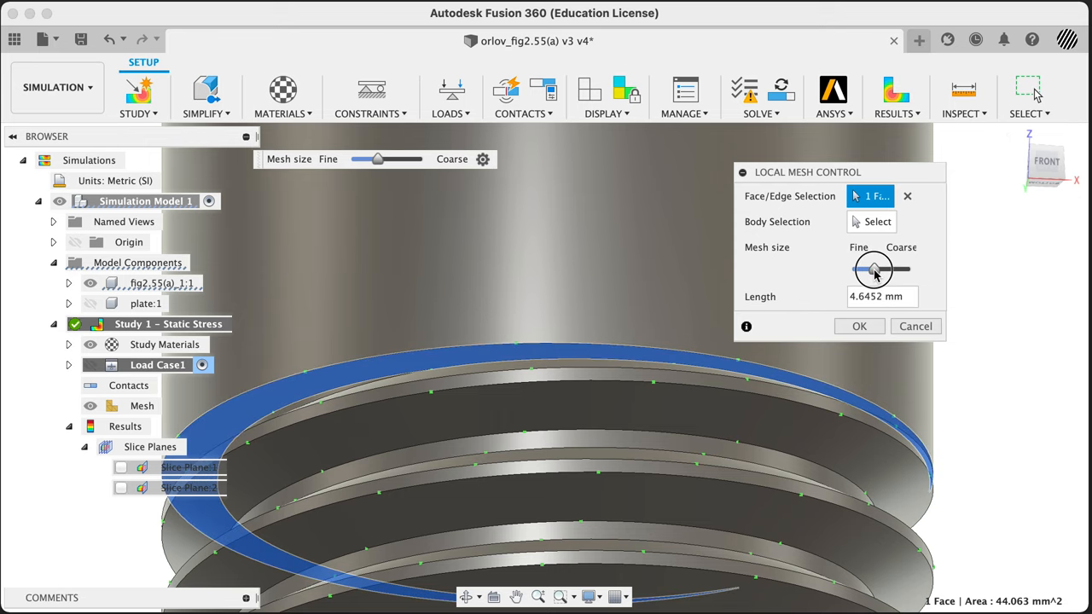
drag(873, 270, 870, 269)
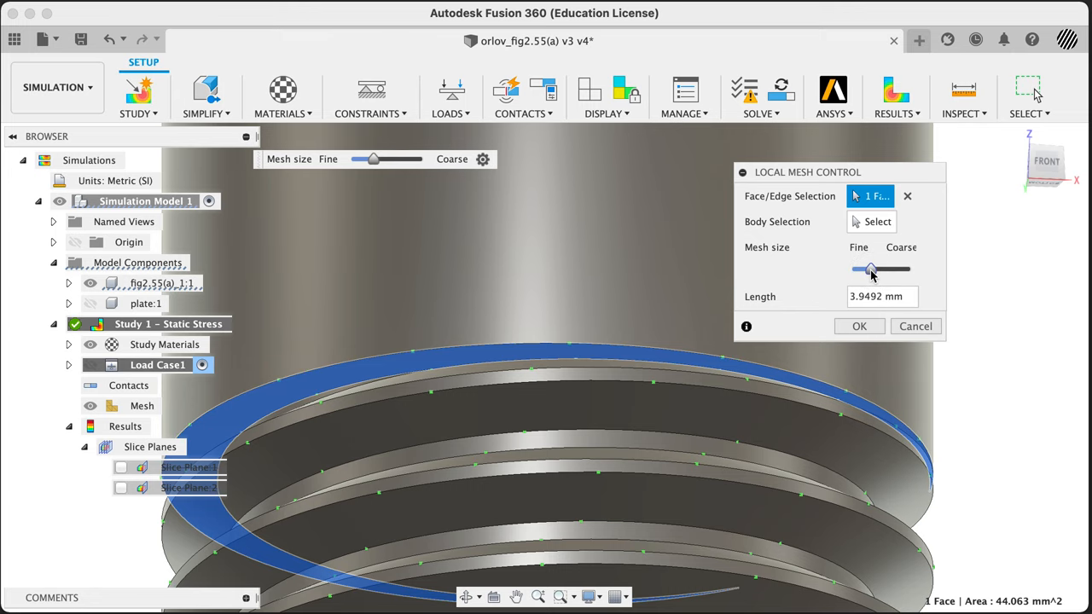
drag(872, 269, 867, 270)
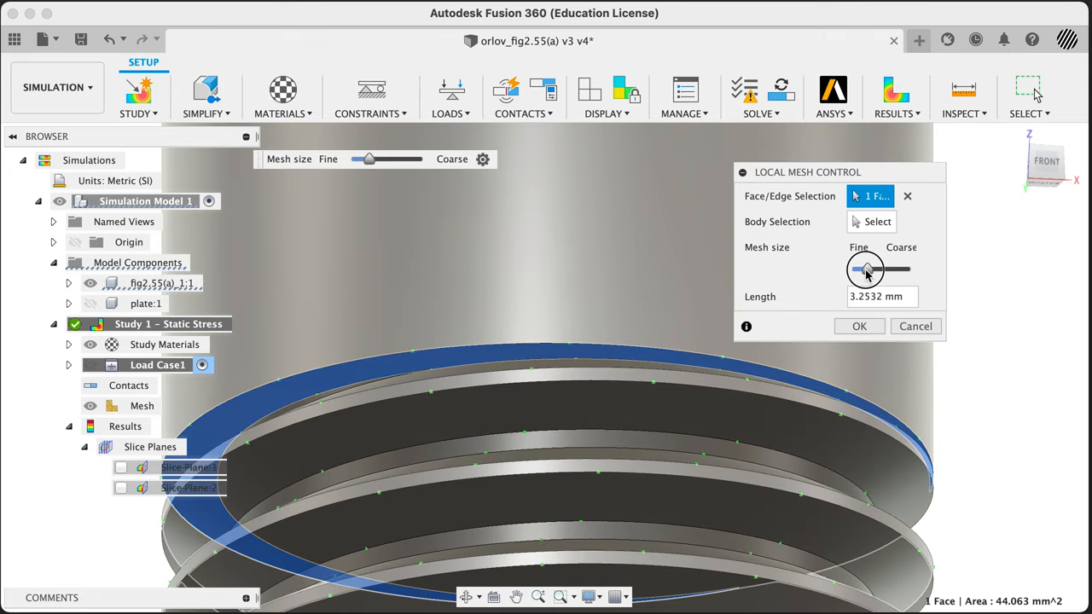
drag(867, 269, 860, 270)
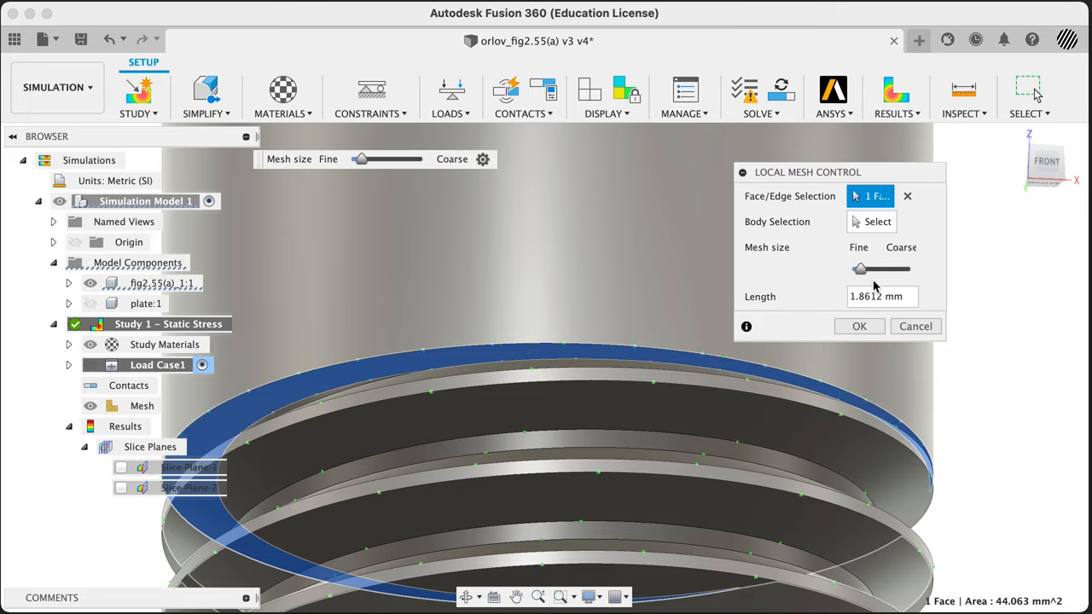
drag(860, 270, 857, 270)
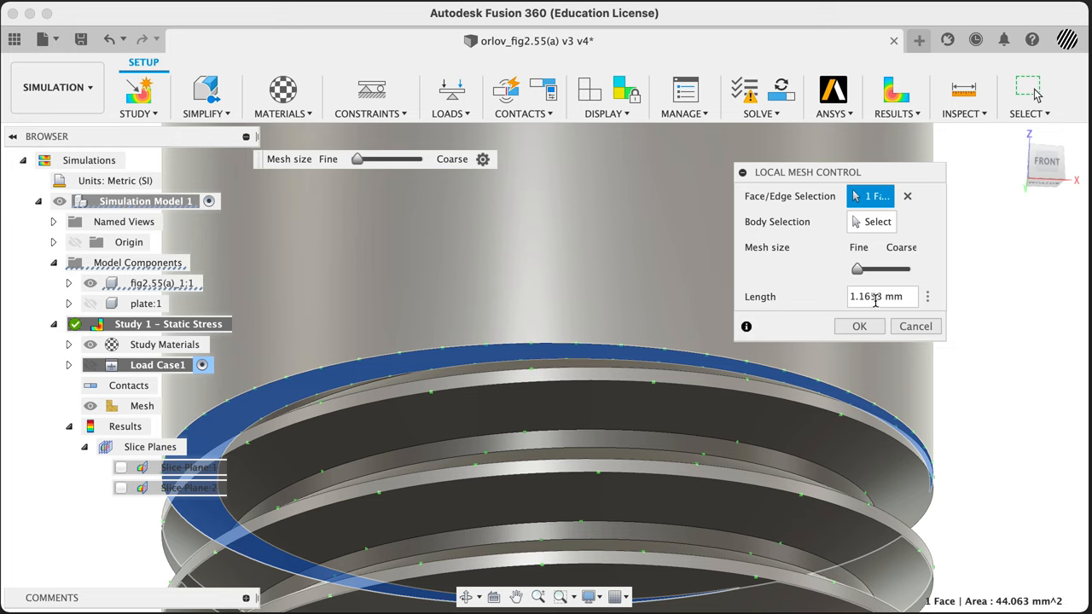
mouse_move(896, 394)
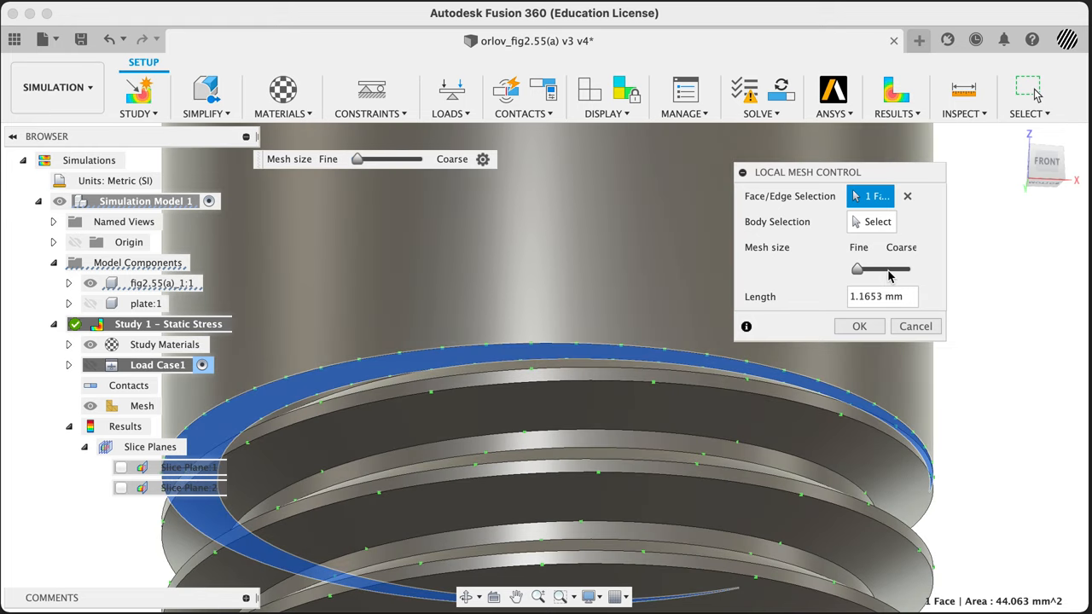
mouse_move(850, 297)
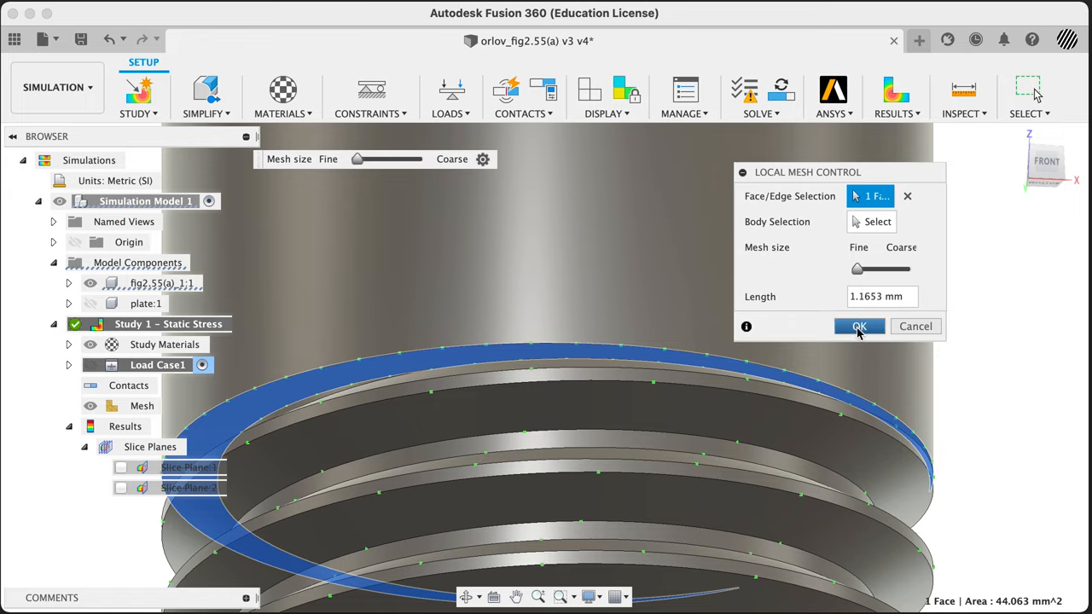
Confirm the 1.1653 mm local mesh control so it is added to the study
click(884, 297)
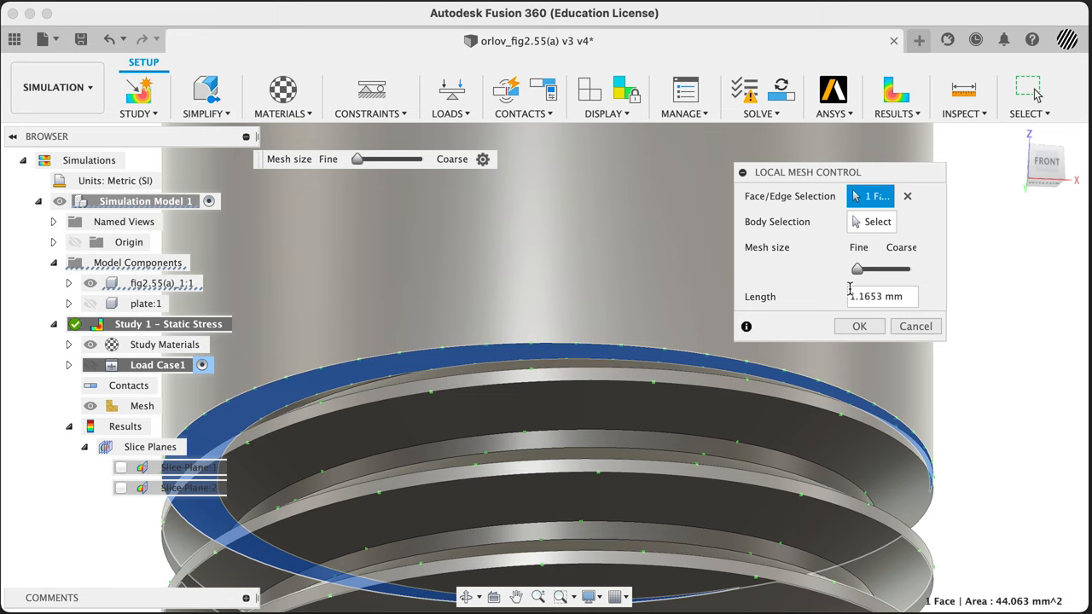
click(860, 326)
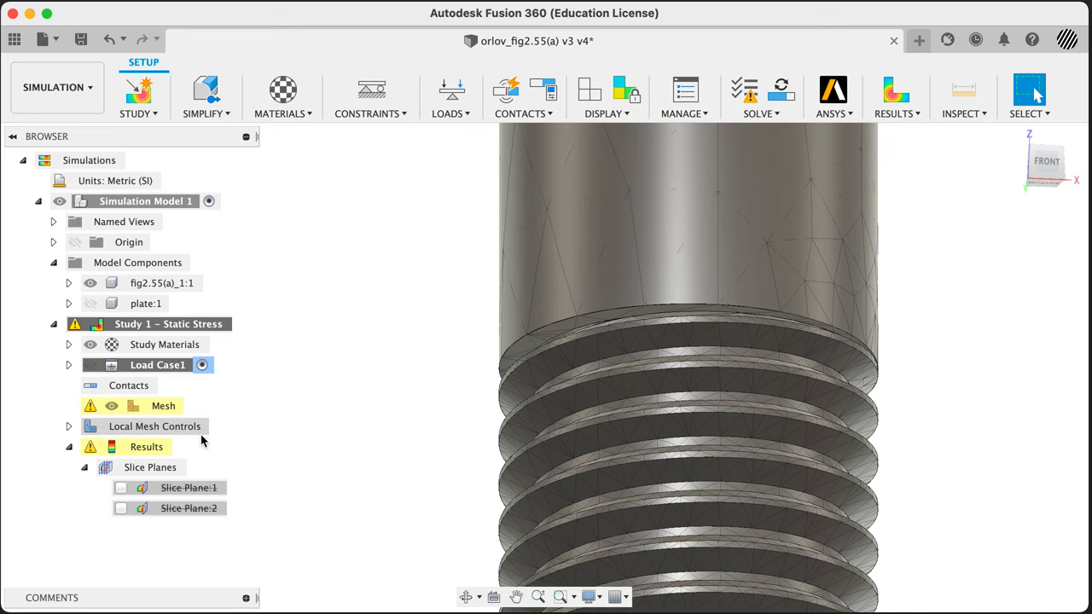
Review the study's Mesh Settings with advanced options shown and confirm the parabolic curved-element mesh
right_click(164, 406)
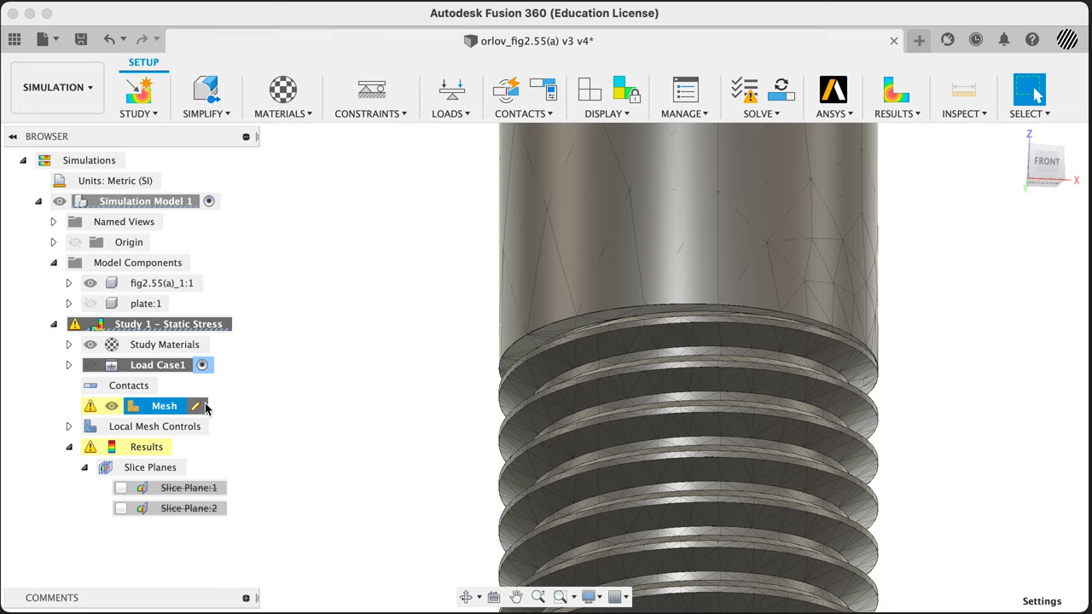
click(196, 406)
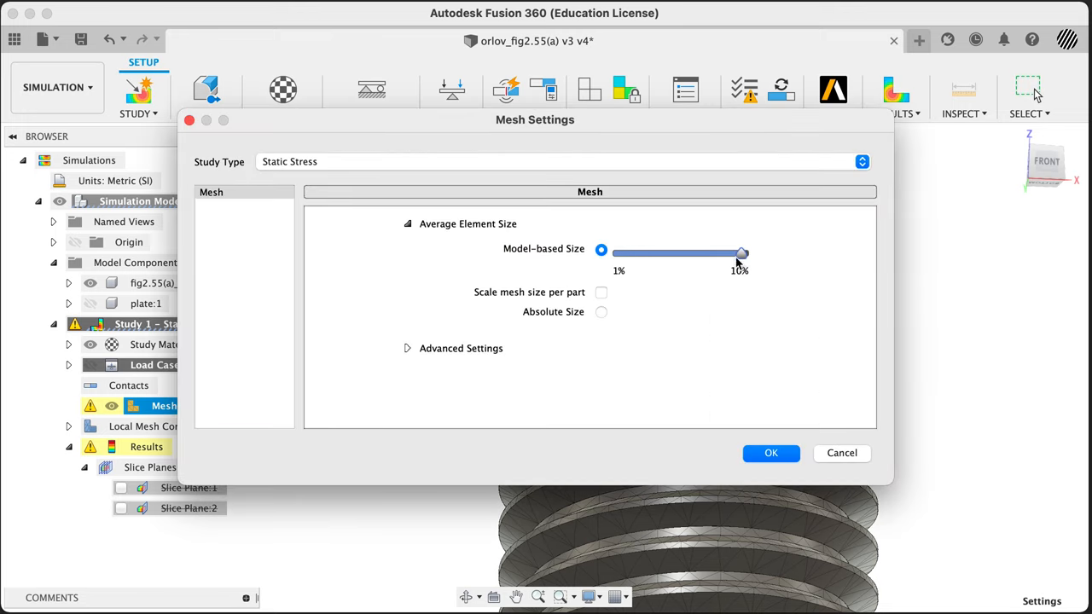
mouse_move(413, 350)
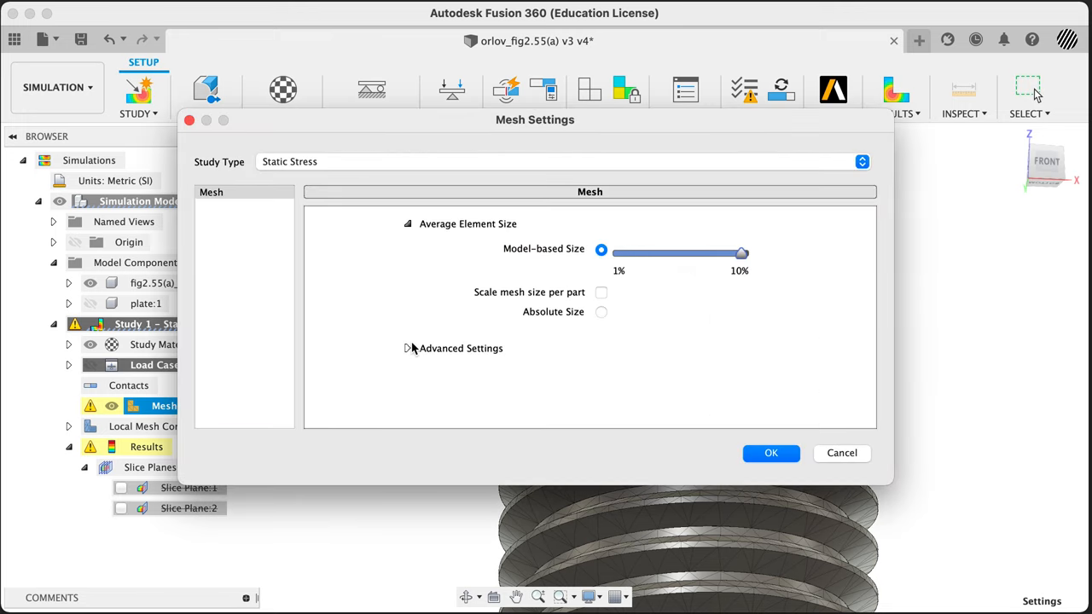
click(408, 349)
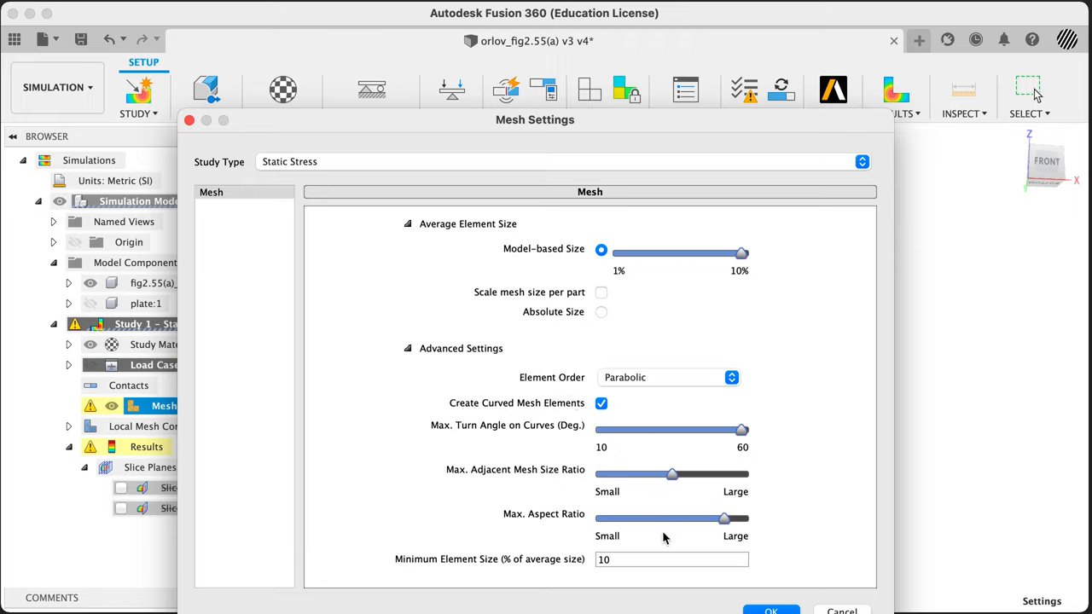
mouse_move(452, 559)
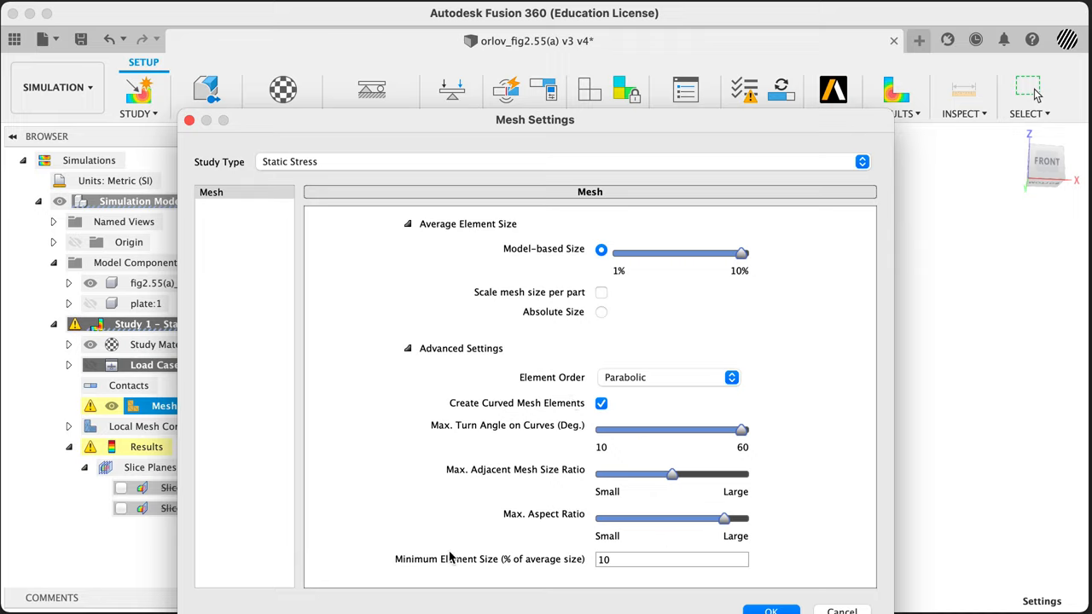
mouse_move(496, 572)
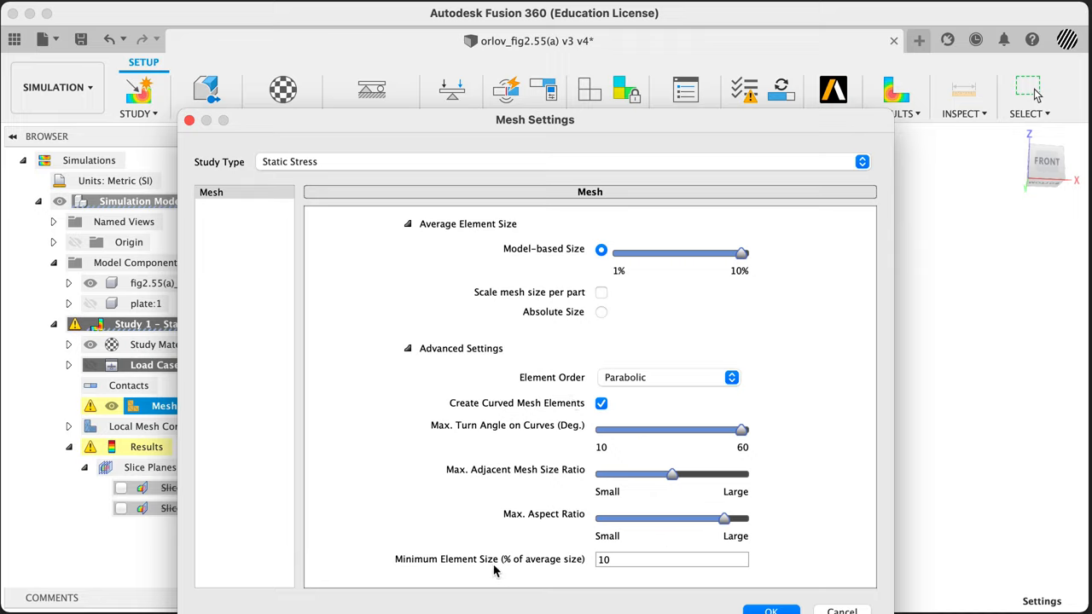
mouse_move(768, 611)
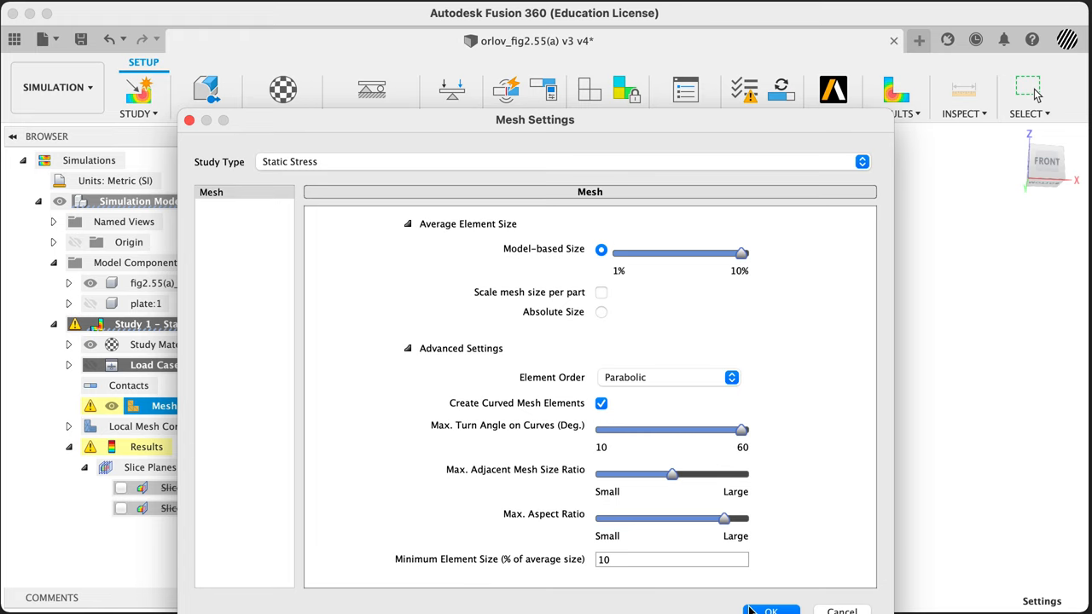
click(770, 611)
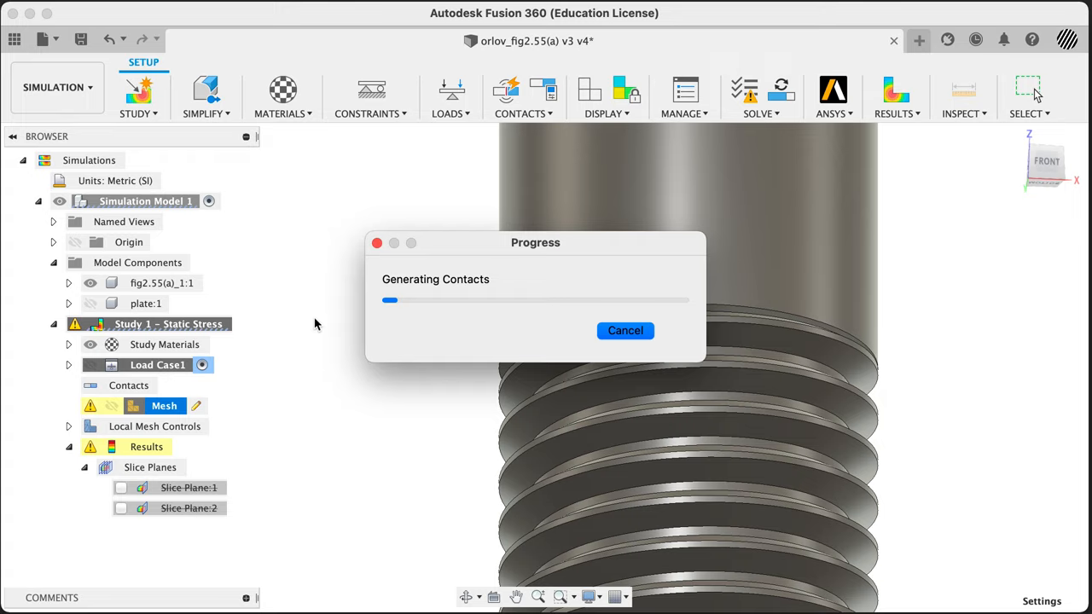
mouse_move(335, 469)
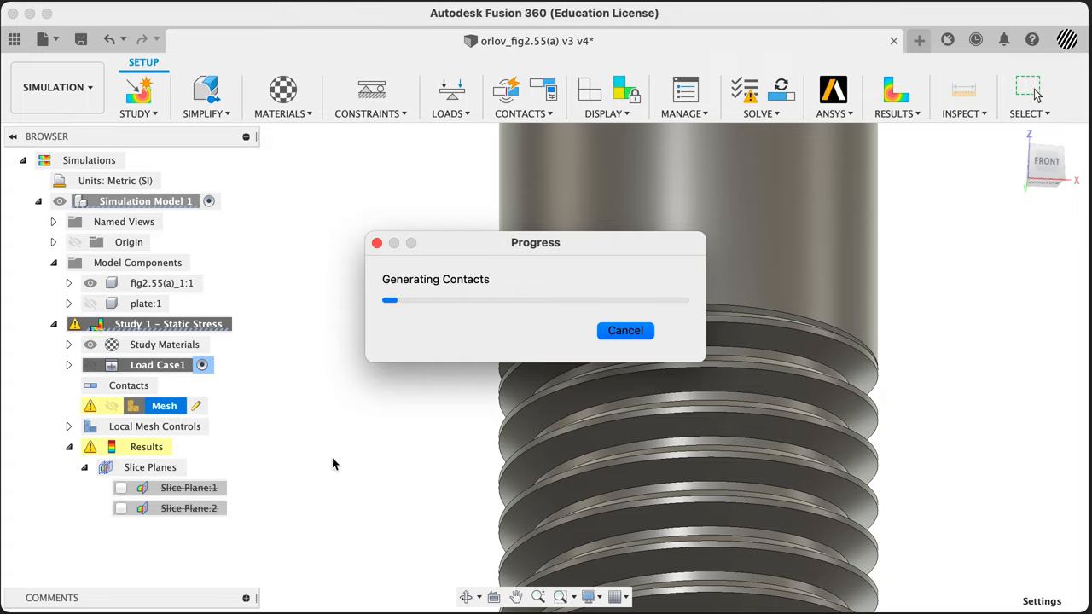
mouse_move(162, 345)
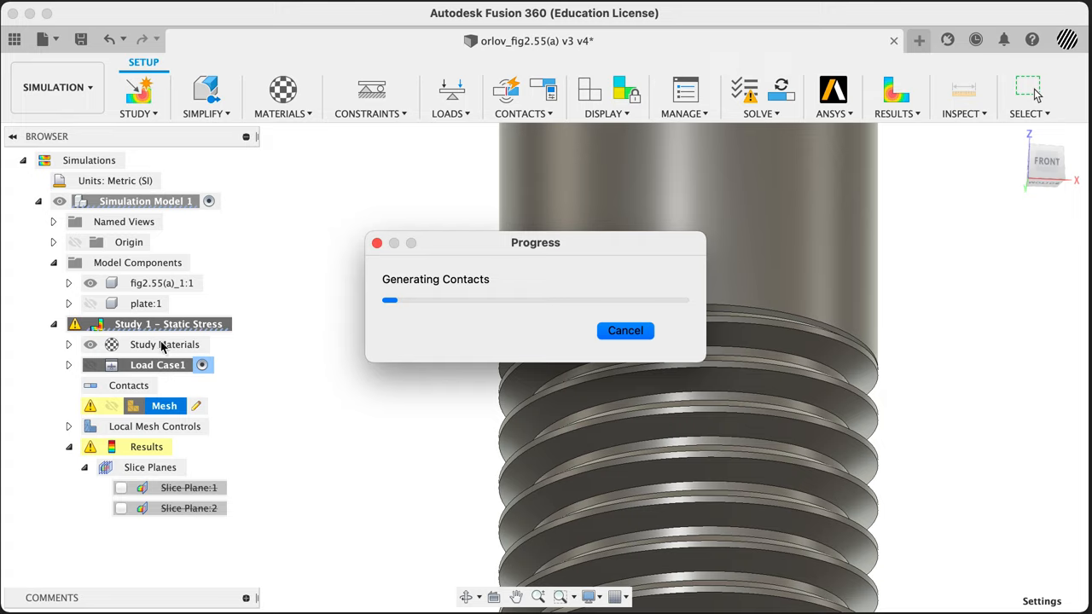
mouse_move(835, 348)
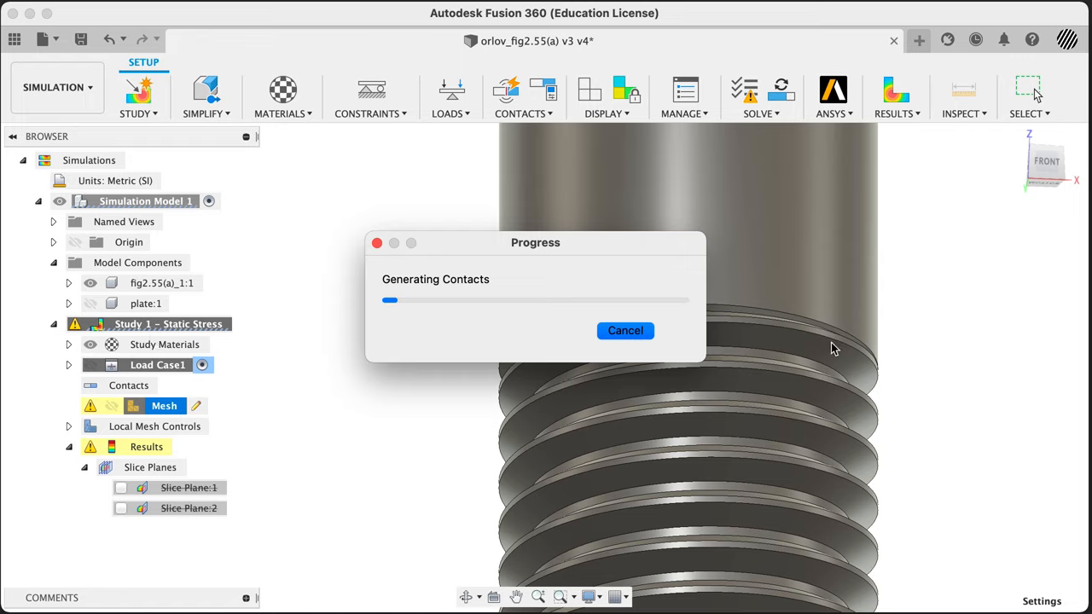
mouse_move(935, 258)
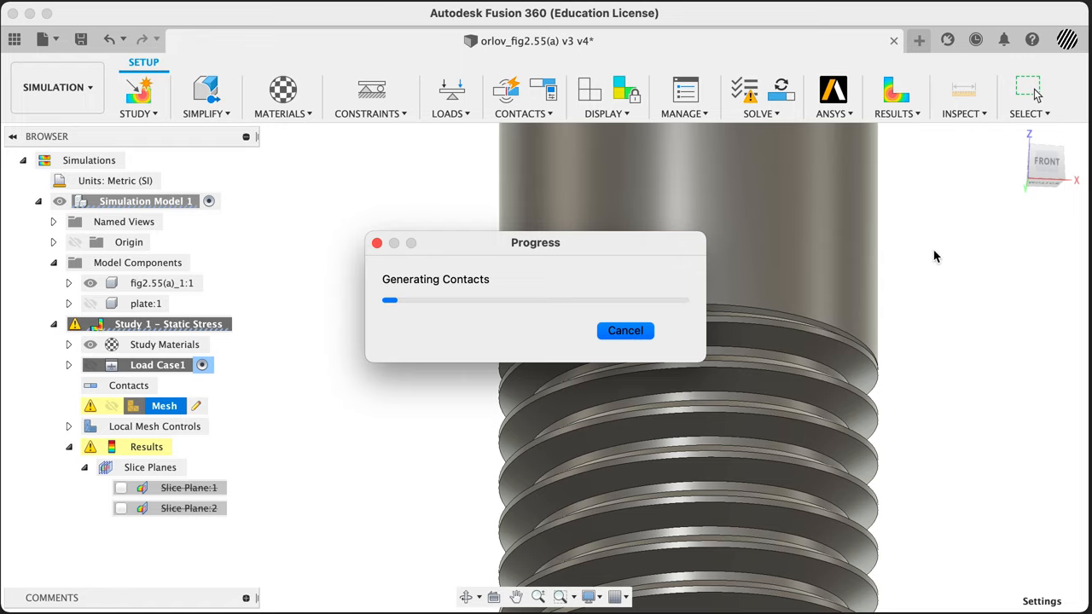
mouse_move(208, 386)
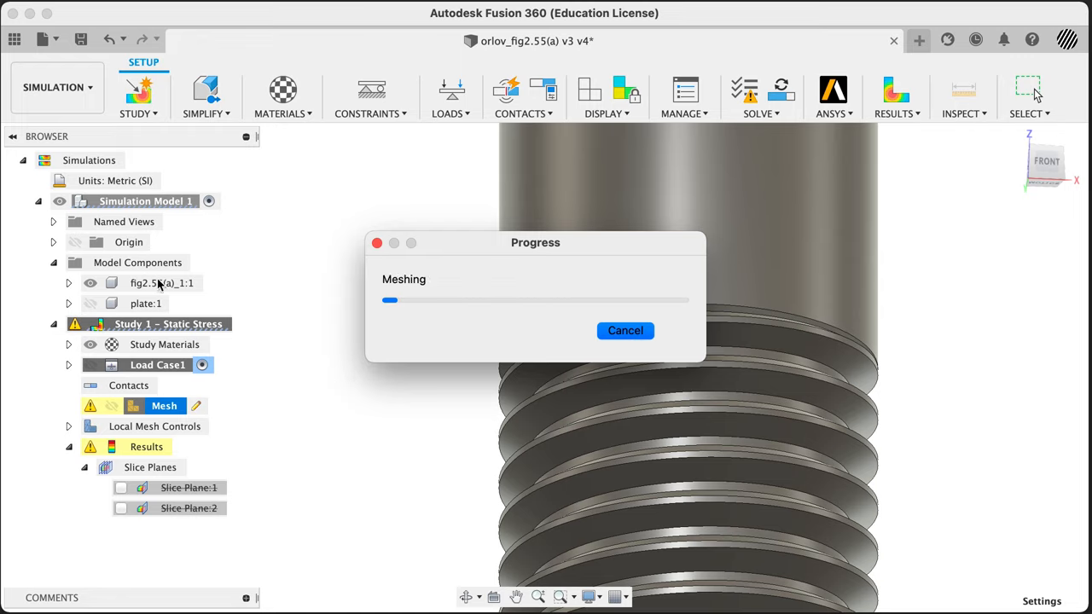
mouse_move(157, 290)
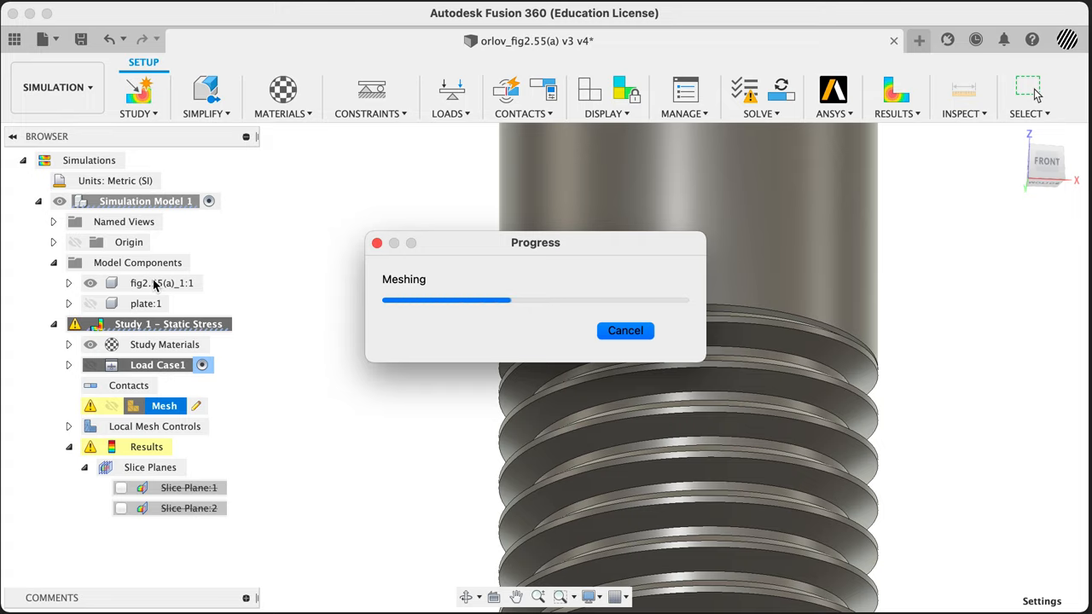
mouse_move(126, 392)
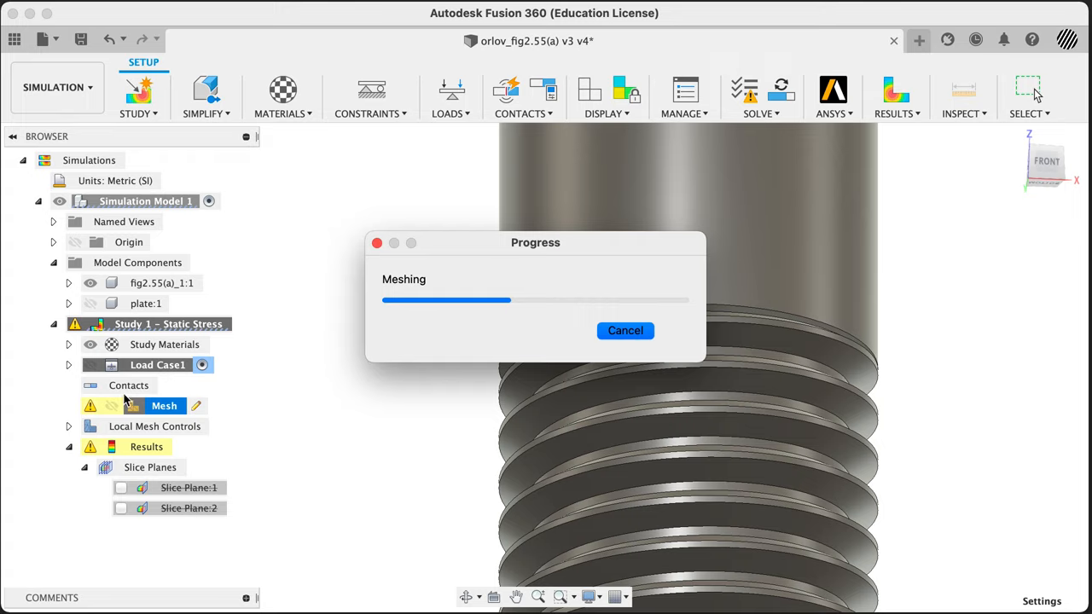
mouse_move(133, 396)
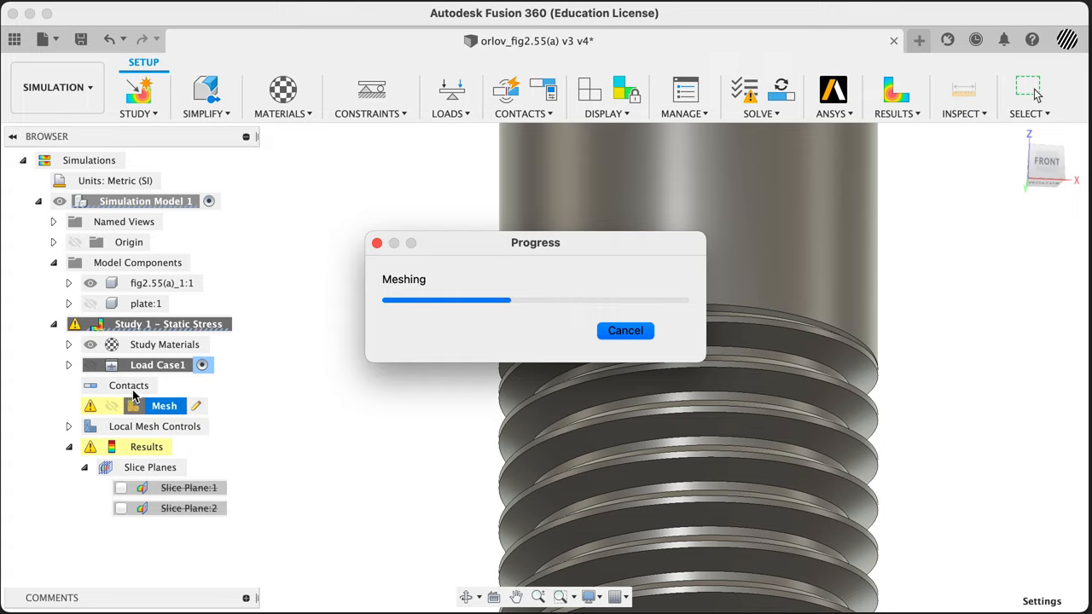
mouse_move(270, 410)
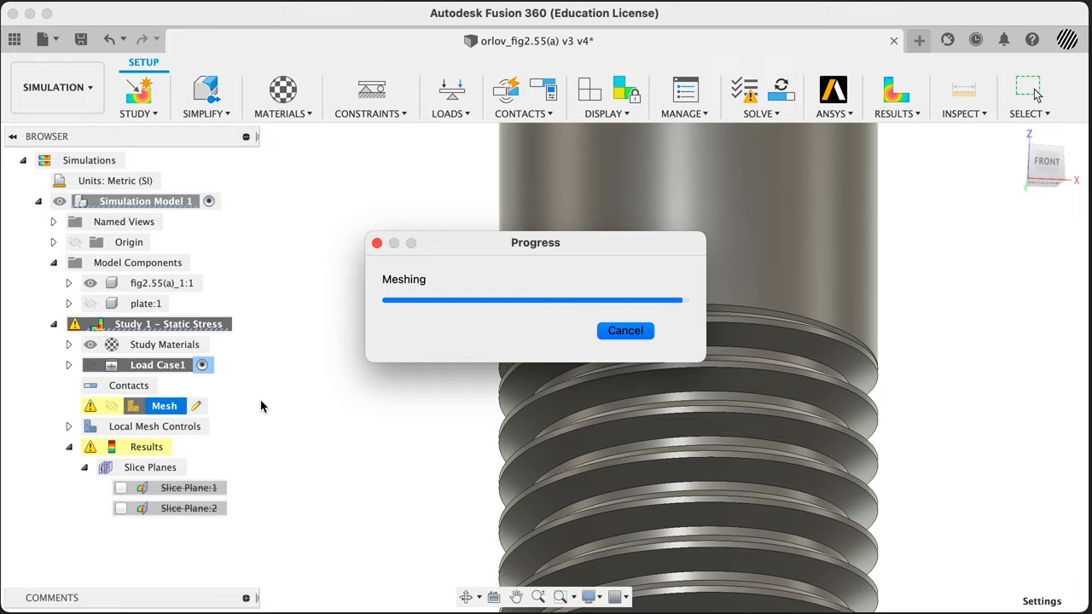
mouse_move(266, 399)
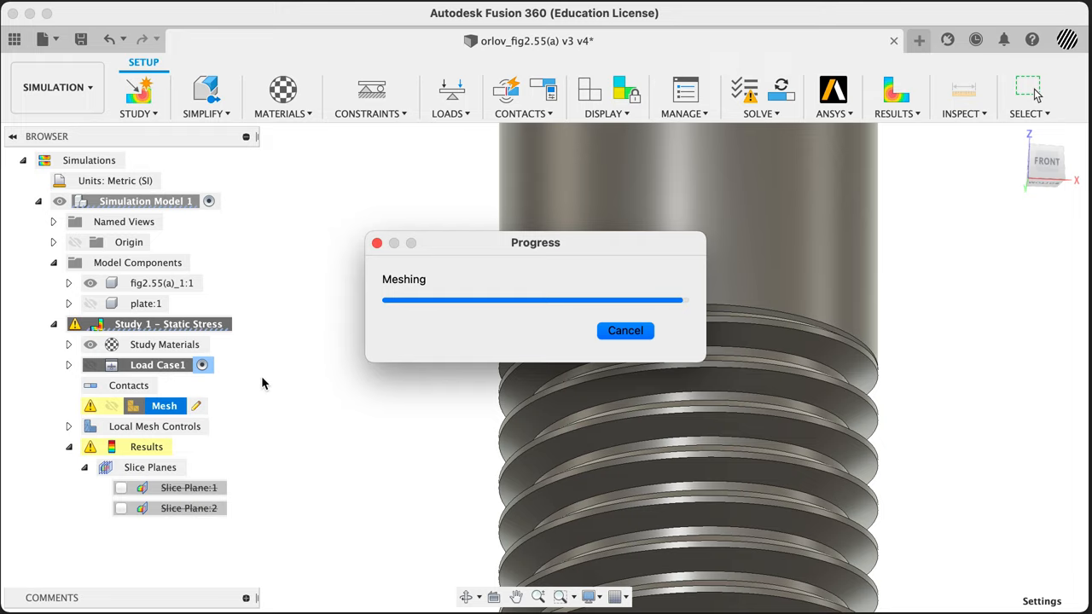
mouse_move(276, 373)
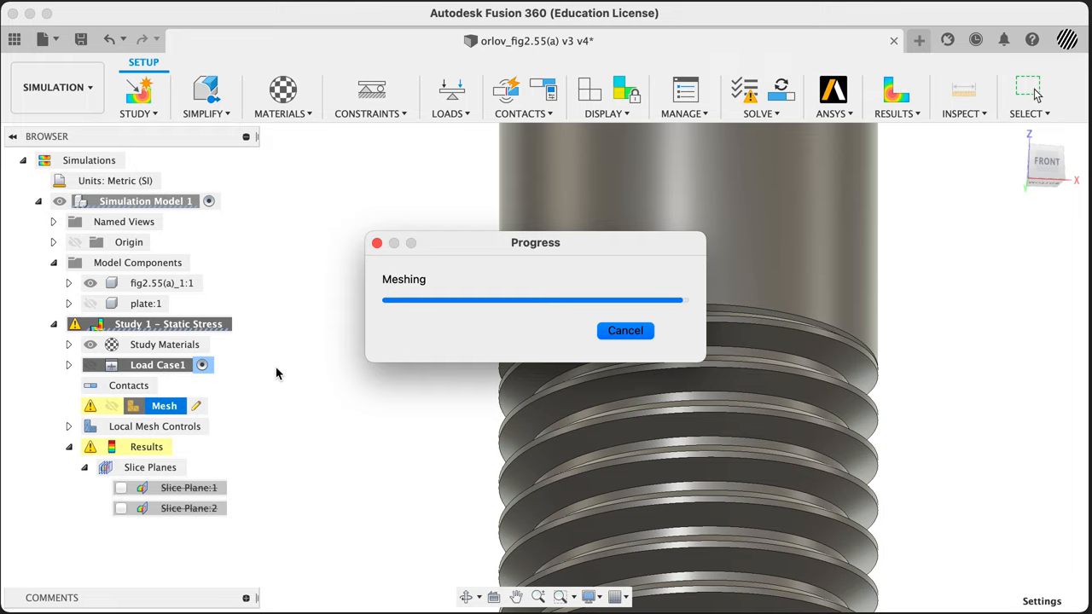
mouse_move(284, 359)
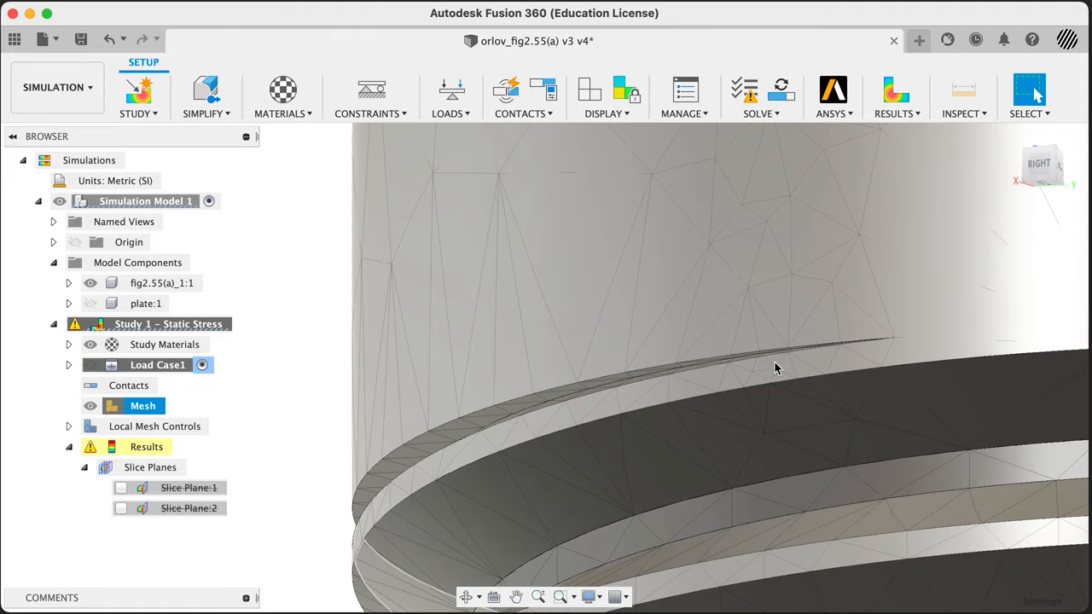
mouse_move(442, 326)
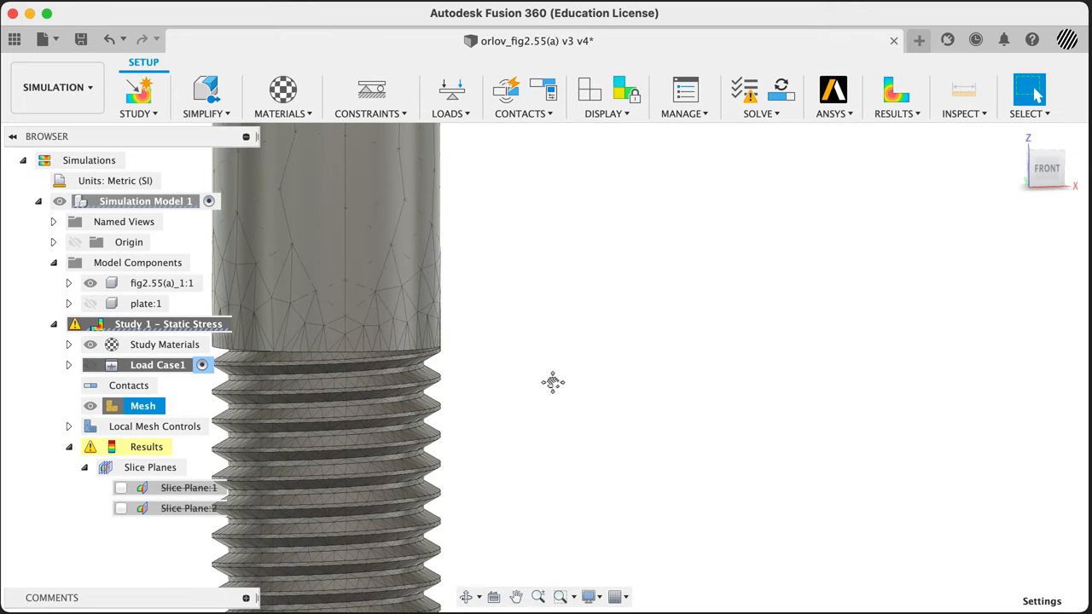
drag(553, 382, 532, 307)
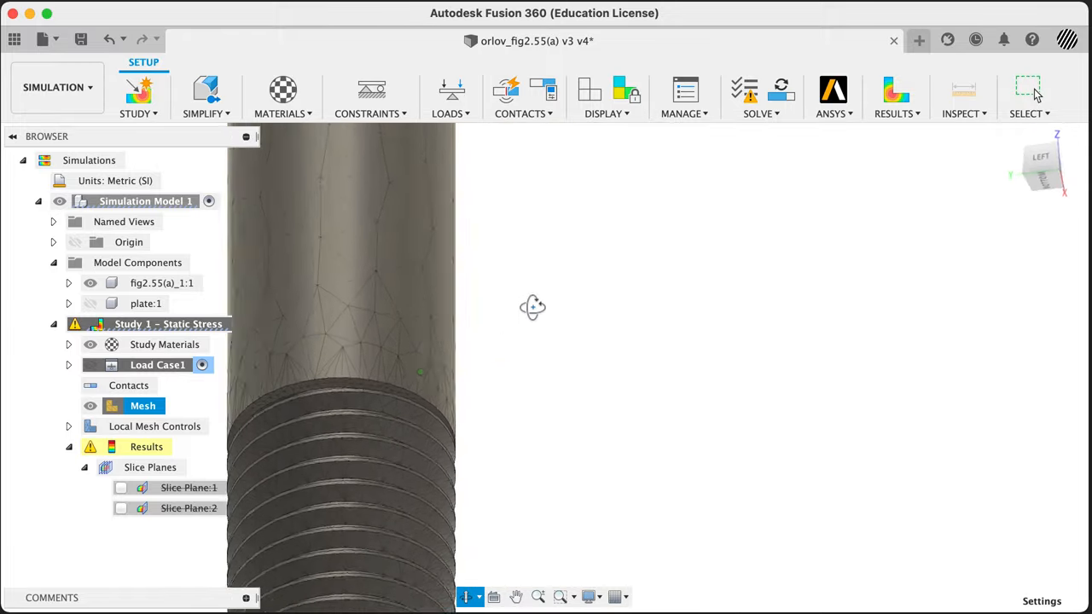
drag(532, 307, 393, 365)
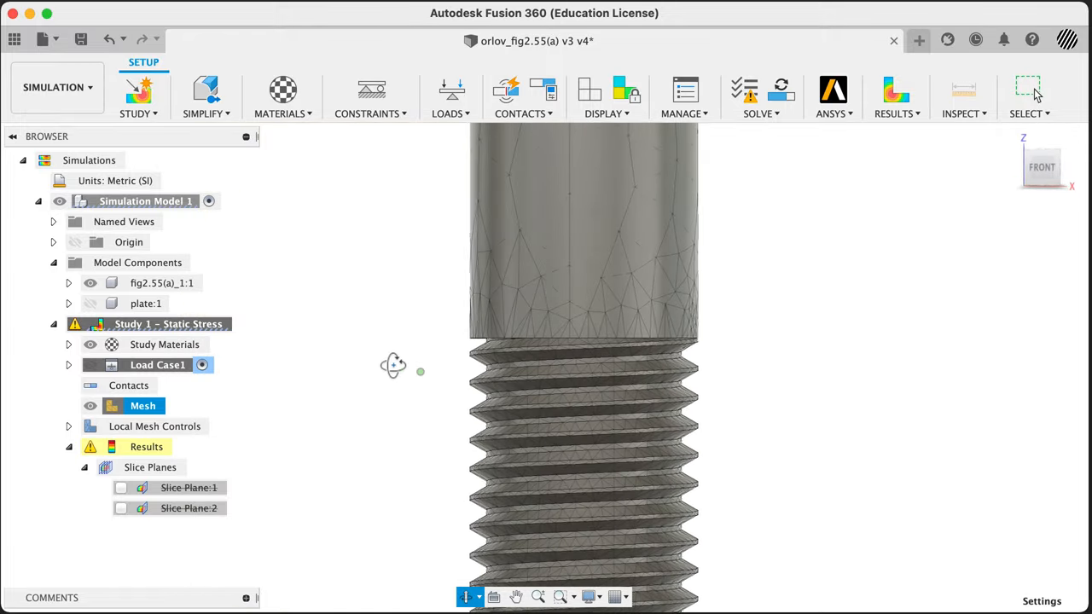
drag(583, 367, 393, 239)
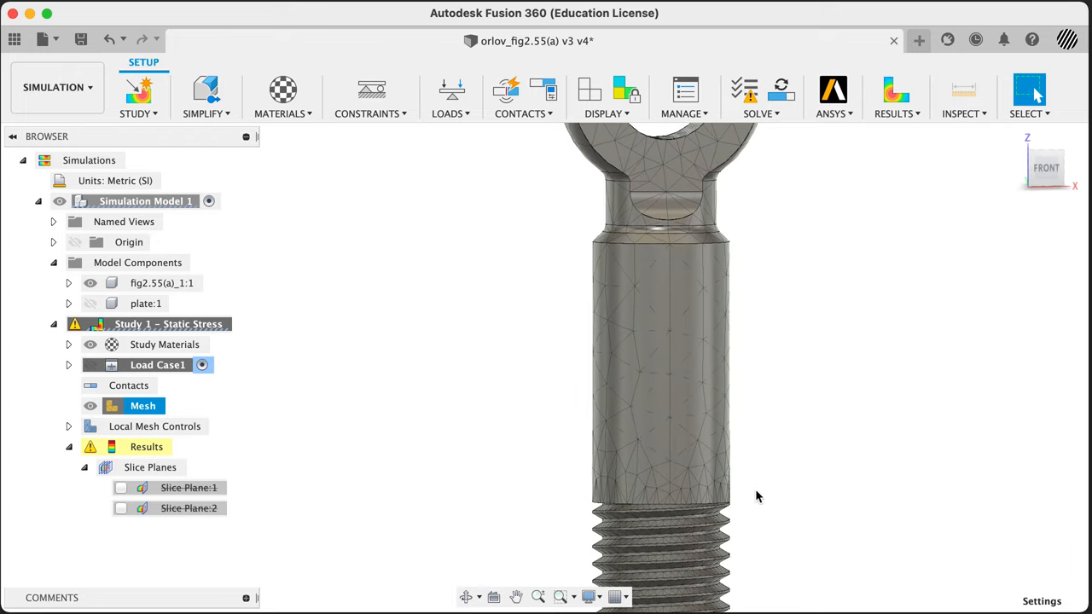
drag(754, 497, 546, 553)
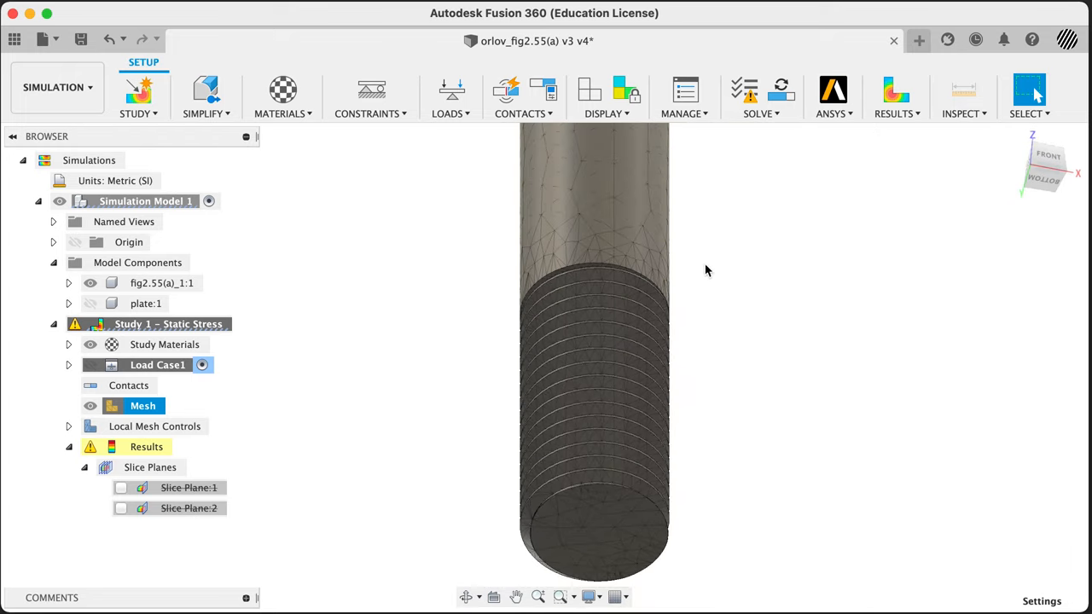
drag(707, 269, 736, 392)
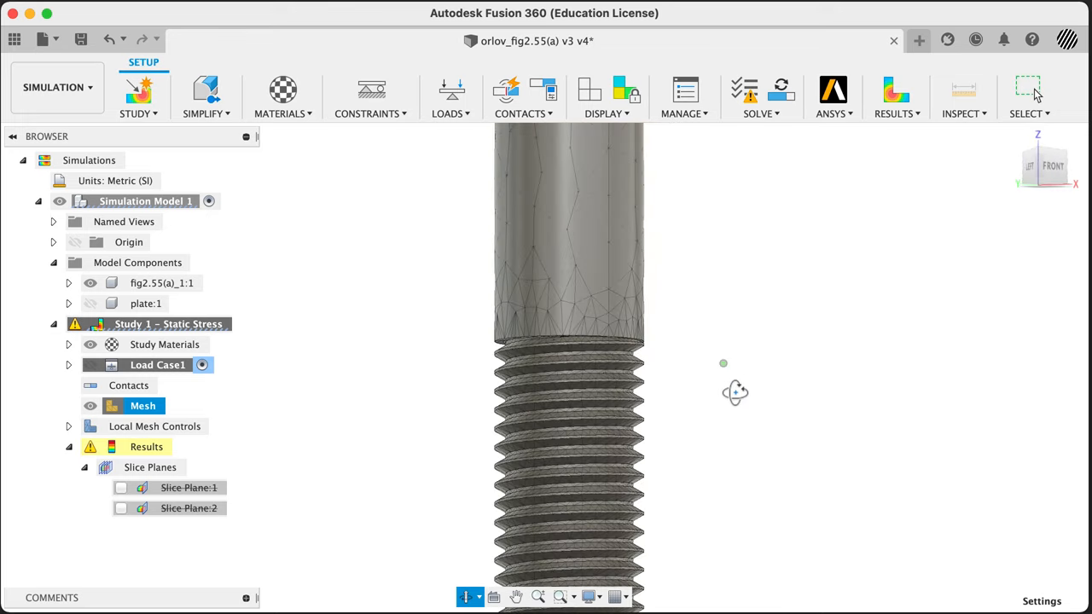
drag(736, 393, 584, 372)
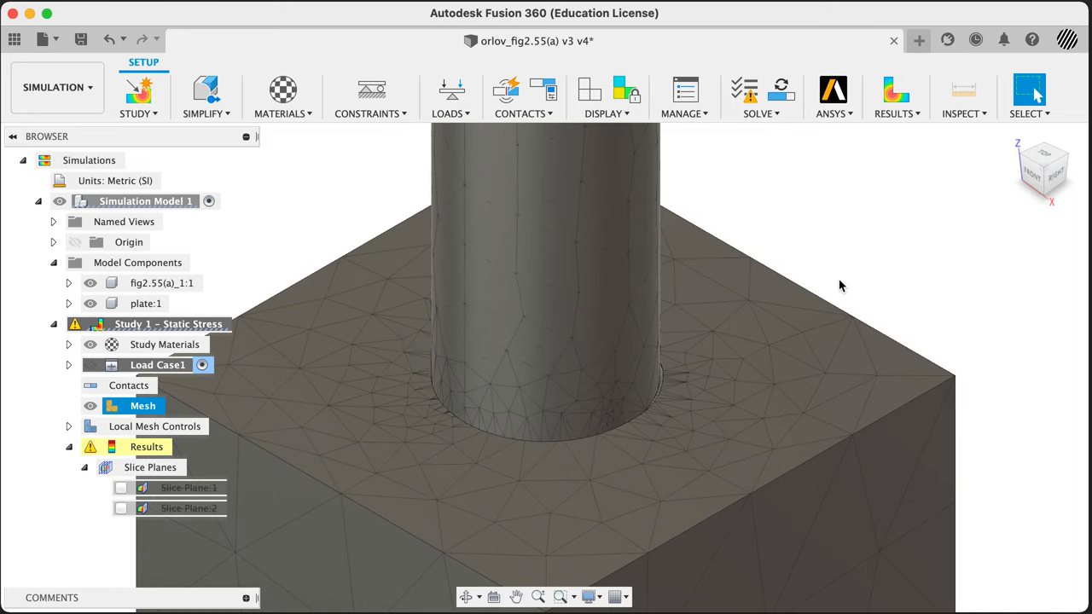
mouse_move(874, 273)
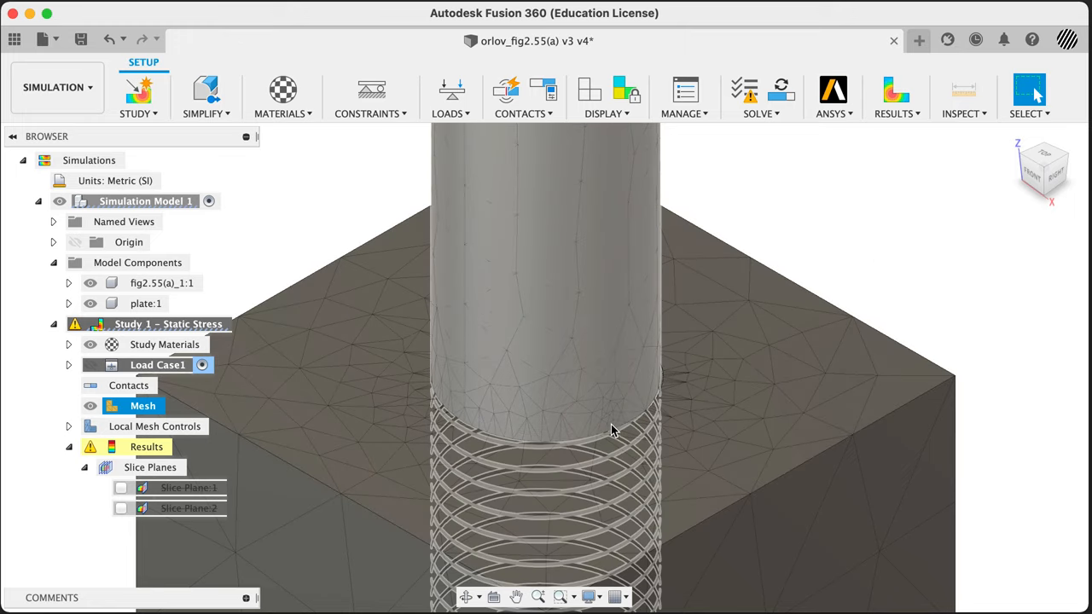
Orbit the model to inspect the refined mesh where the bolt enters the plate
drag(611, 430, 714, 376)
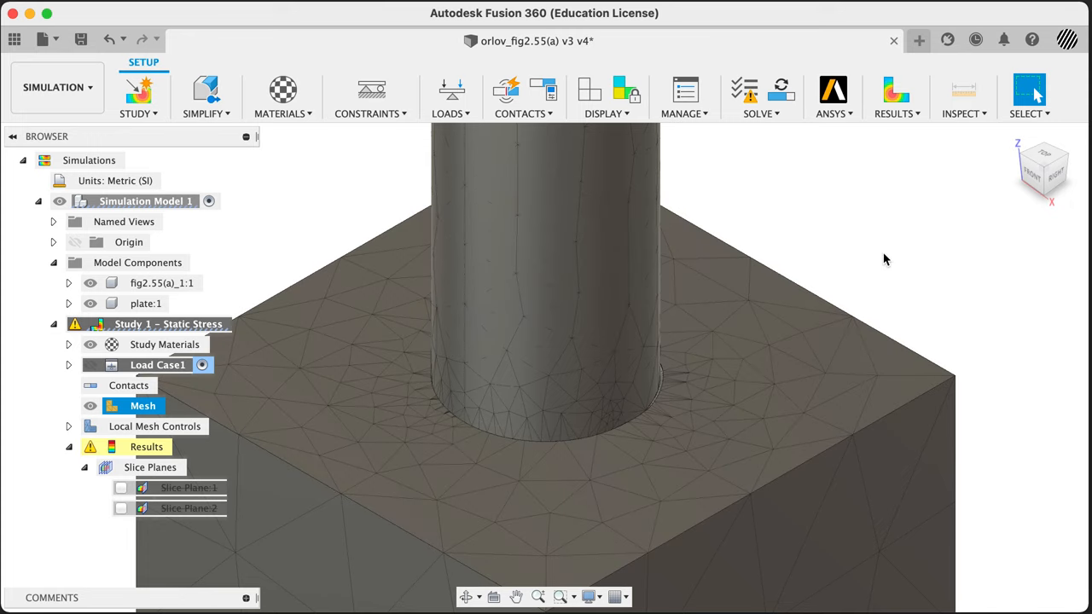
mouse_move(874, 291)
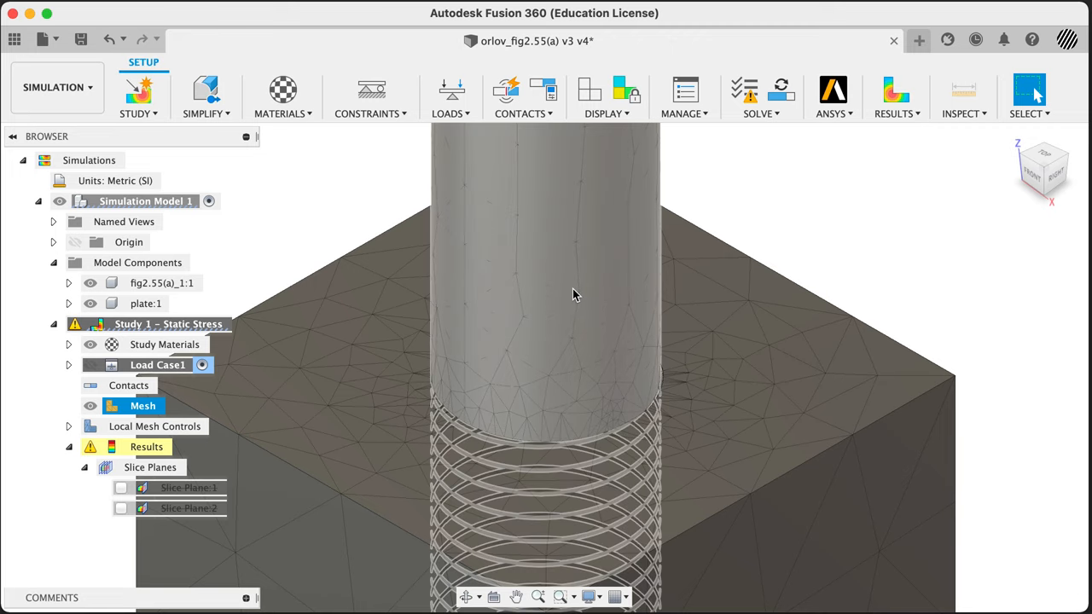
drag(571, 294, 674, 390)
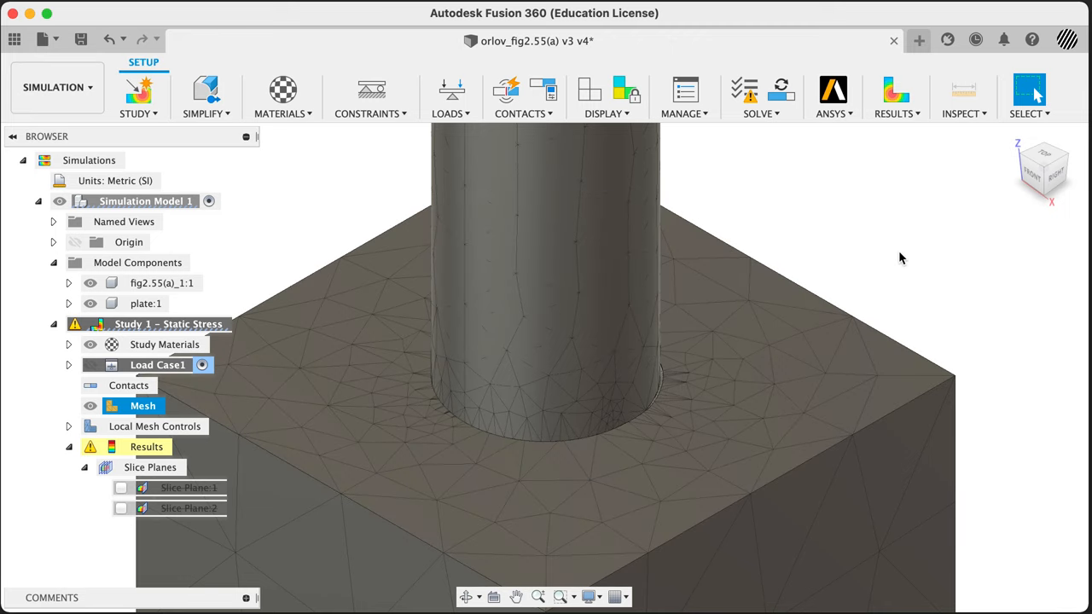
mouse_move(874, 282)
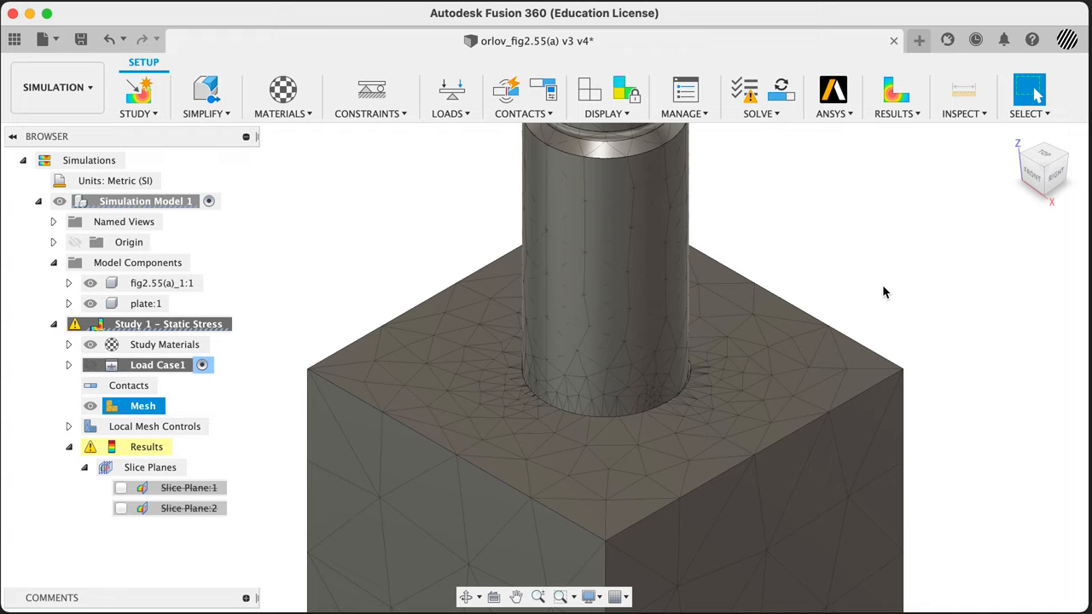
mouse_move(888, 258)
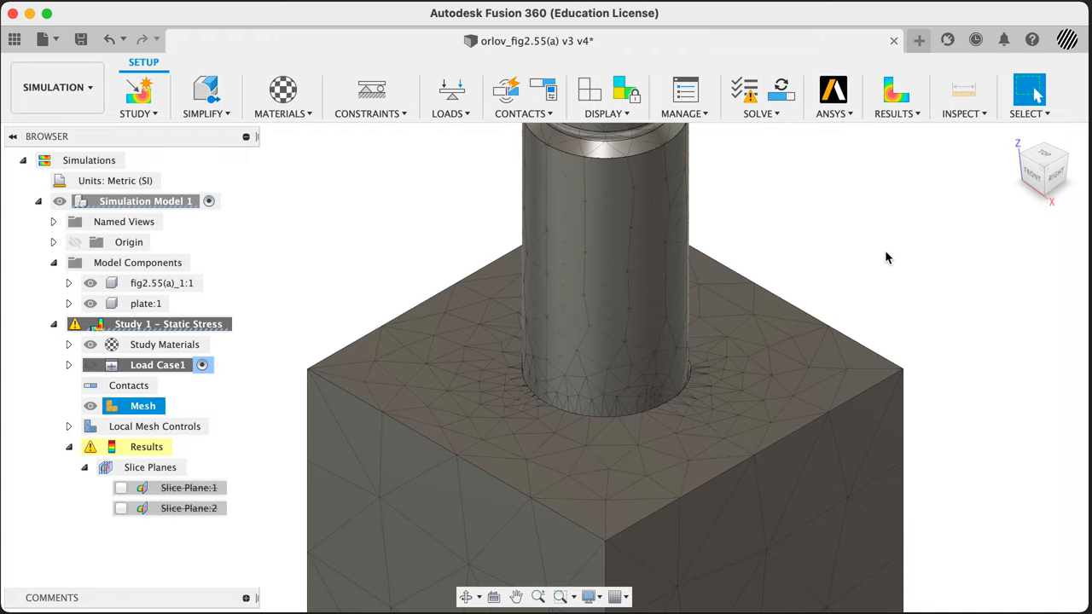
mouse_move(879, 249)
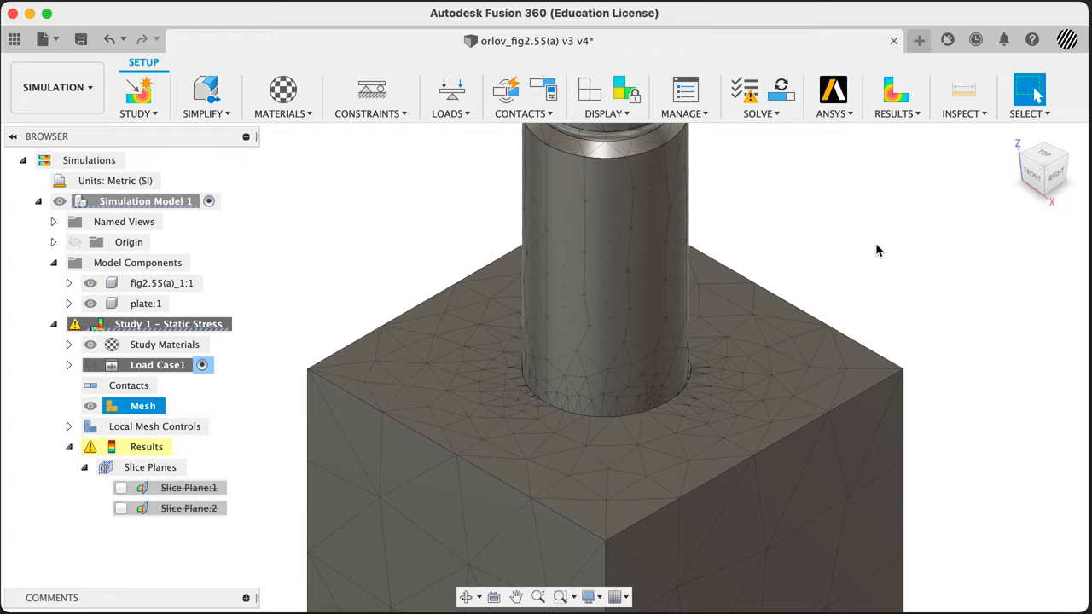
mouse_move(877, 242)
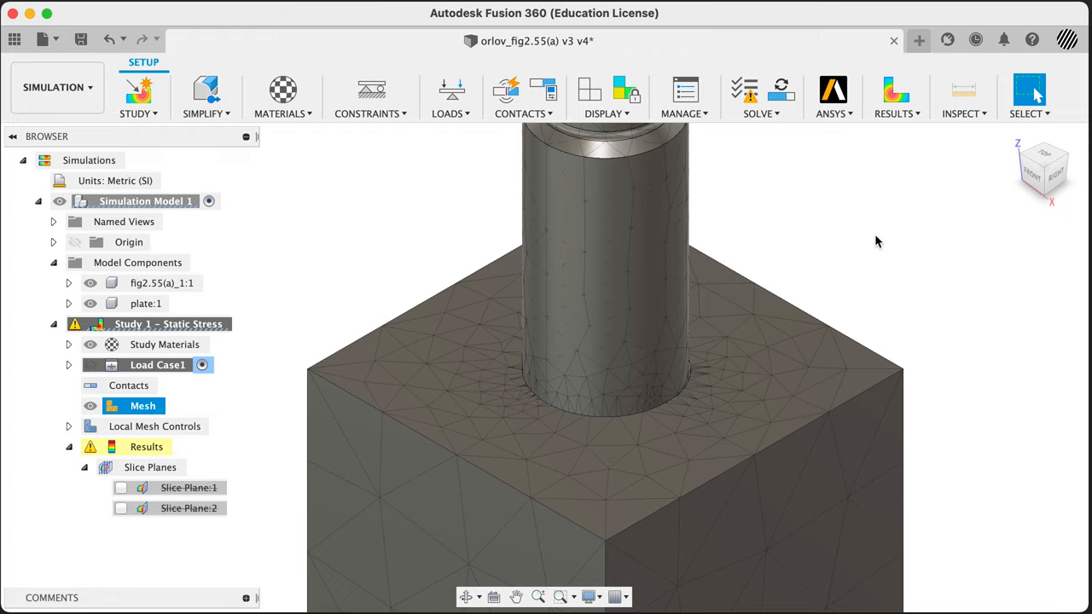
mouse_move(874, 239)
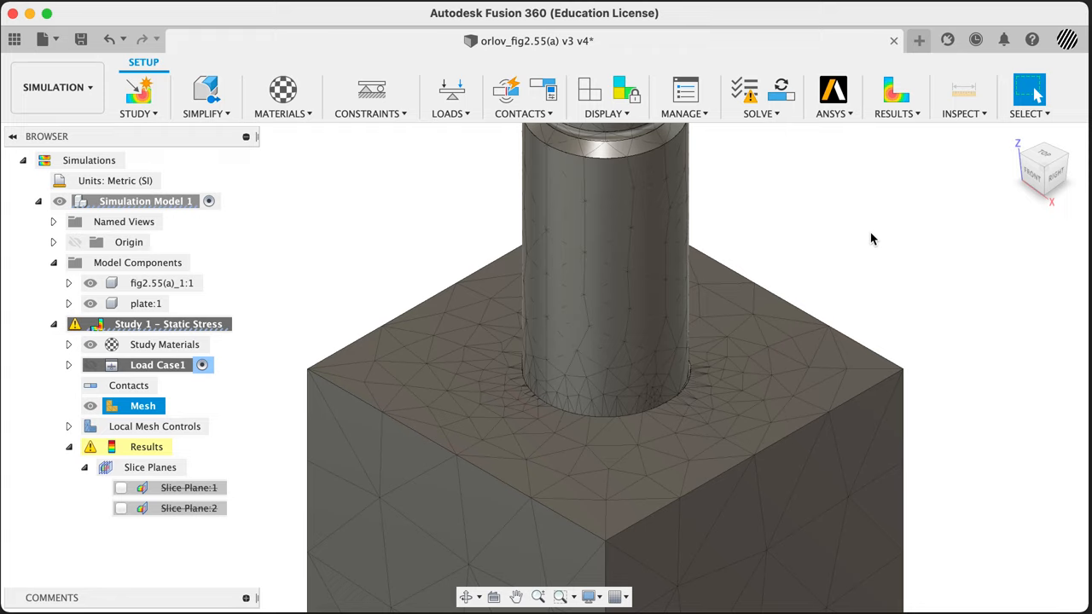
drag(874, 239, 816, 310)
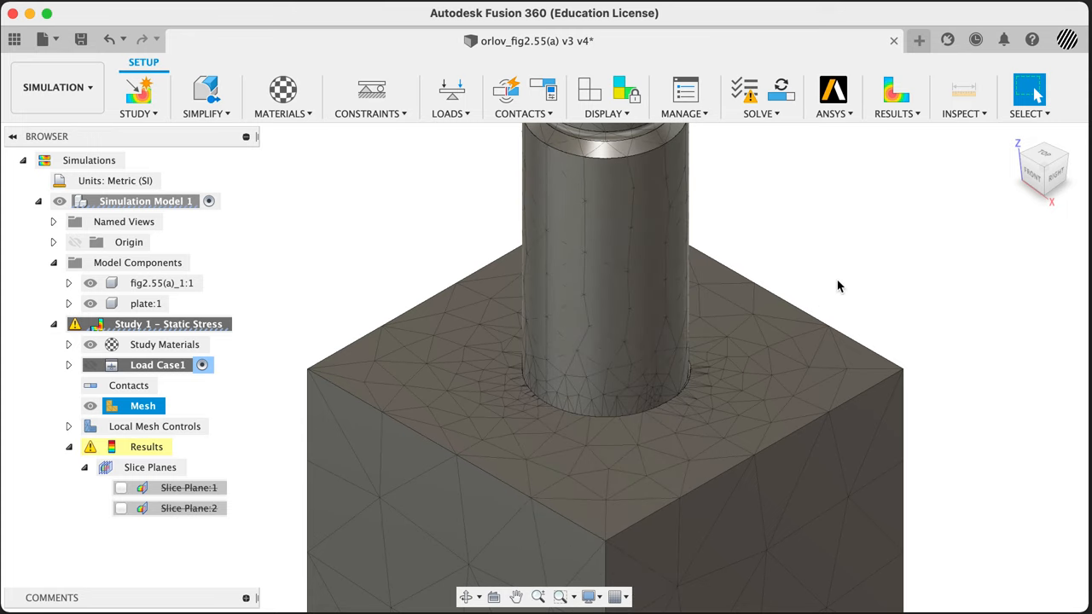
mouse_move(850, 261)
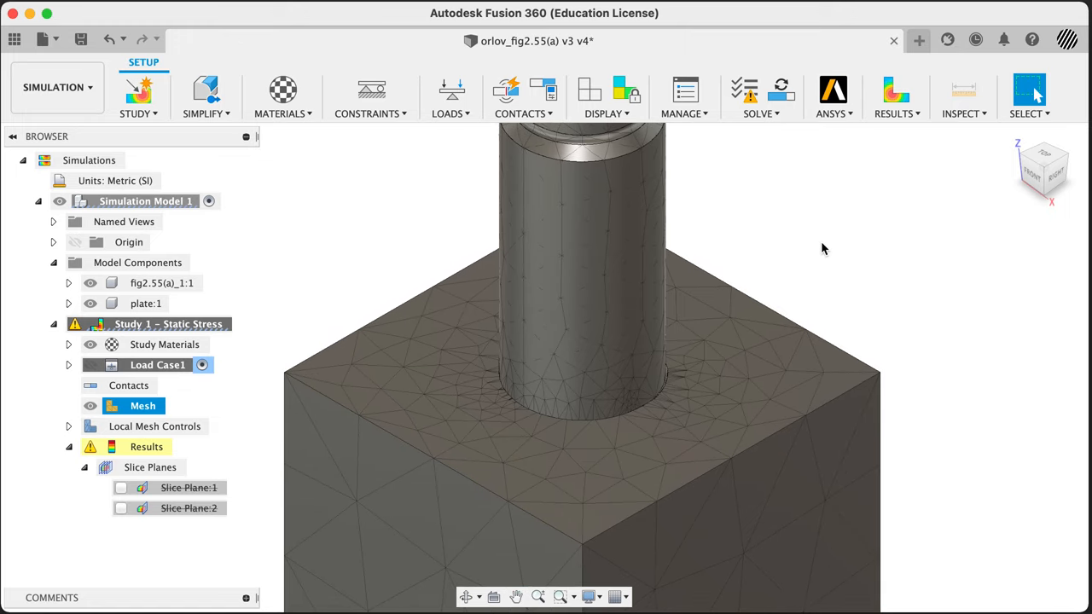
mouse_move(357, 247)
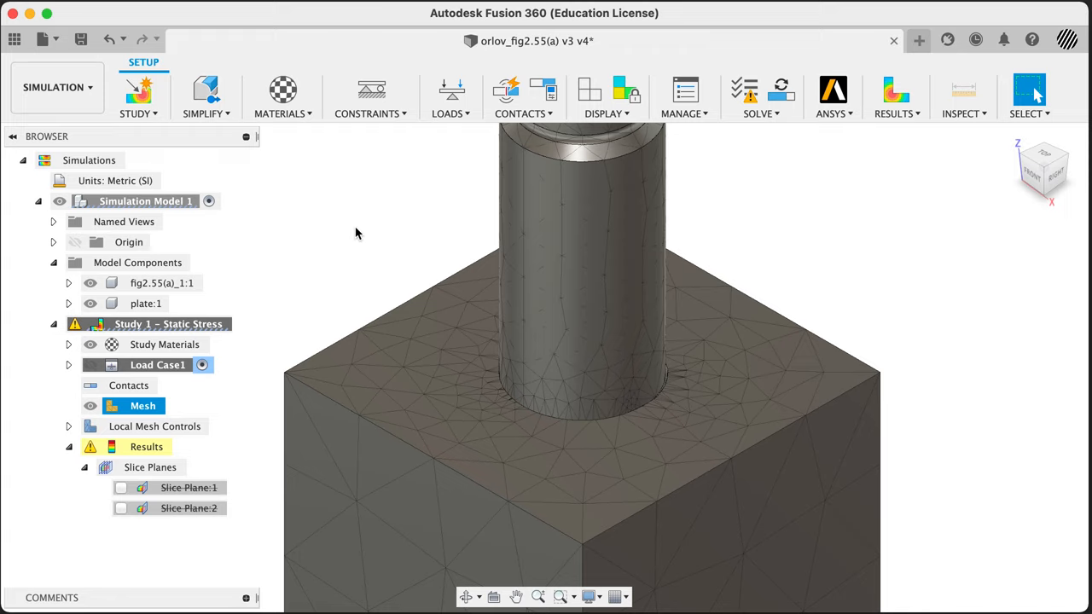
mouse_move(300, 287)
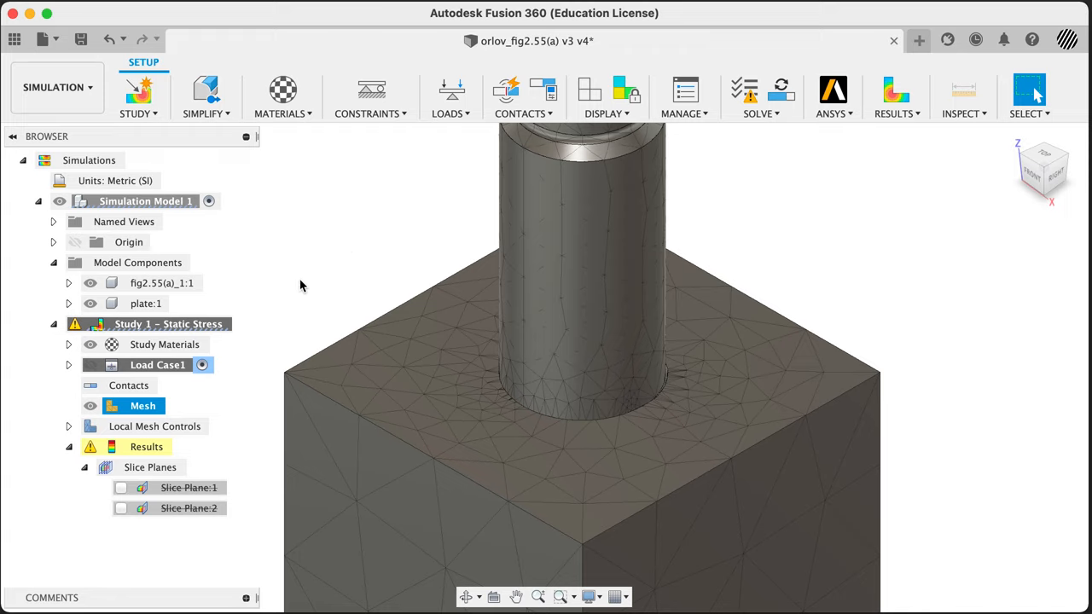
mouse_move(314, 281)
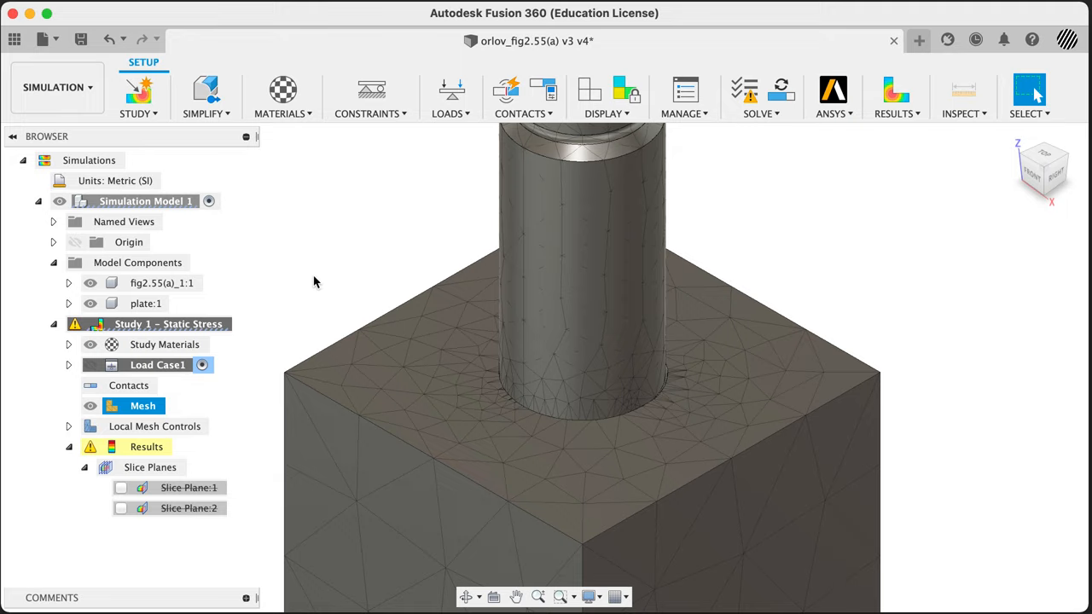
mouse_move(289, 249)
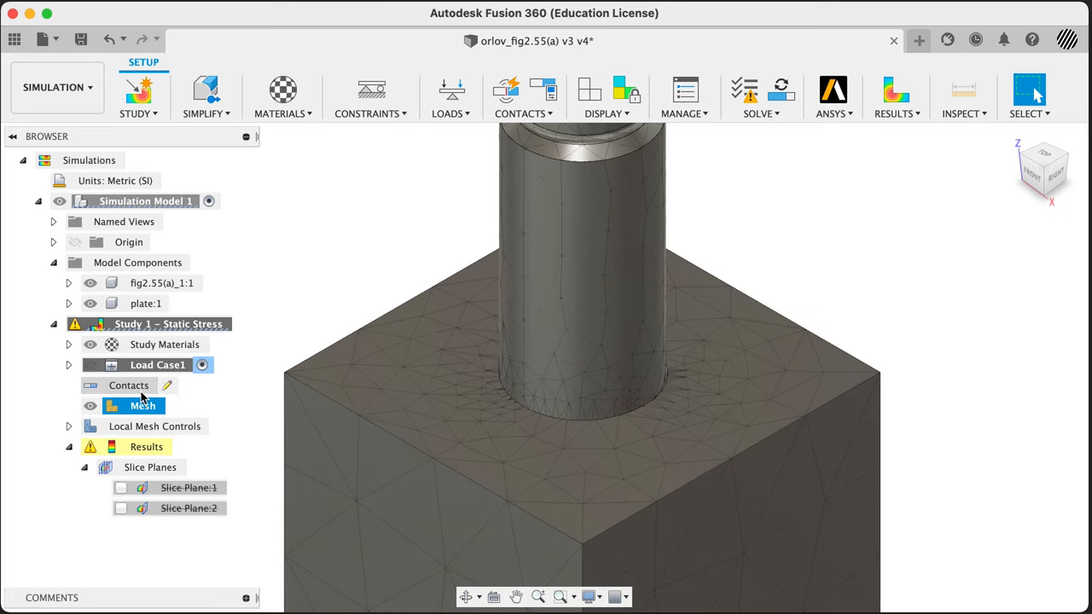
mouse_move(84, 392)
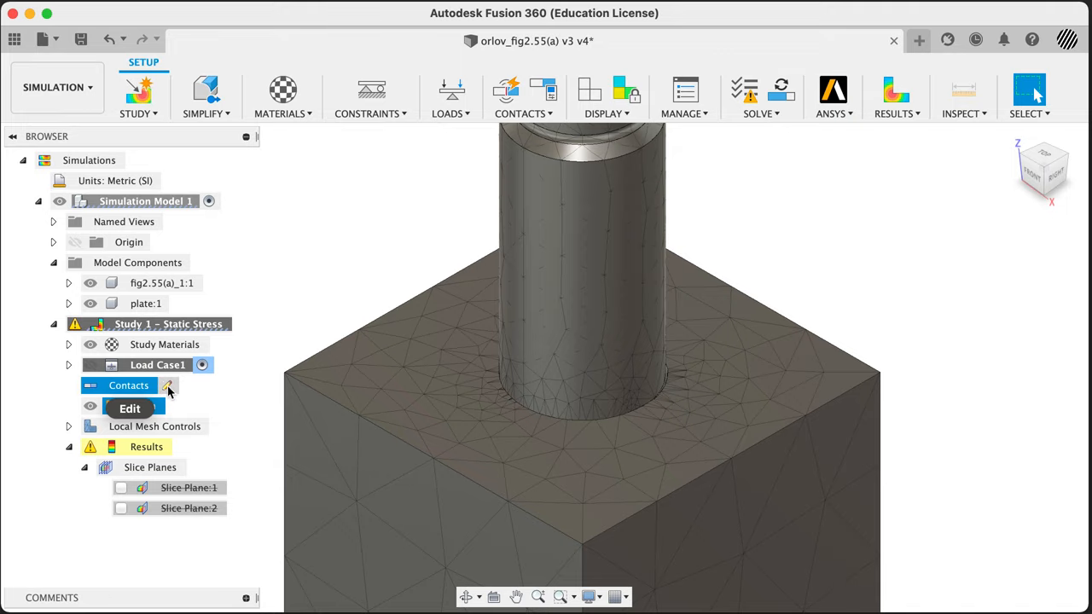
Open the Contacts Manager and highlight the faces joined by Bonded1 and Bonded2
click(130, 408)
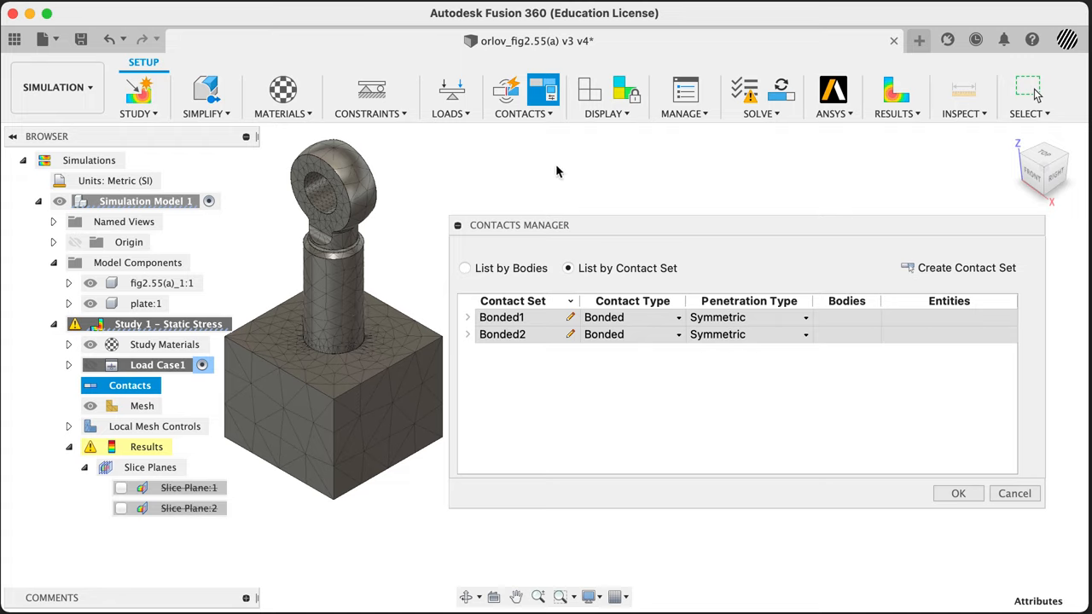
mouse_move(779, 335)
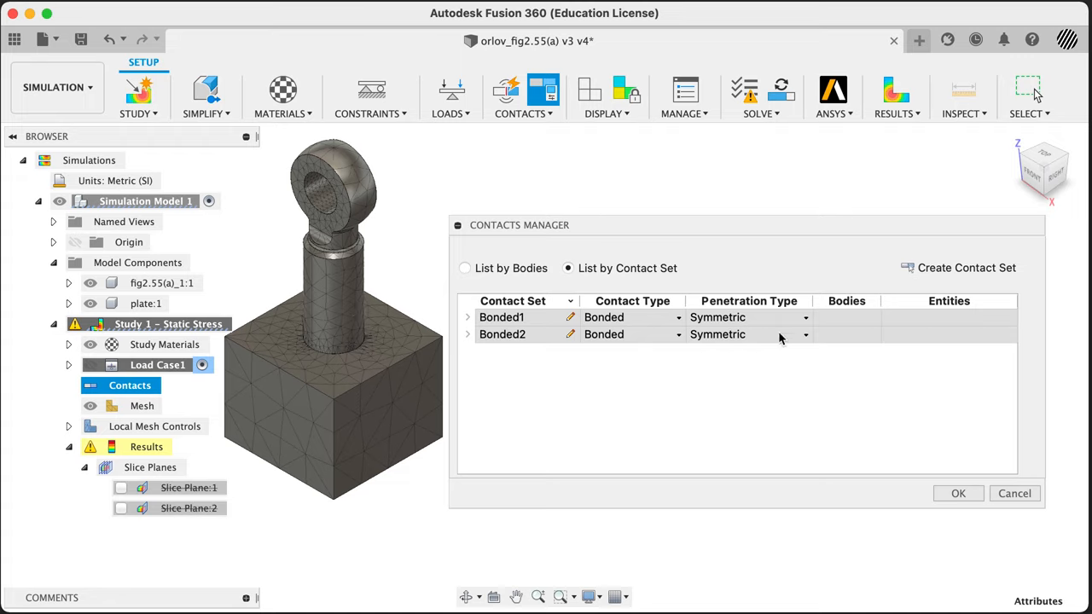
click(501, 316)
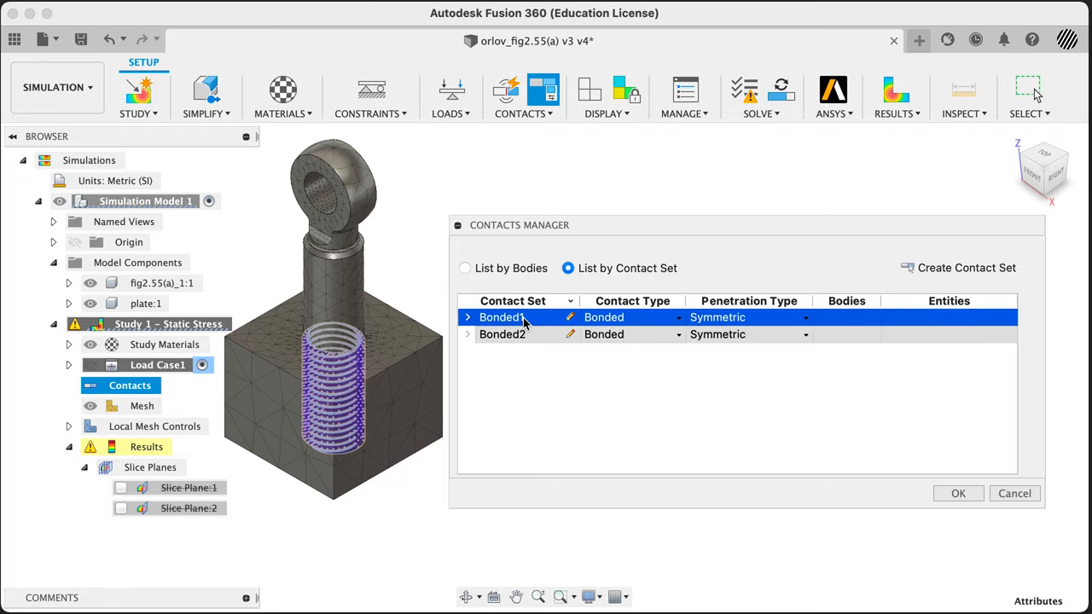
mouse_move(1043, 147)
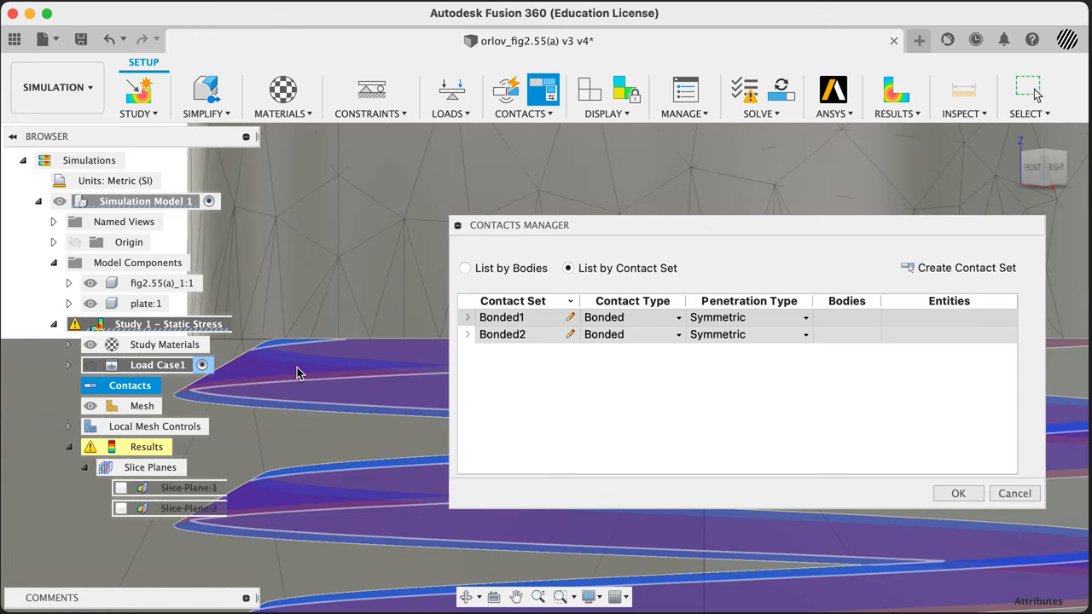
mouse_move(308, 495)
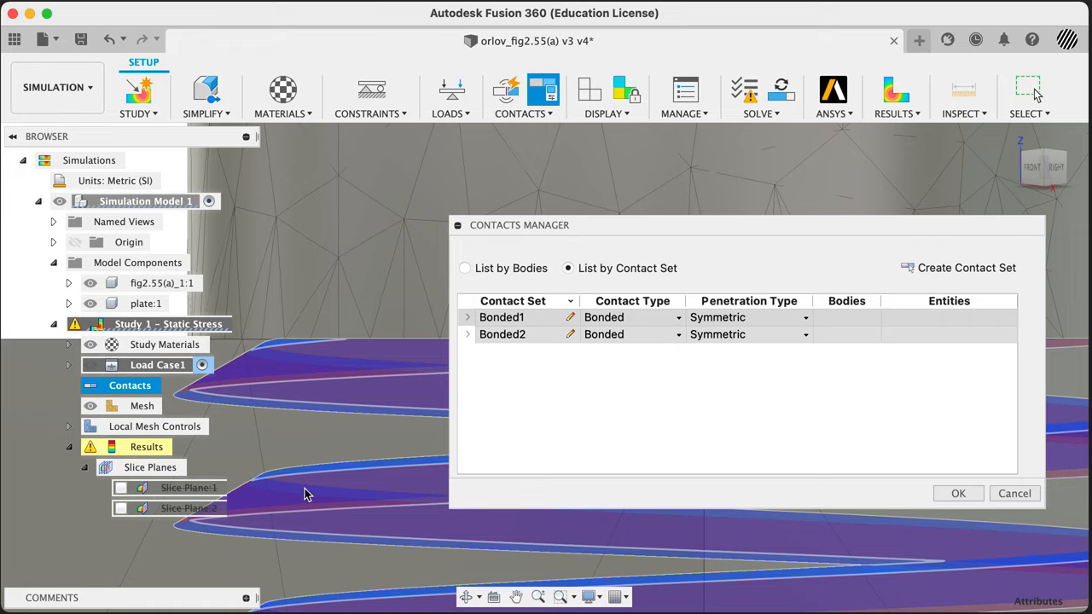
mouse_move(195, 403)
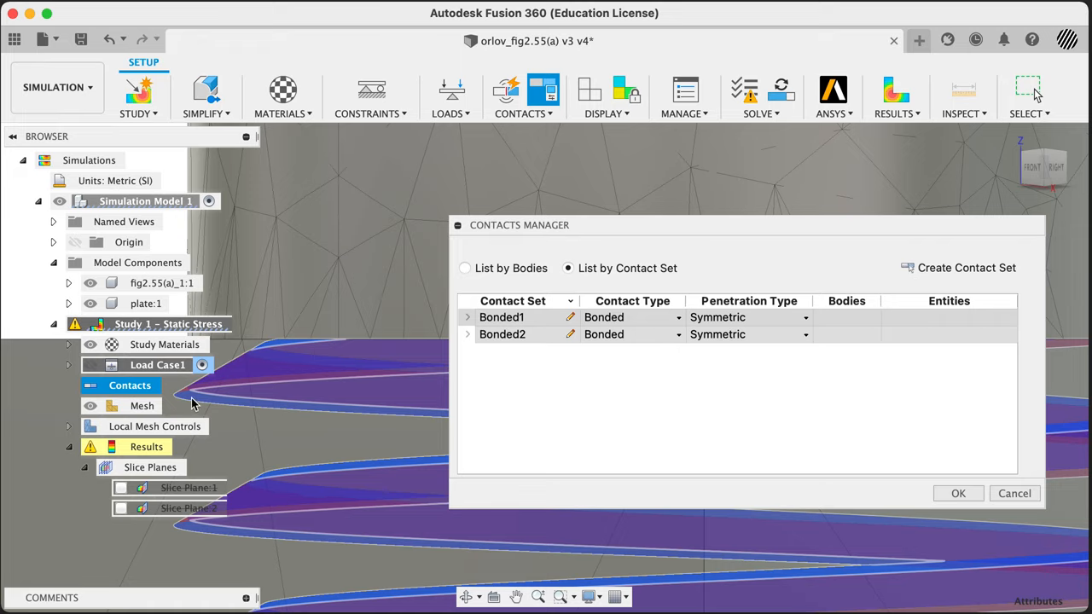
mouse_move(324, 348)
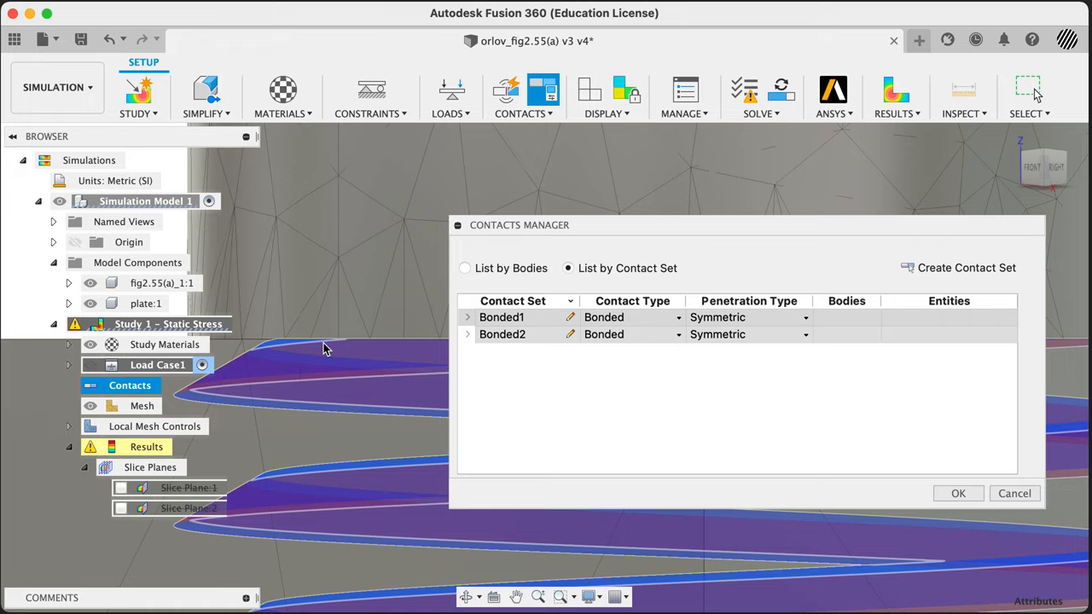
mouse_move(563, 359)
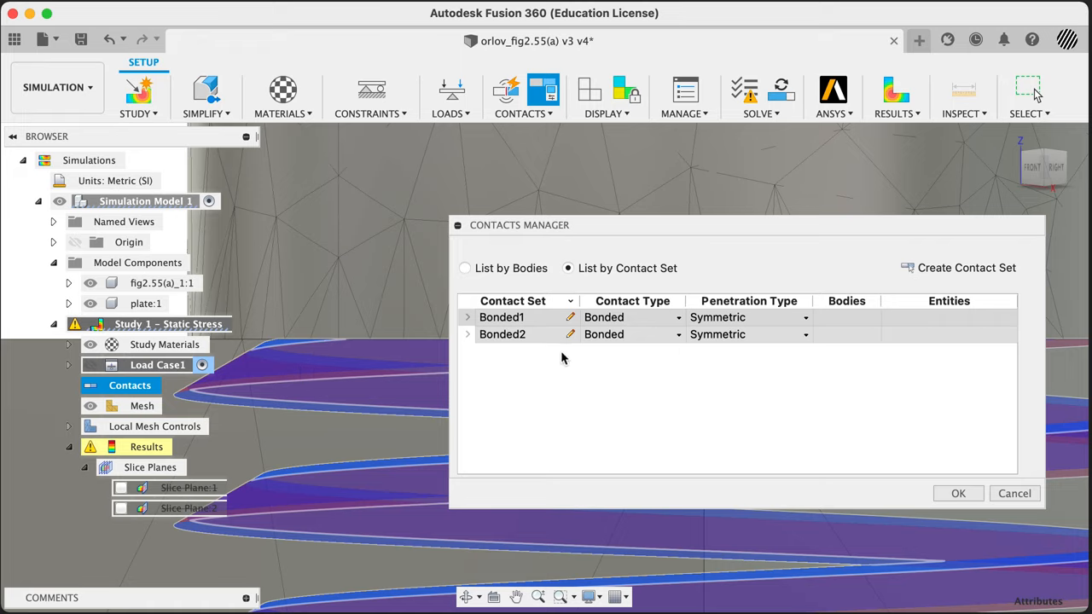
click(501, 333)
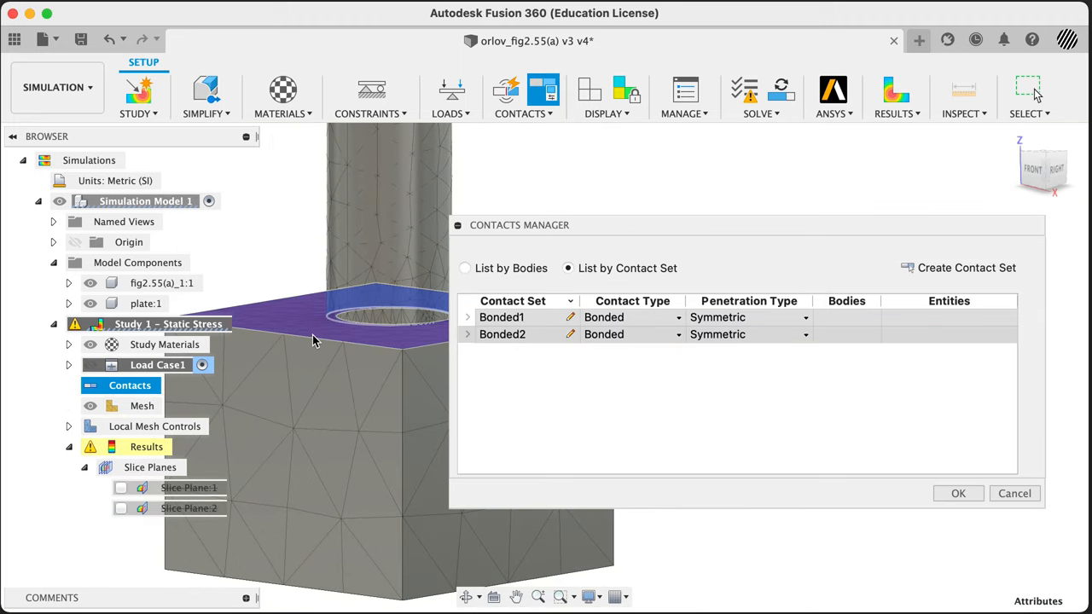
mouse_move(468, 386)
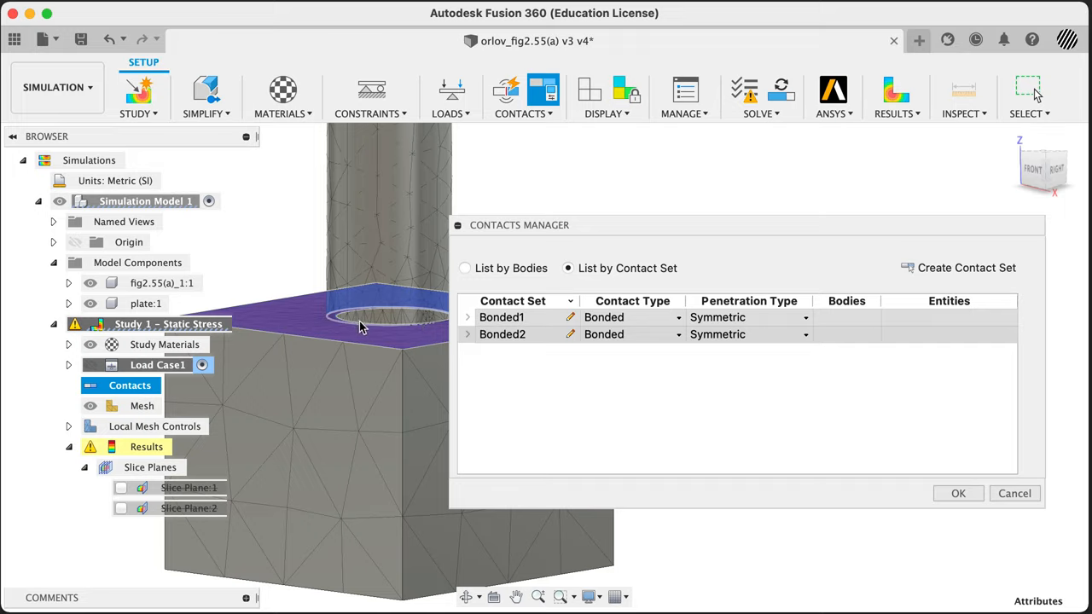
mouse_move(560, 341)
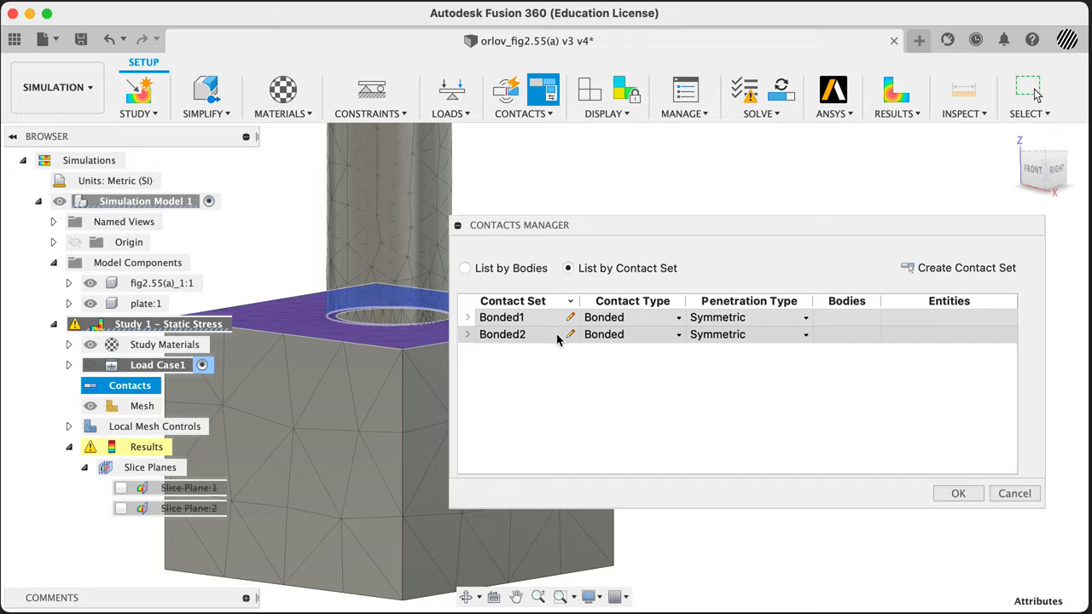
Edit the bolt–plate contact set and change its contact type to Separation
click(570, 333)
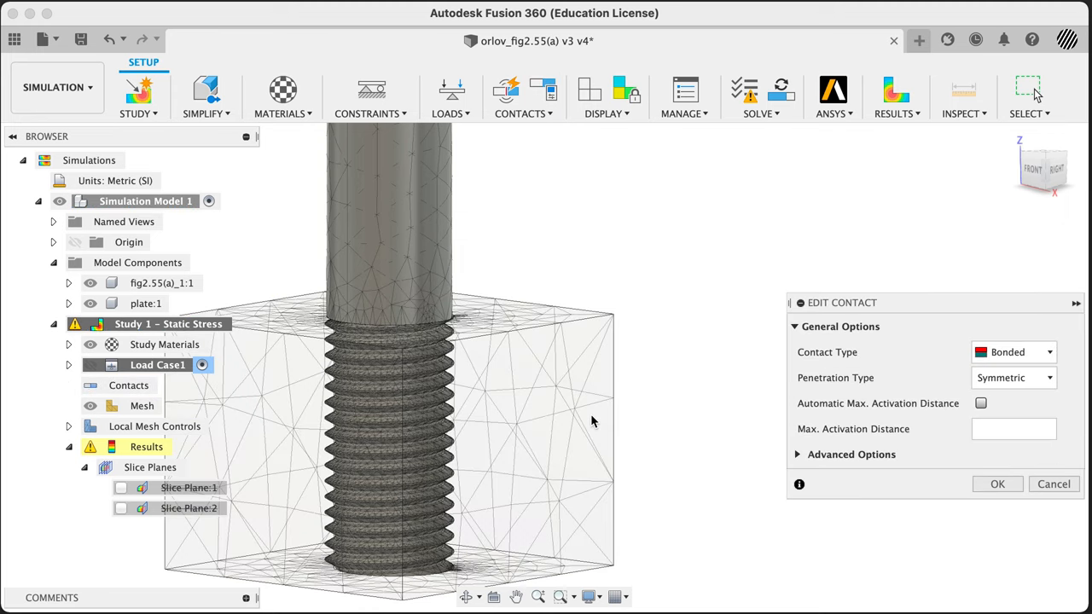
click(1014, 351)
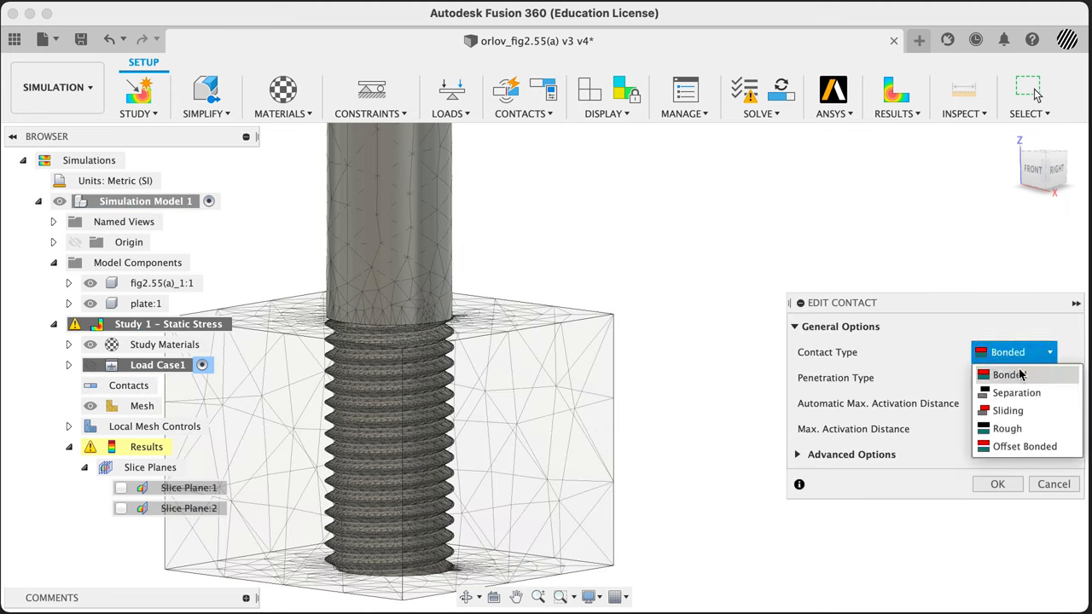
mouse_move(1017, 392)
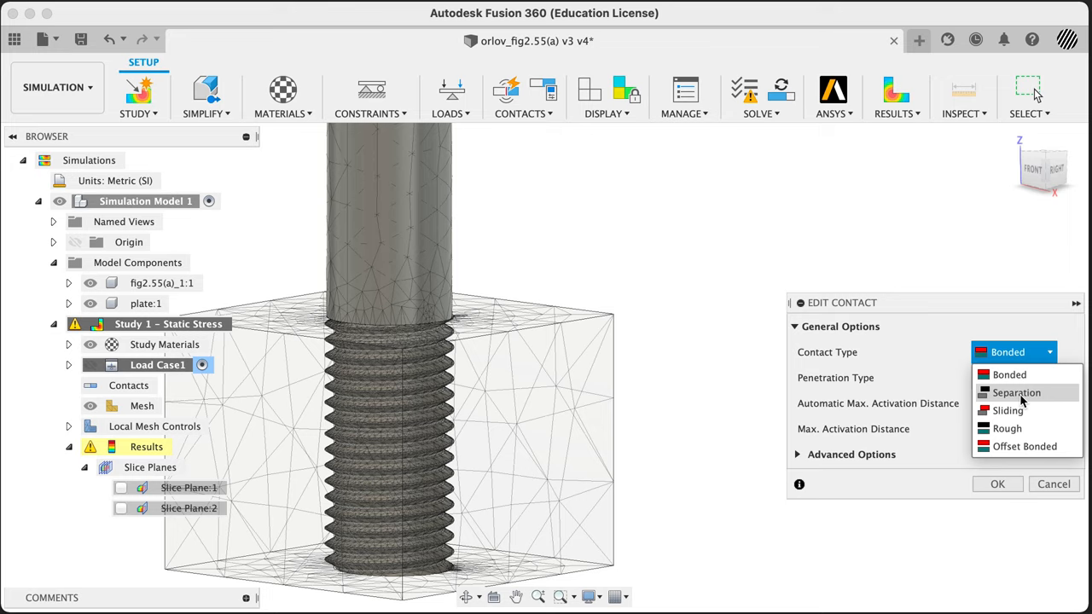
click(1017, 392)
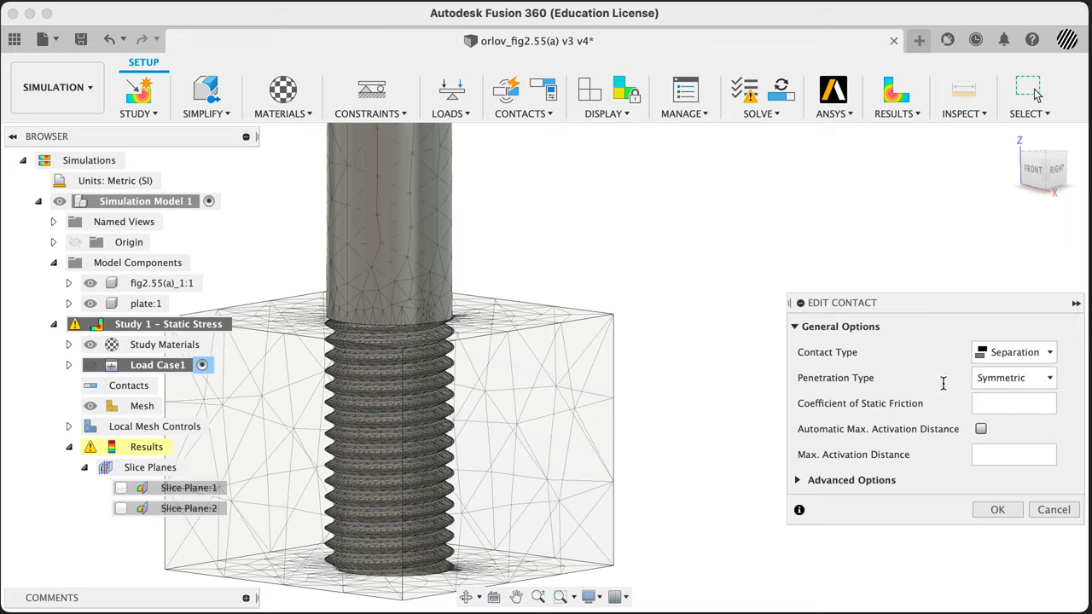
mouse_move(1085, 409)
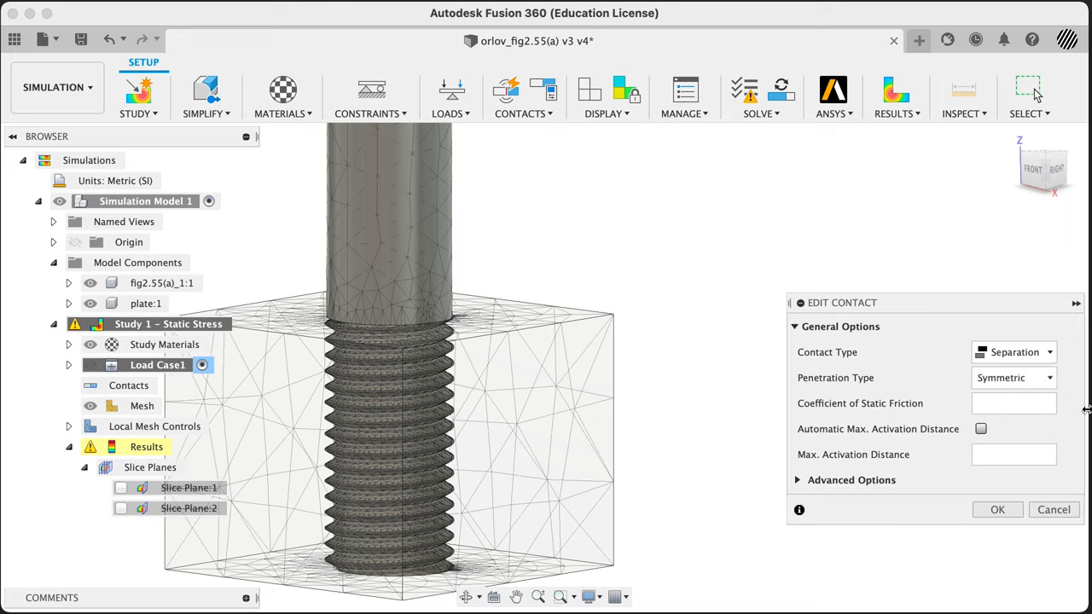
mouse_move(935, 319)
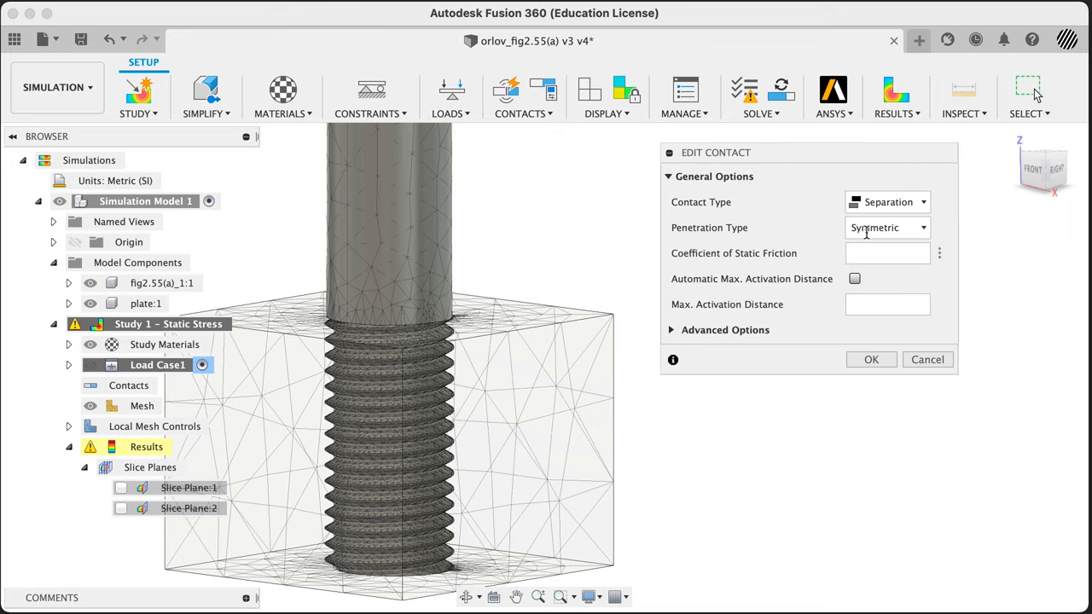
Reveal the friction options and keep Automatic Max. Activation Distance enabled after toggling it
click(887, 252)
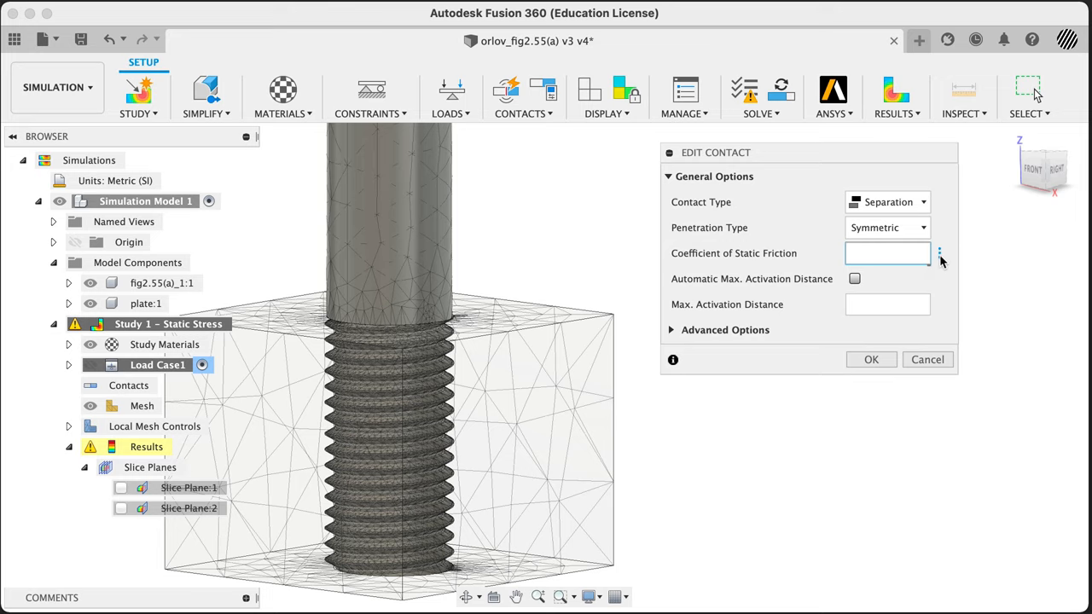
mouse_move(769, 304)
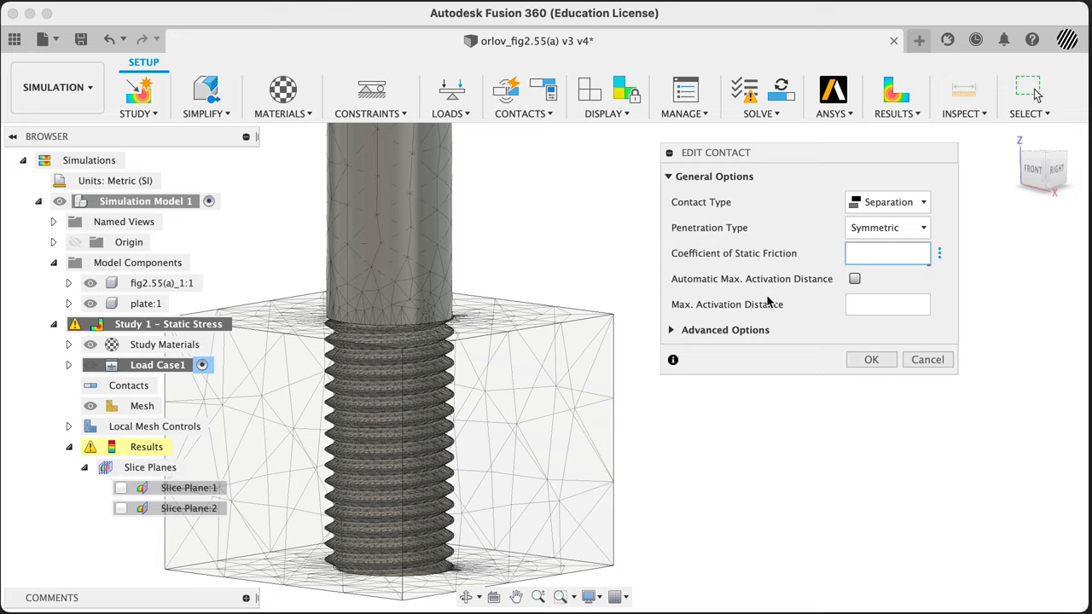
mouse_move(715, 315)
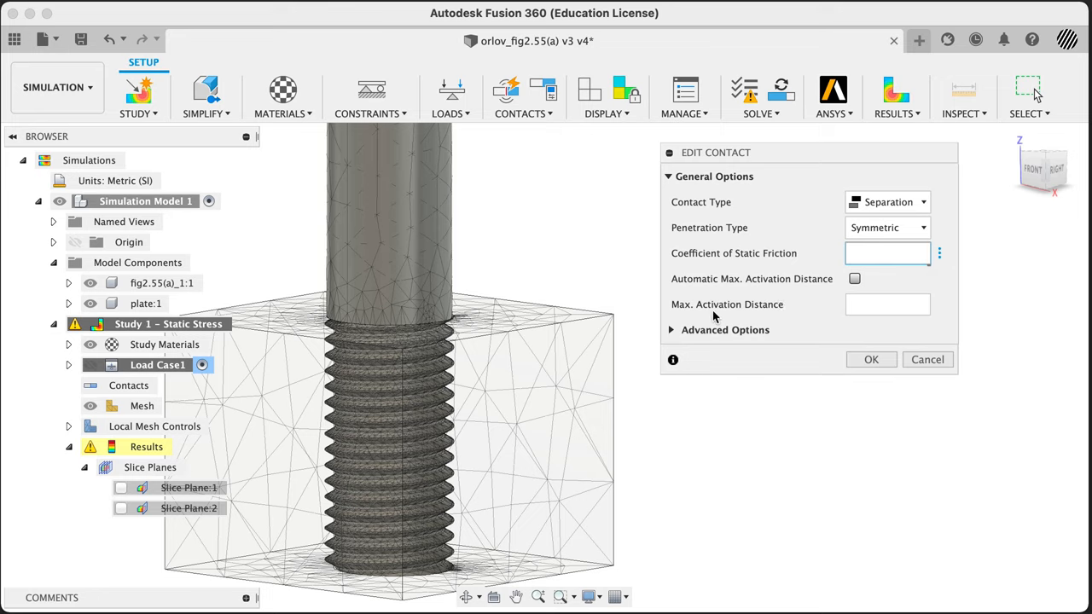
mouse_move(765, 285)
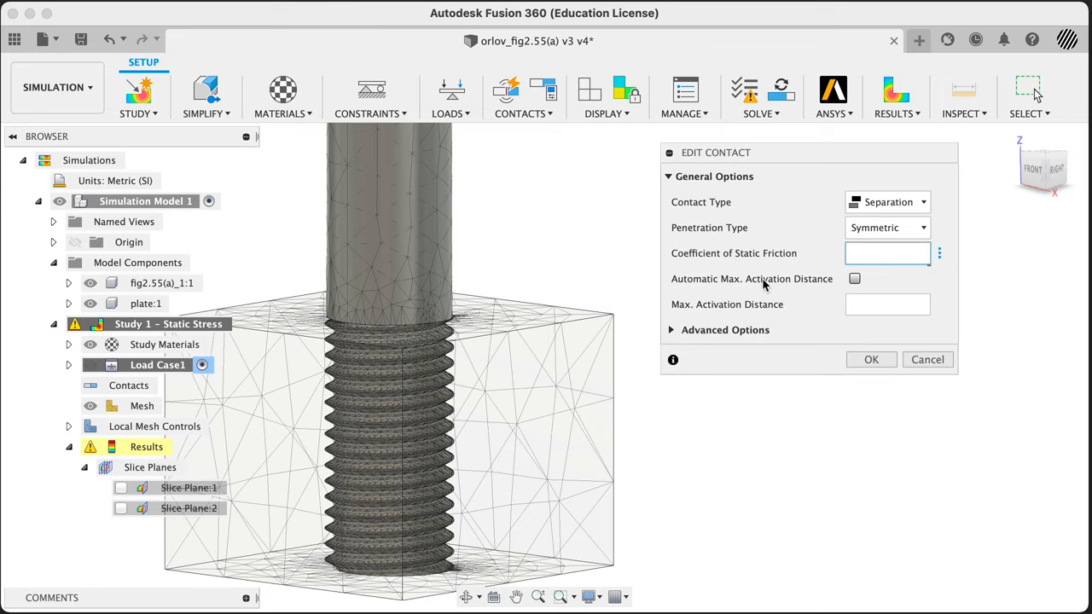
click(853, 278)
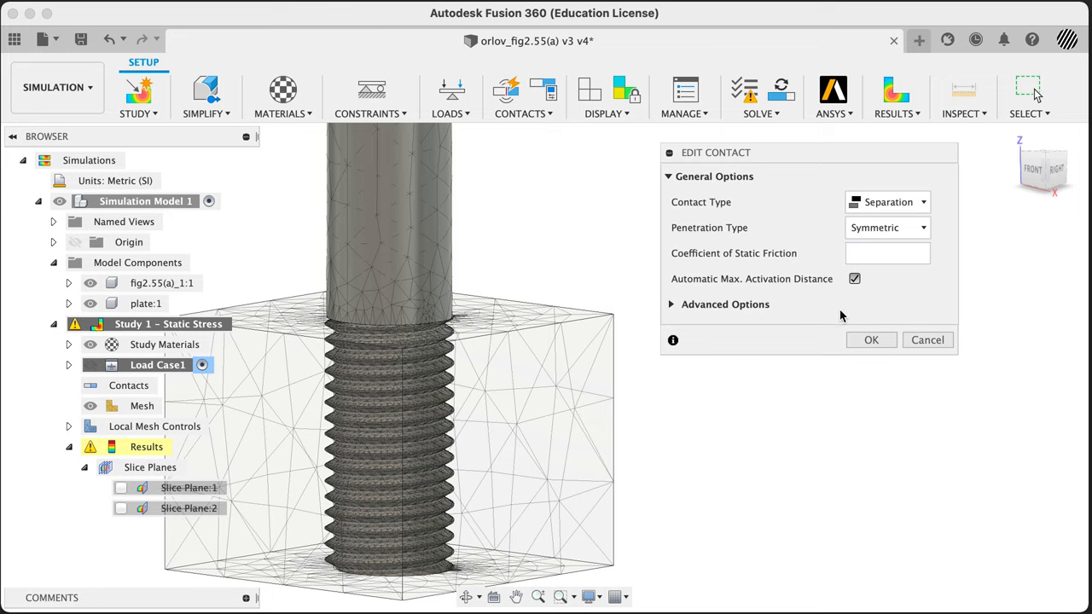
click(853, 280)
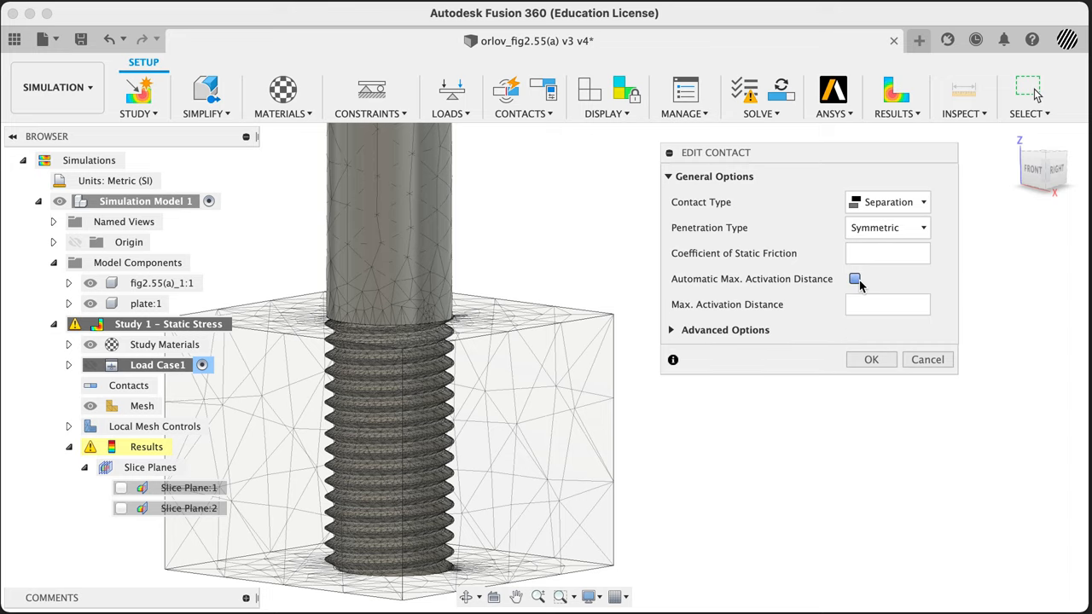
click(854, 280)
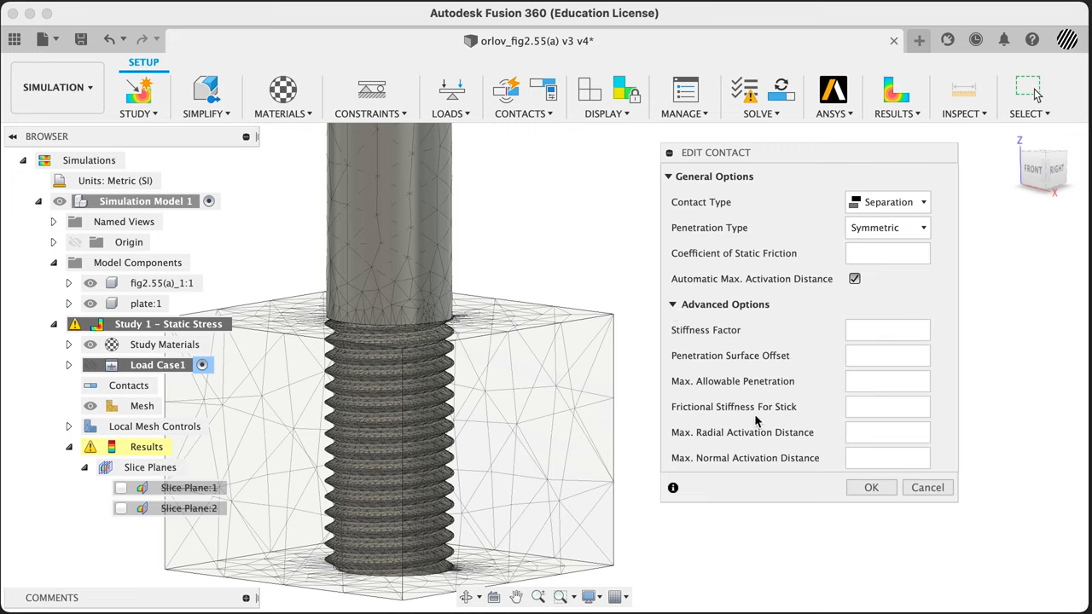
mouse_move(748, 400)
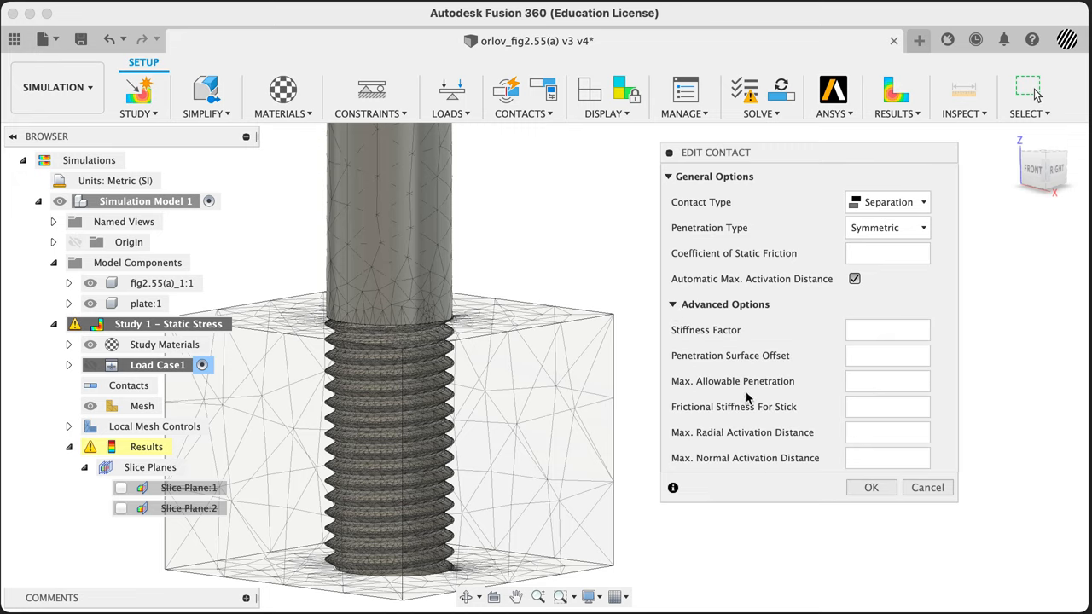
mouse_move(693, 332)
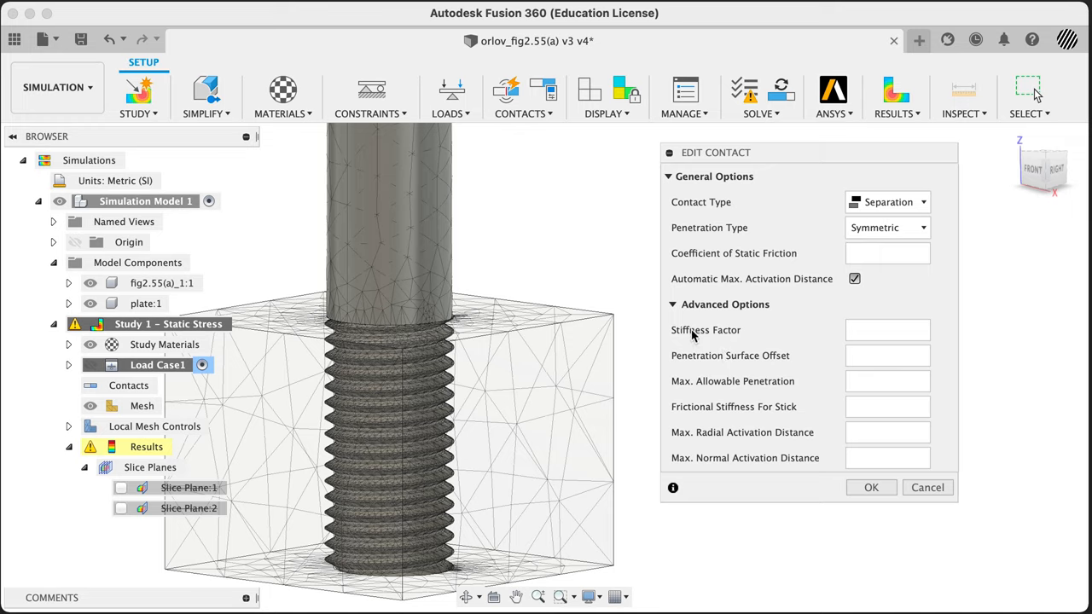
mouse_move(676, 307)
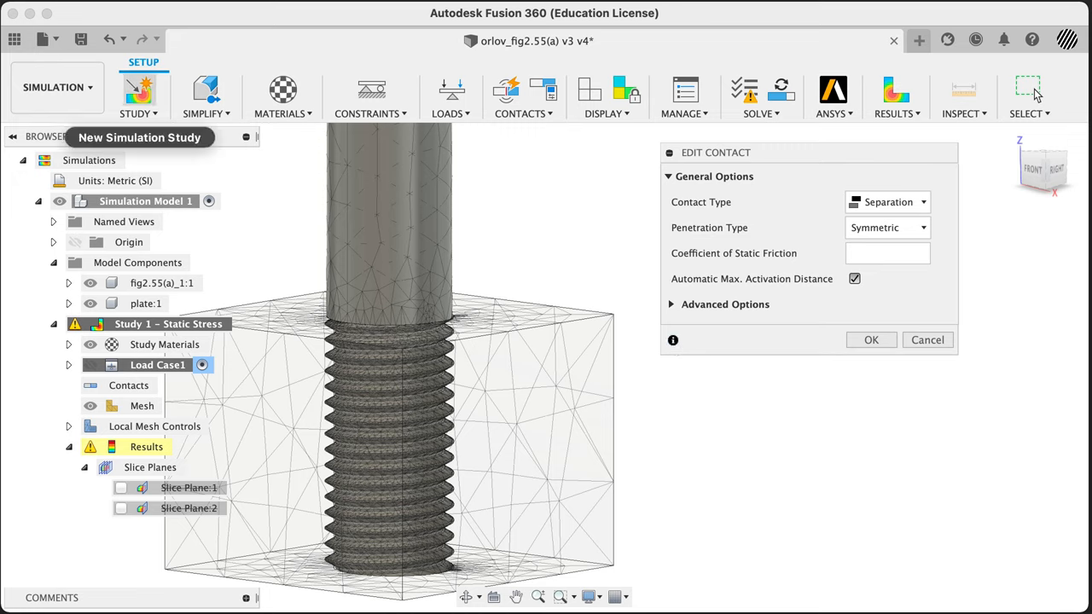
Set the separation contact's coefficient of static friction to .9 and accept all contact sets
click(672, 340)
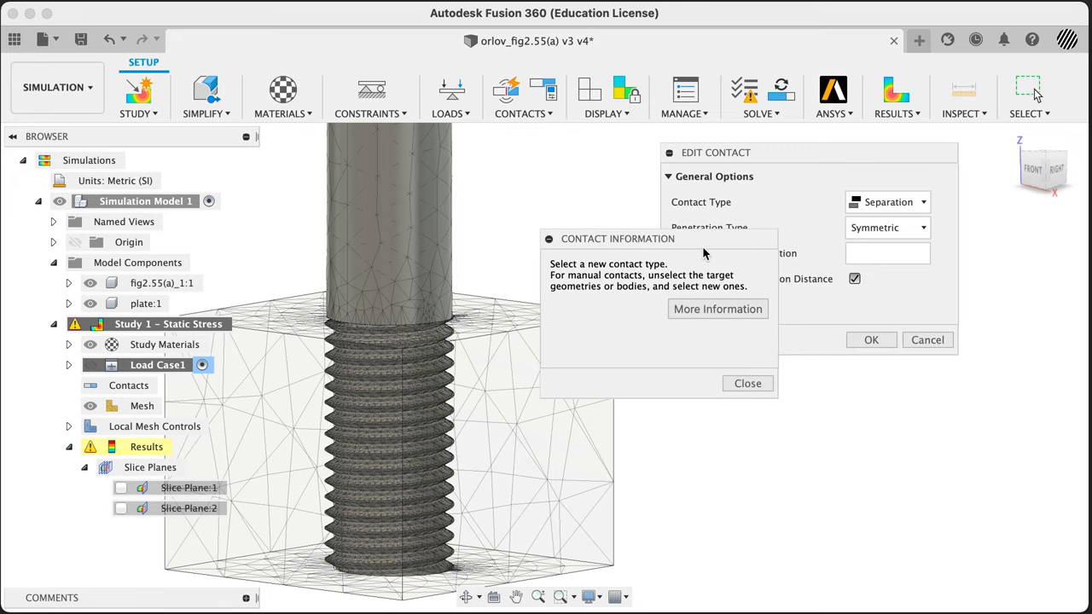
mouse_move(640, 252)
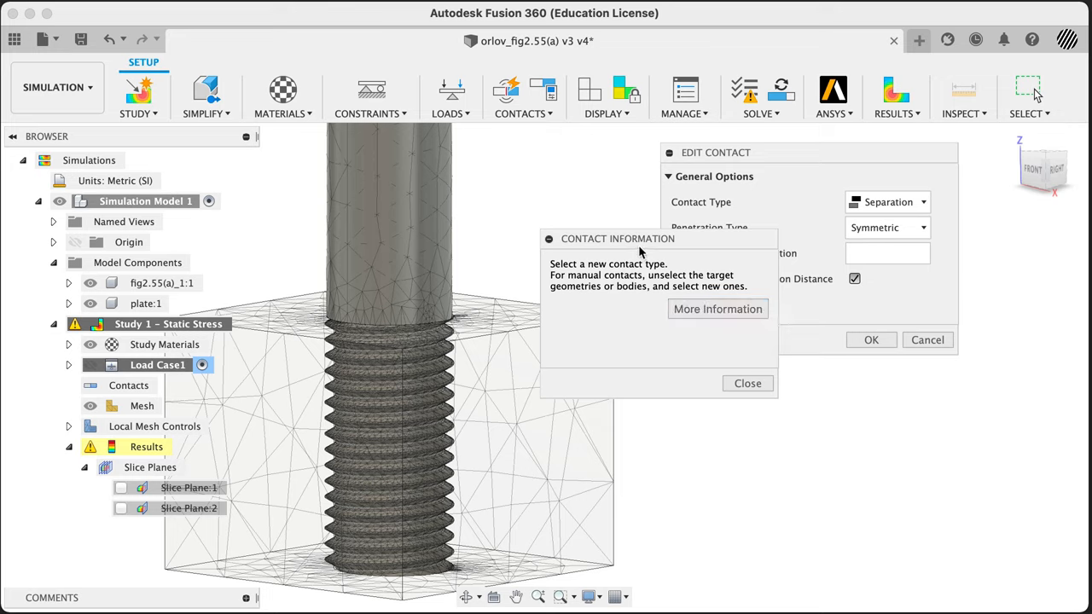
mouse_move(640, 250)
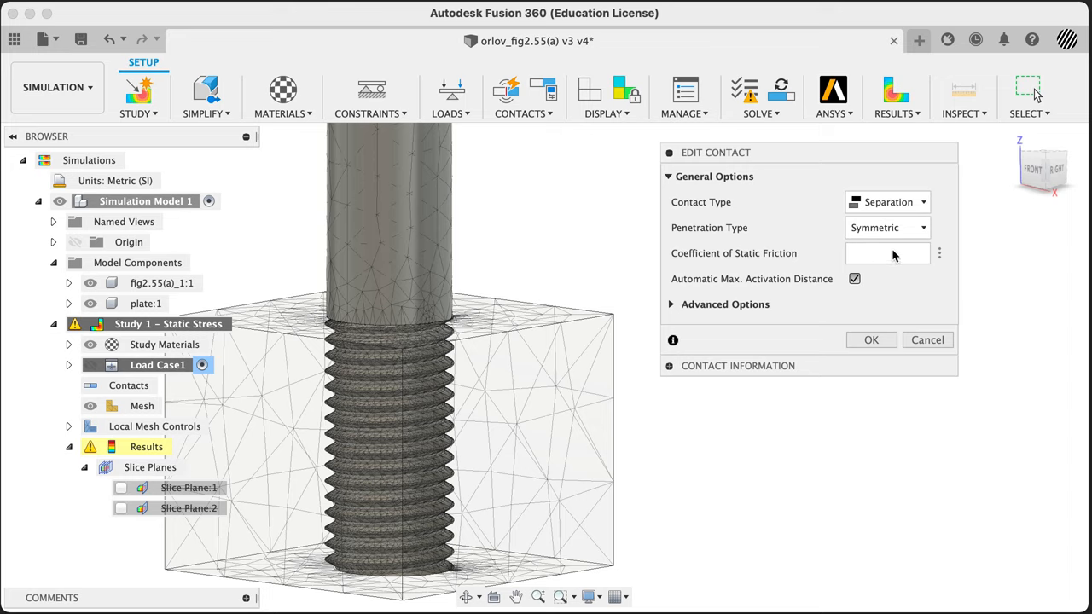
mouse_move(893, 257)
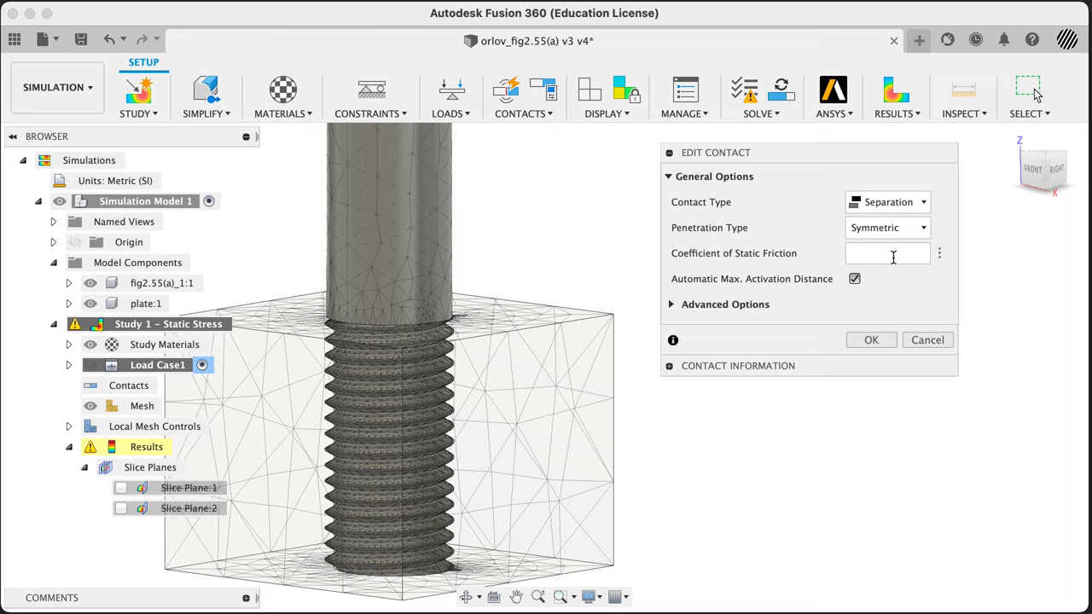
click(887, 252)
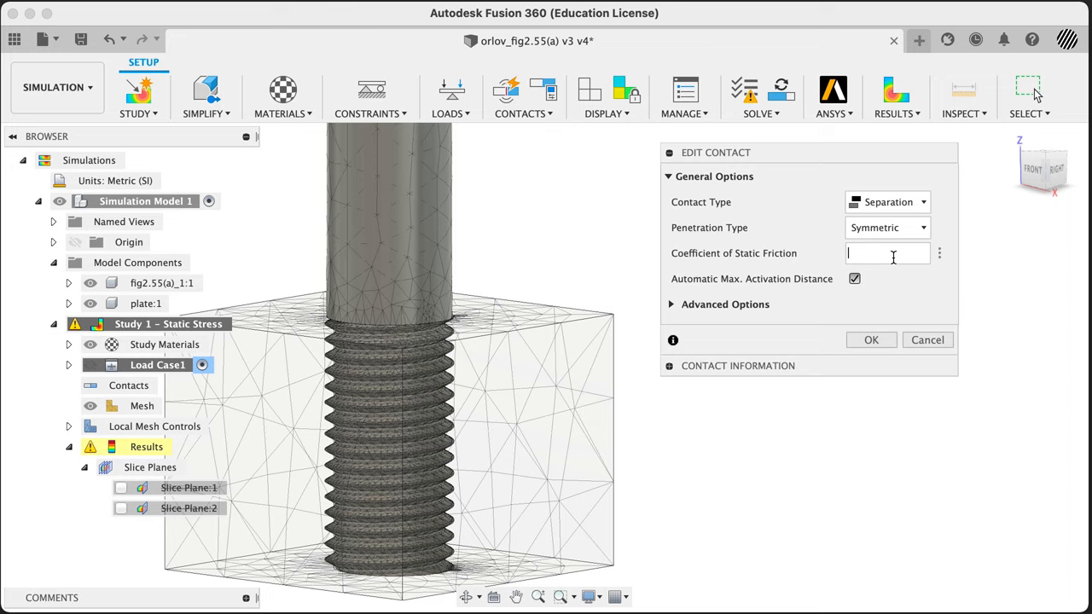
text(.9)
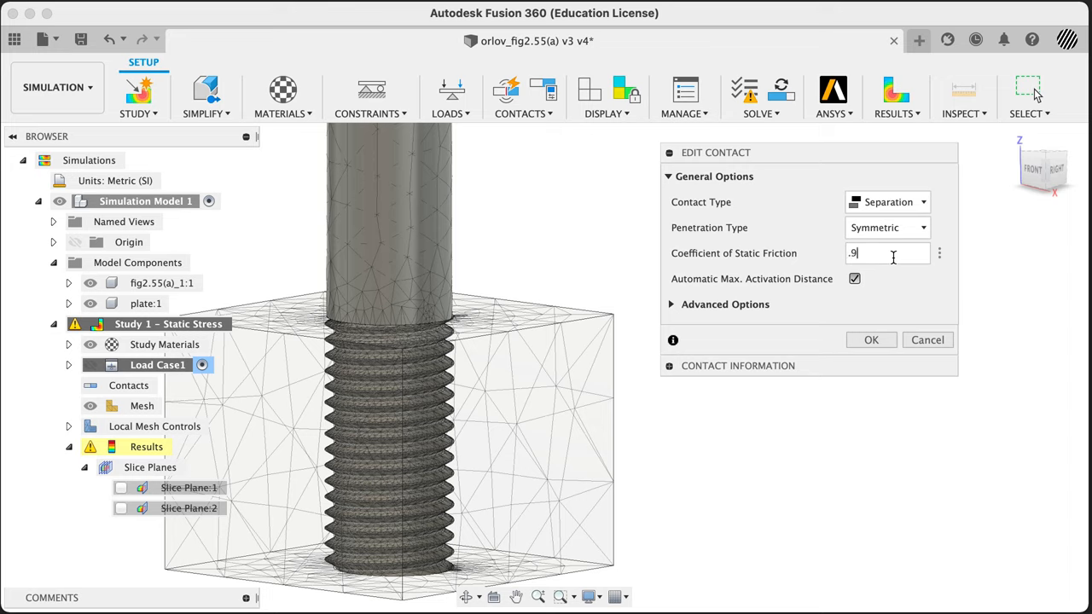
mouse_move(887, 265)
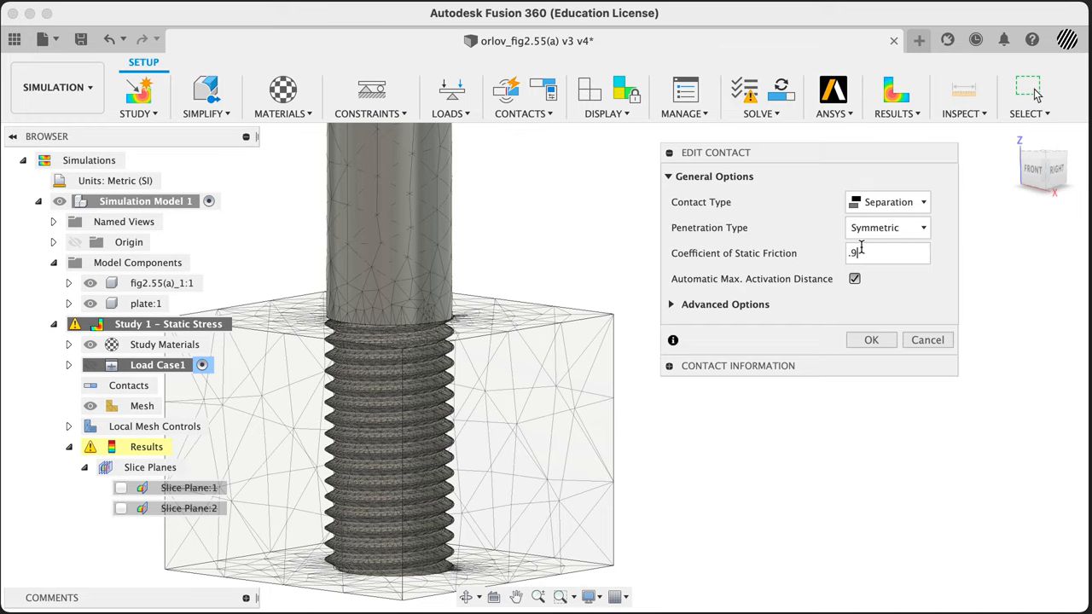
click(871, 340)
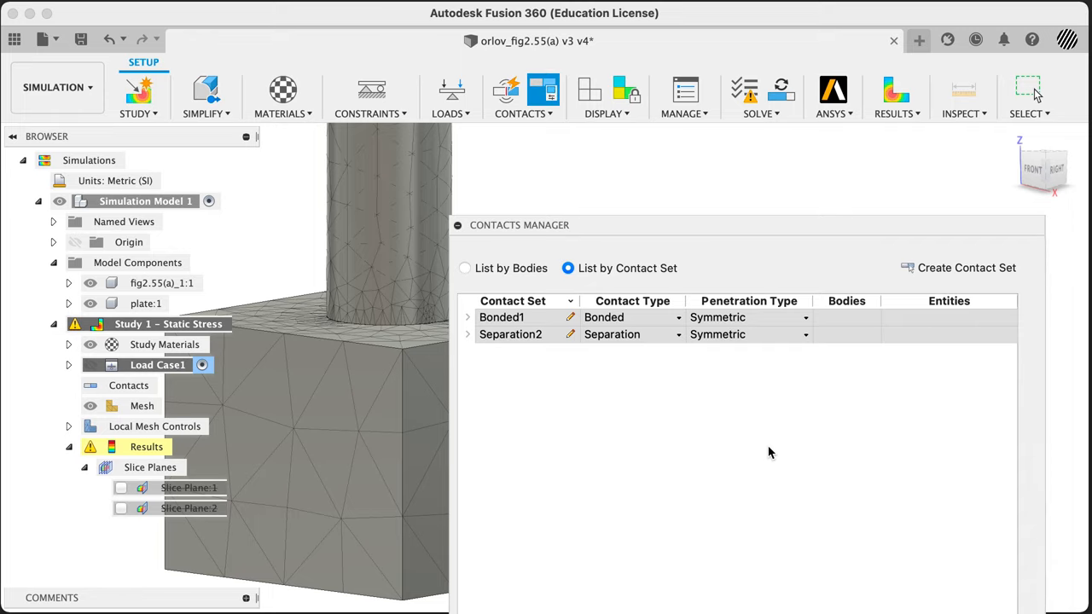
mouse_move(510, 341)
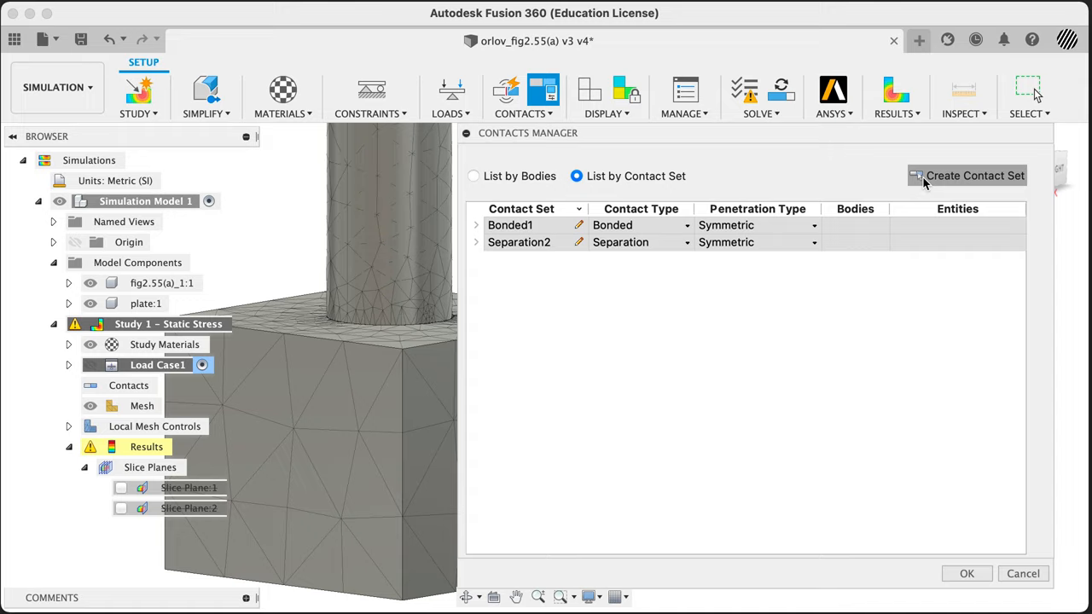
mouse_move(826, 361)
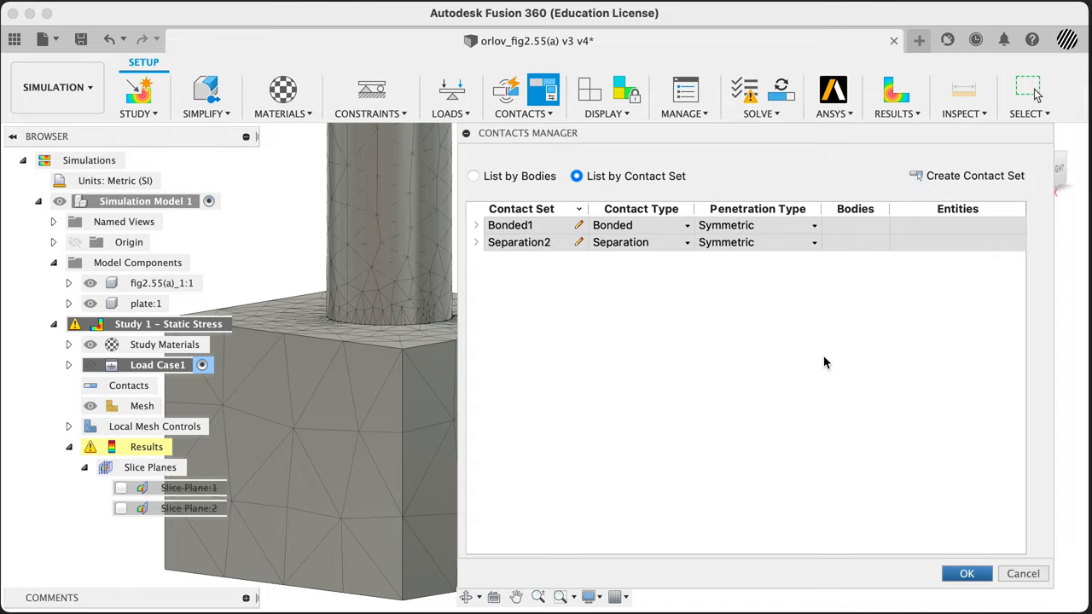
click(966, 573)
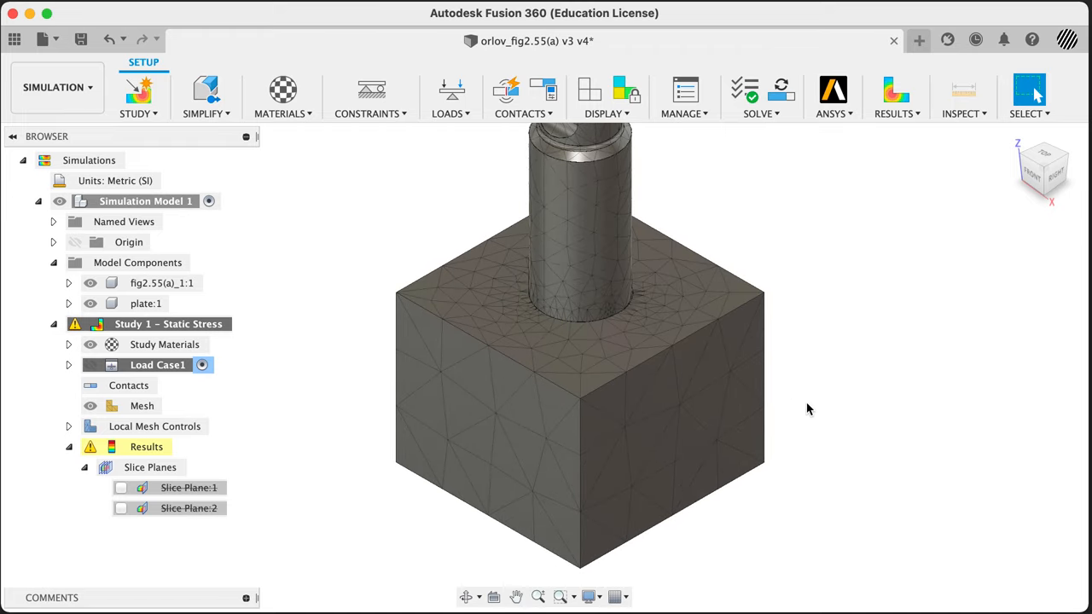
mouse_move(826, 379)
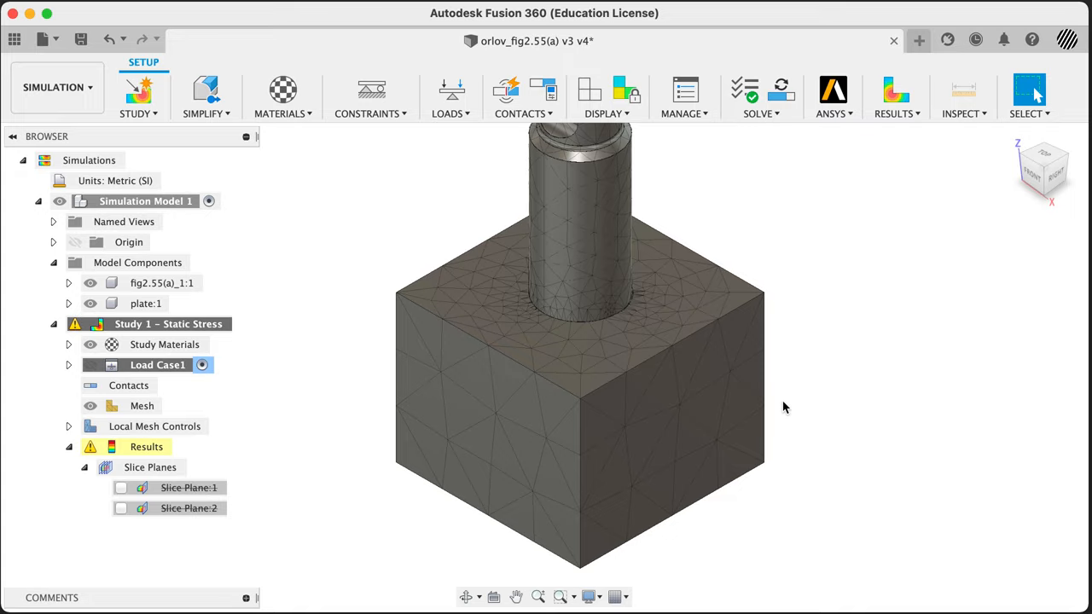
mouse_move(792, 328)
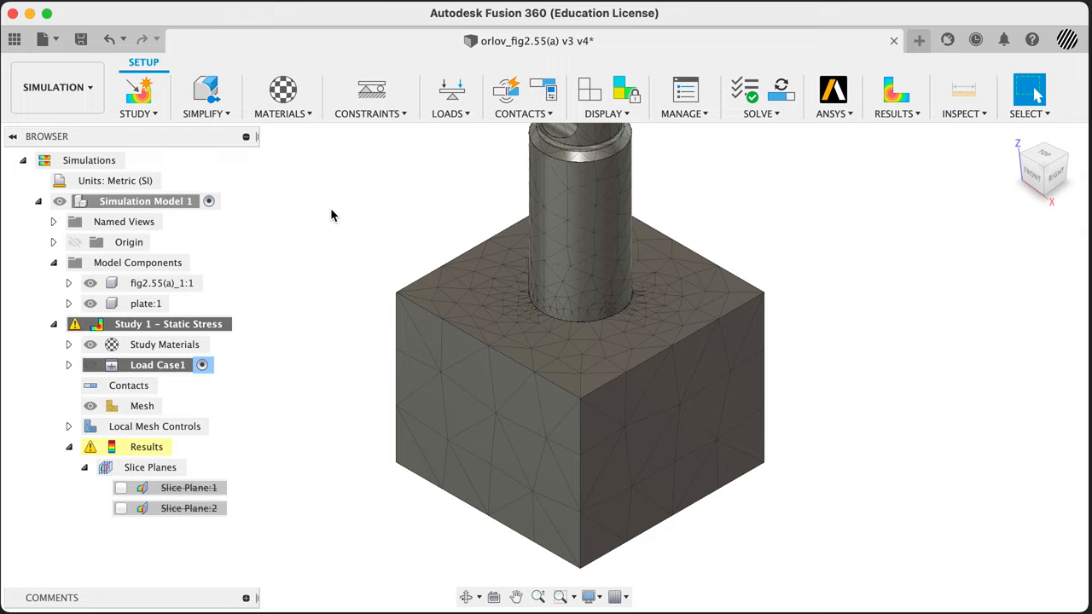
mouse_move(809, 188)
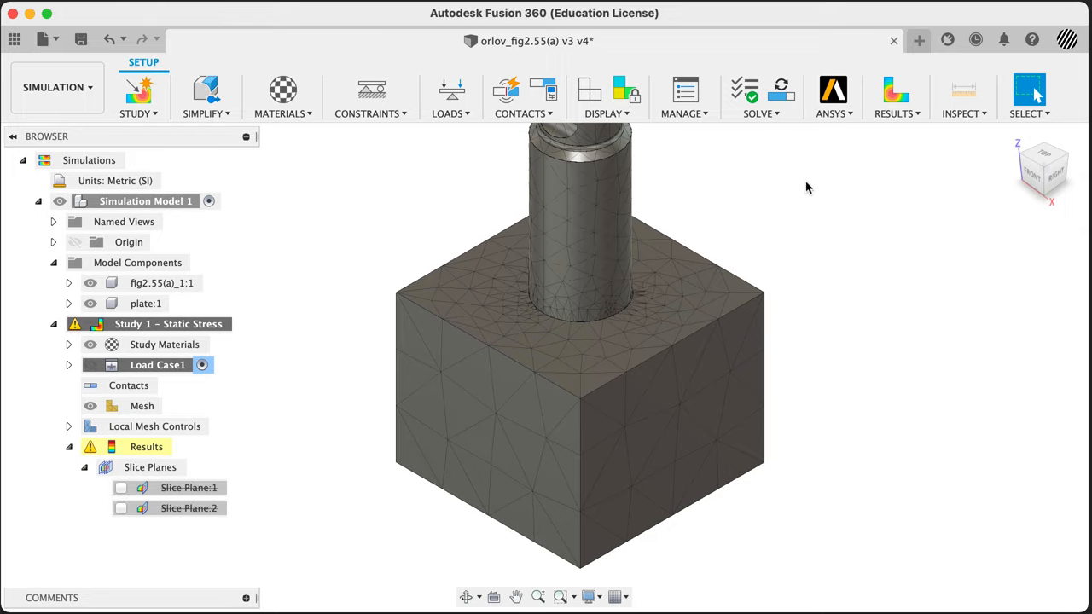
mouse_move(935, 436)
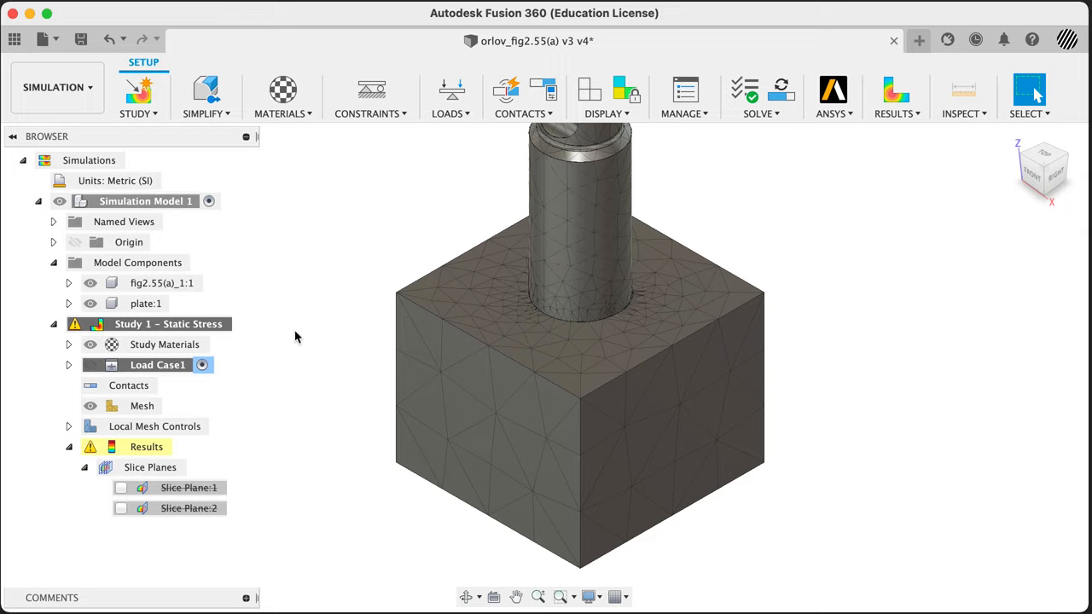
mouse_move(288, 379)
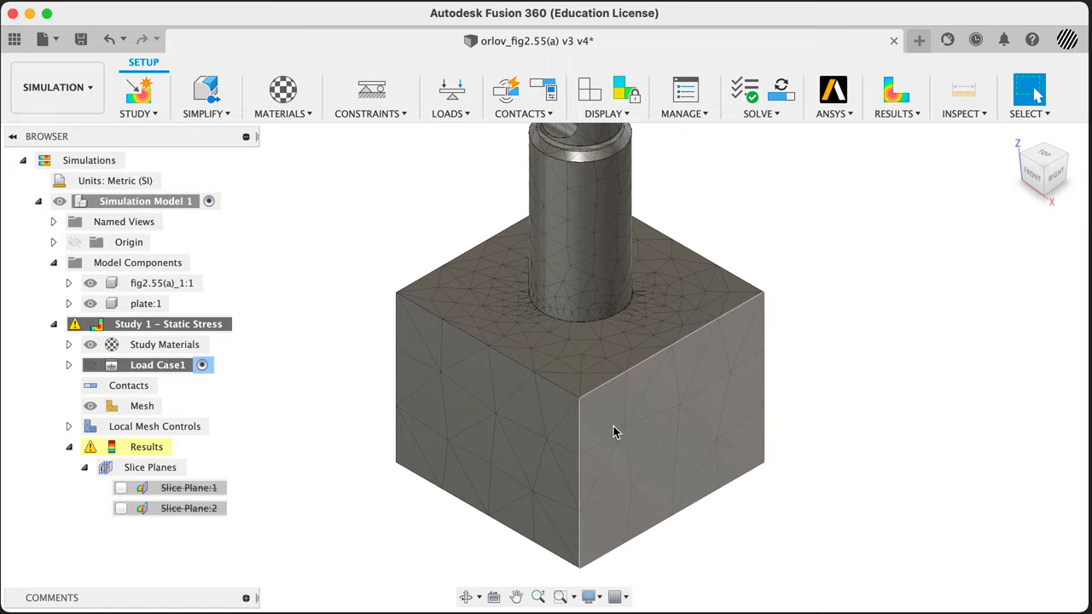
mouse_move(562, 437)
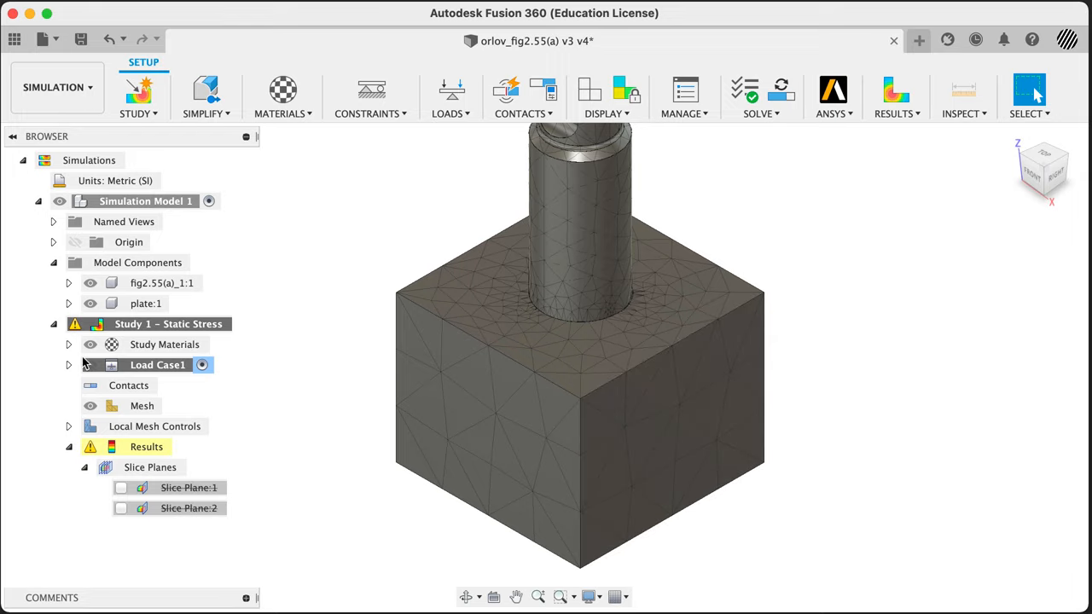
click(68, 365)
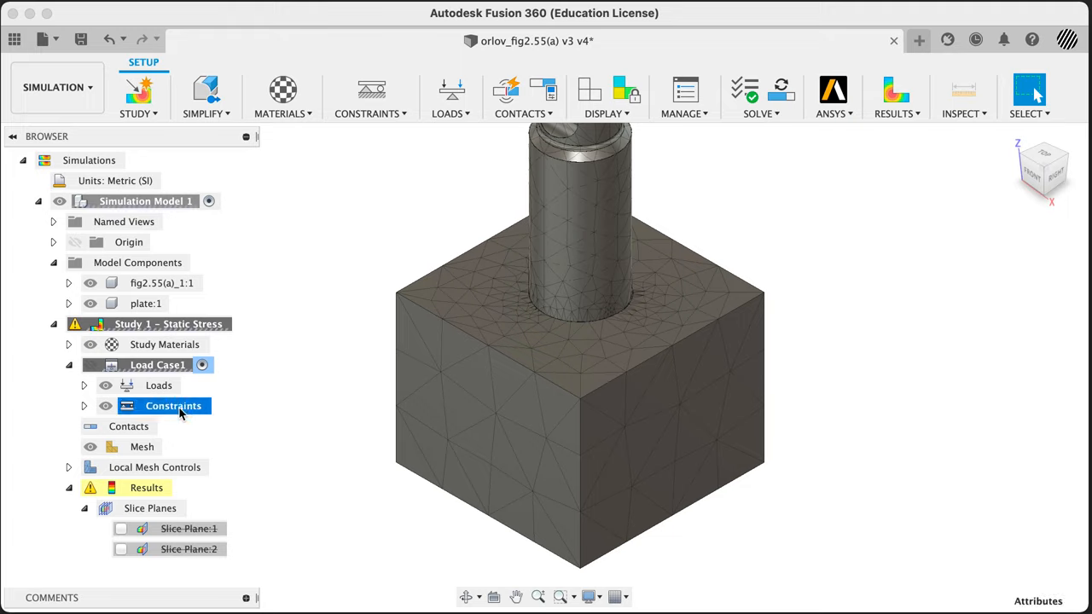
click(83, 407)
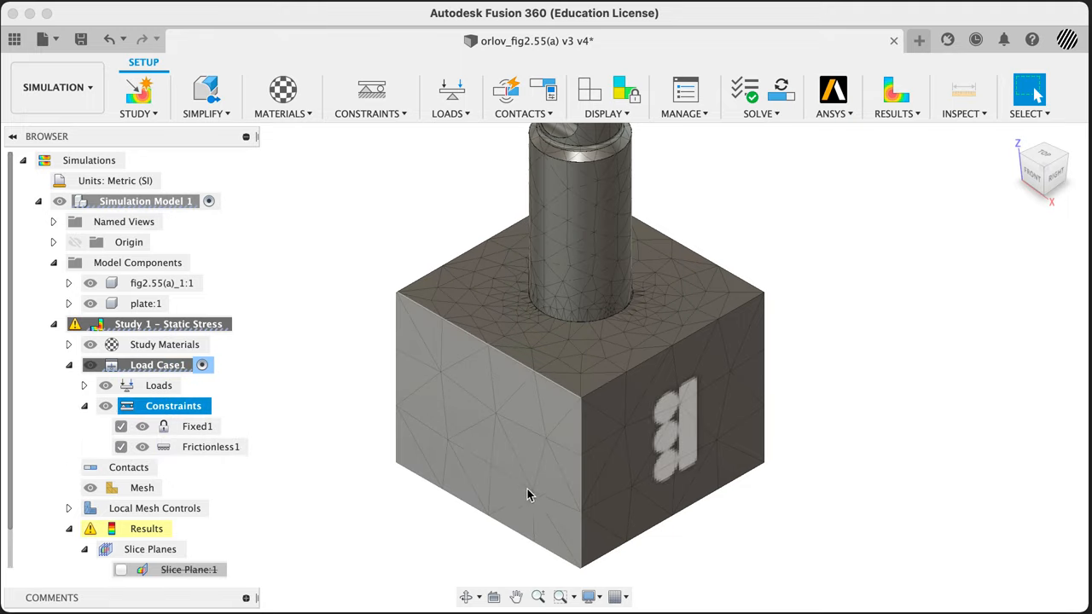
click(198, 427)
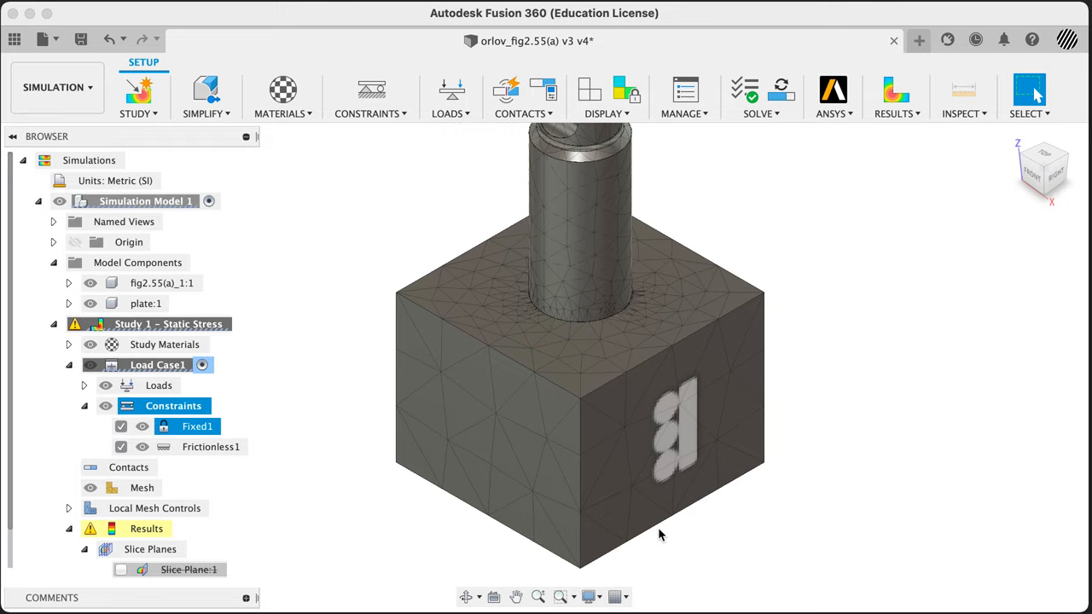
click(211, 447)
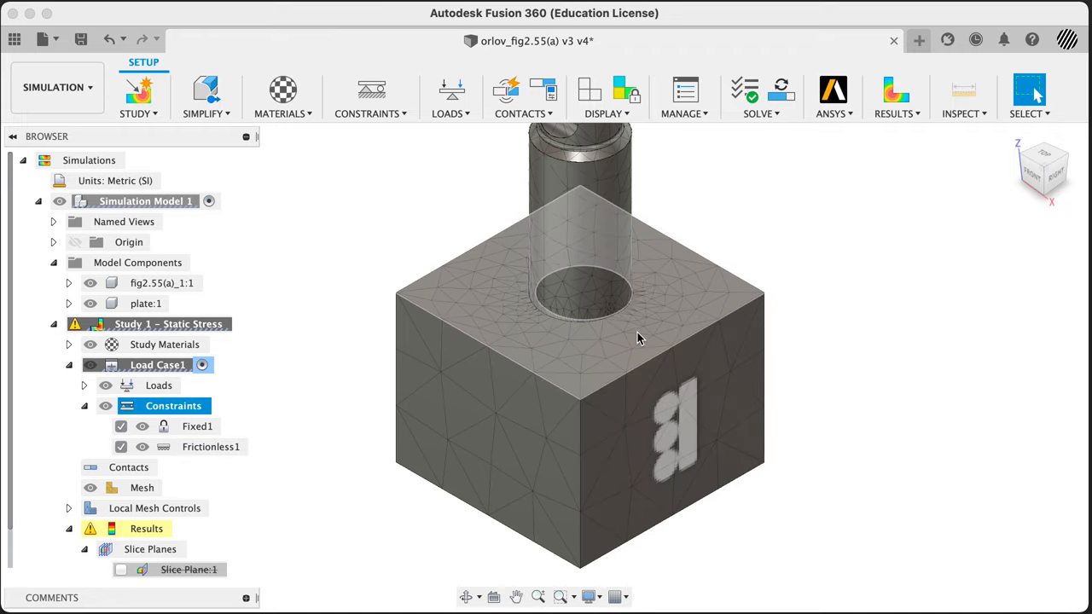
click(84, 406)
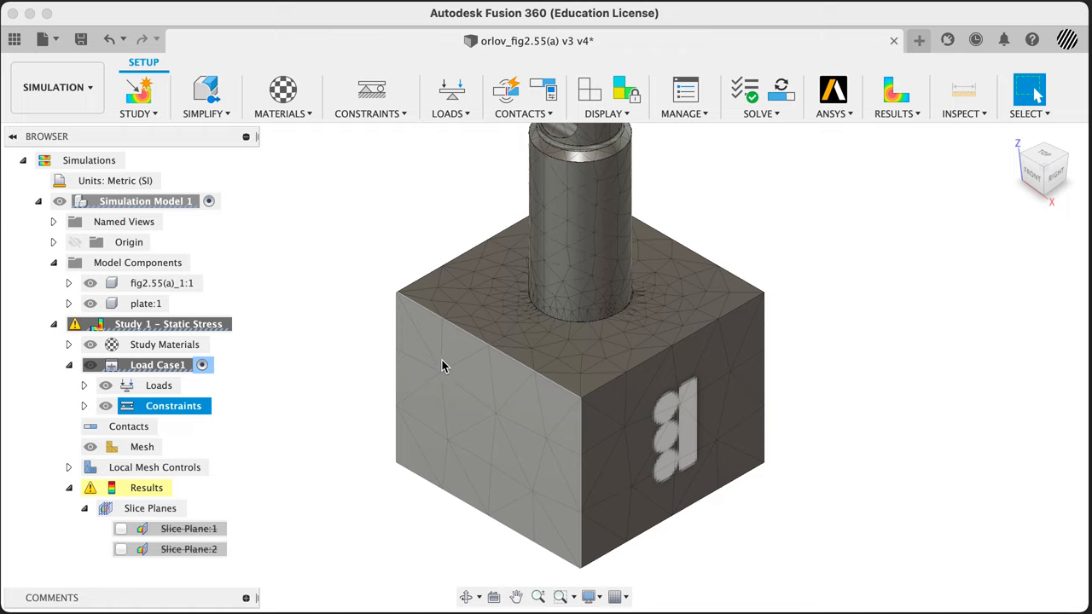
click(128, 426)
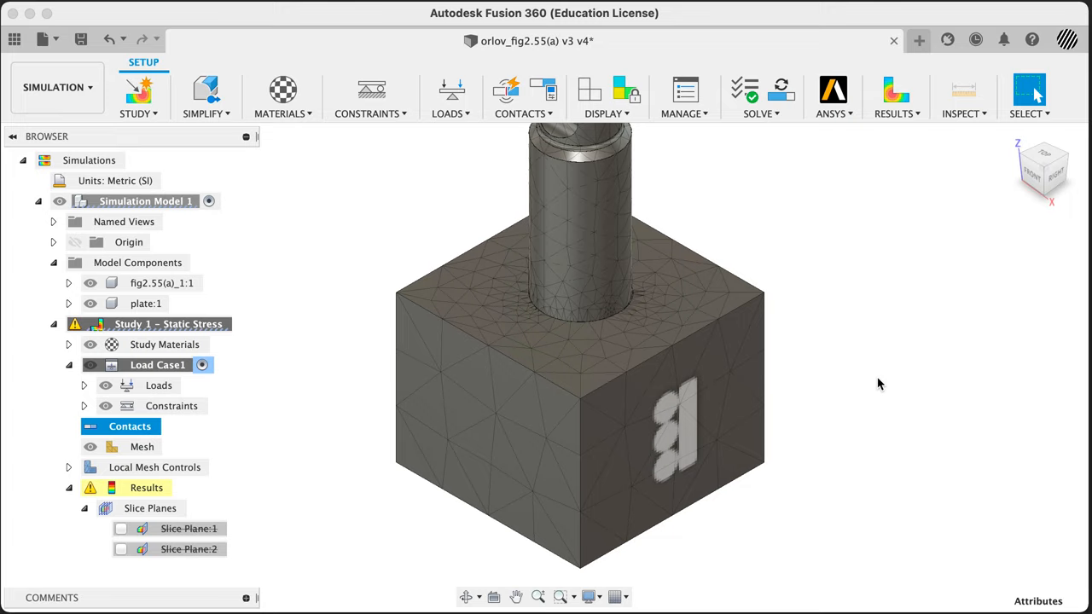
mouse_move(882, 379)
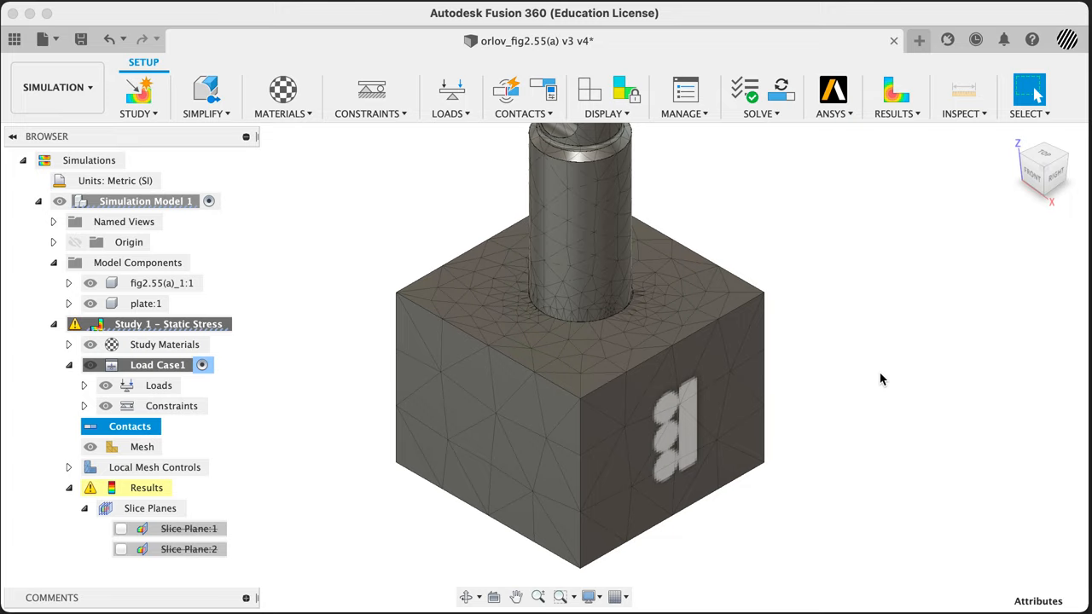
mouse_move(866, 417)
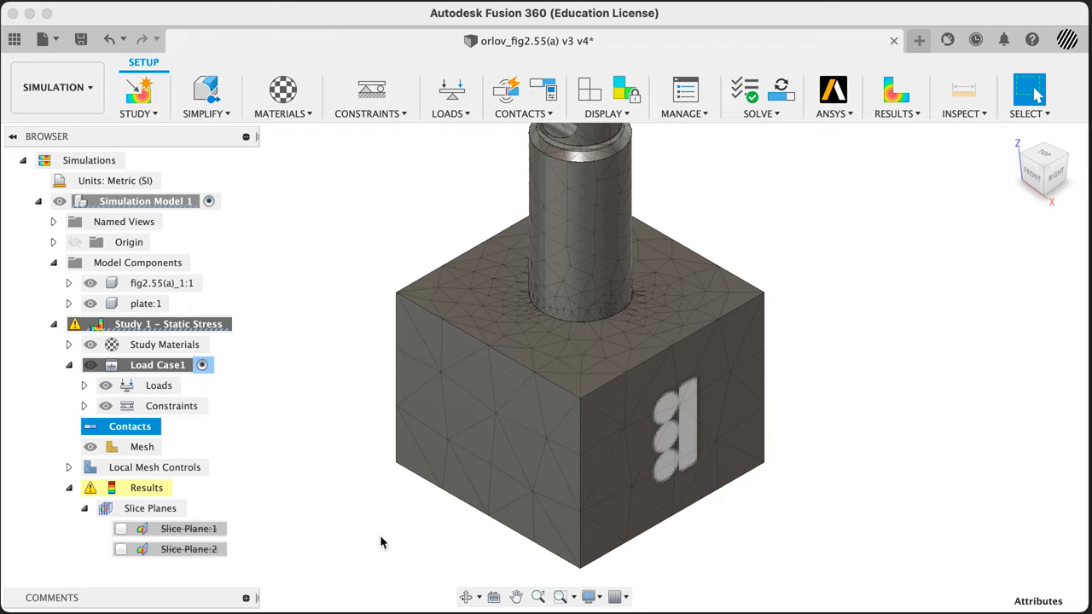
mouse_move(77, 475)
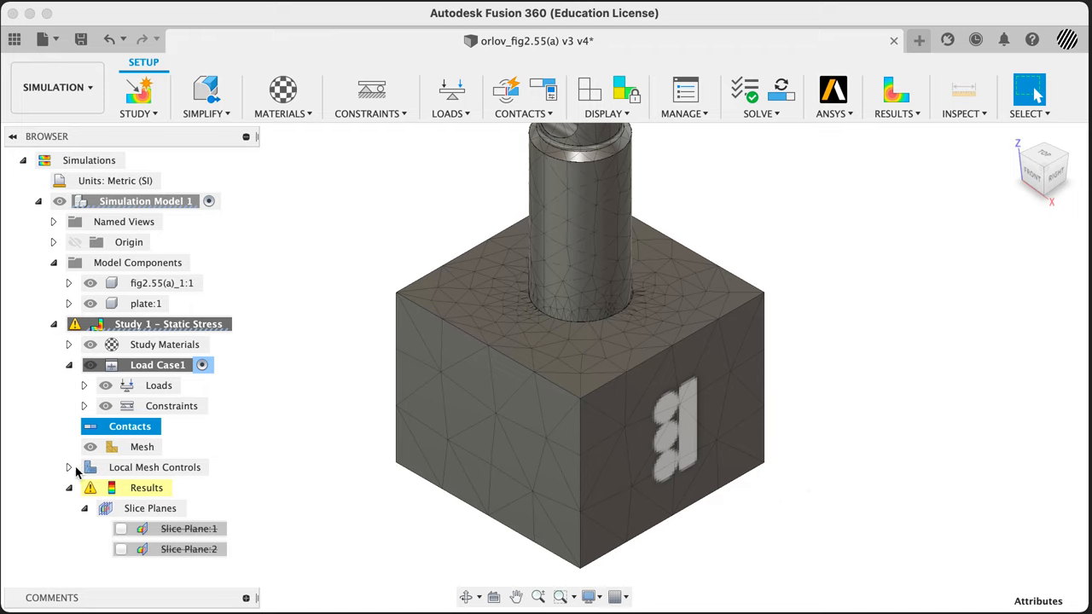
Expand Local Mesh Controls in the study browser to show Local Mesh:1
click(68, 467)
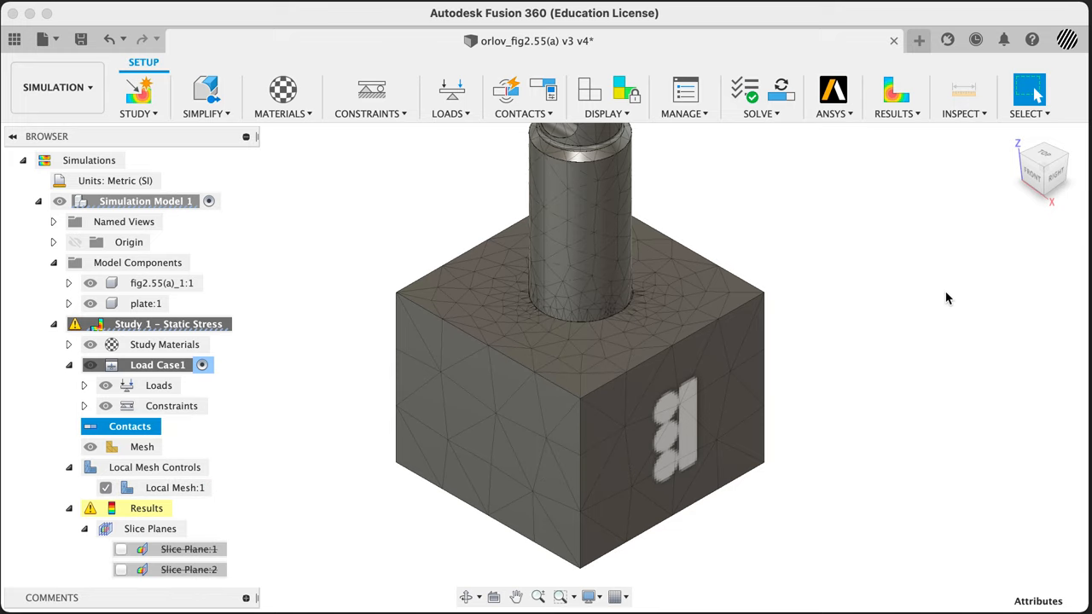
mouse_move(874, 213)
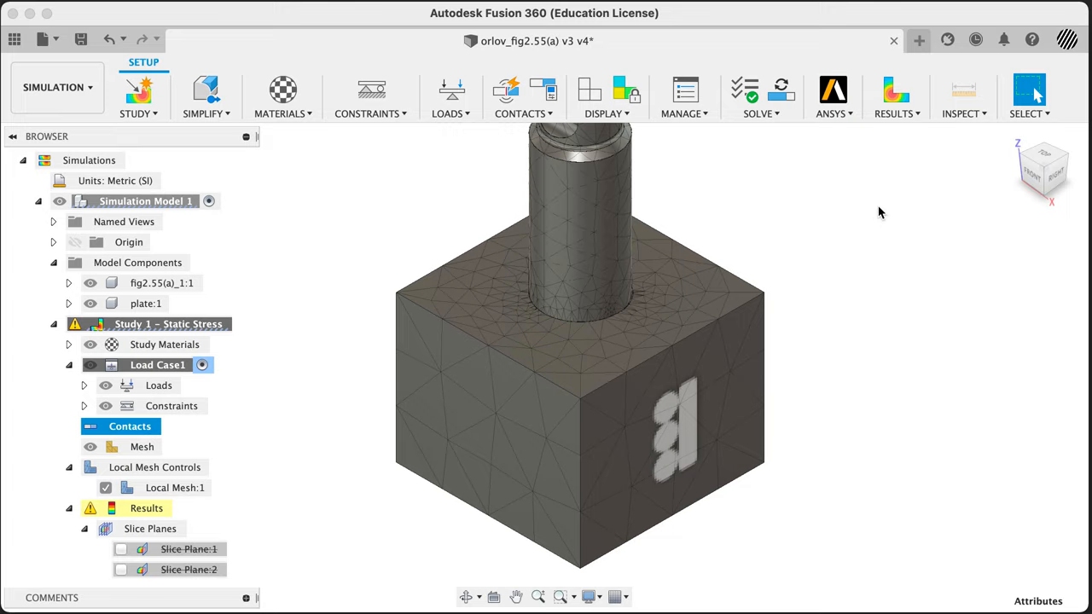
mouse_move(858, 235)
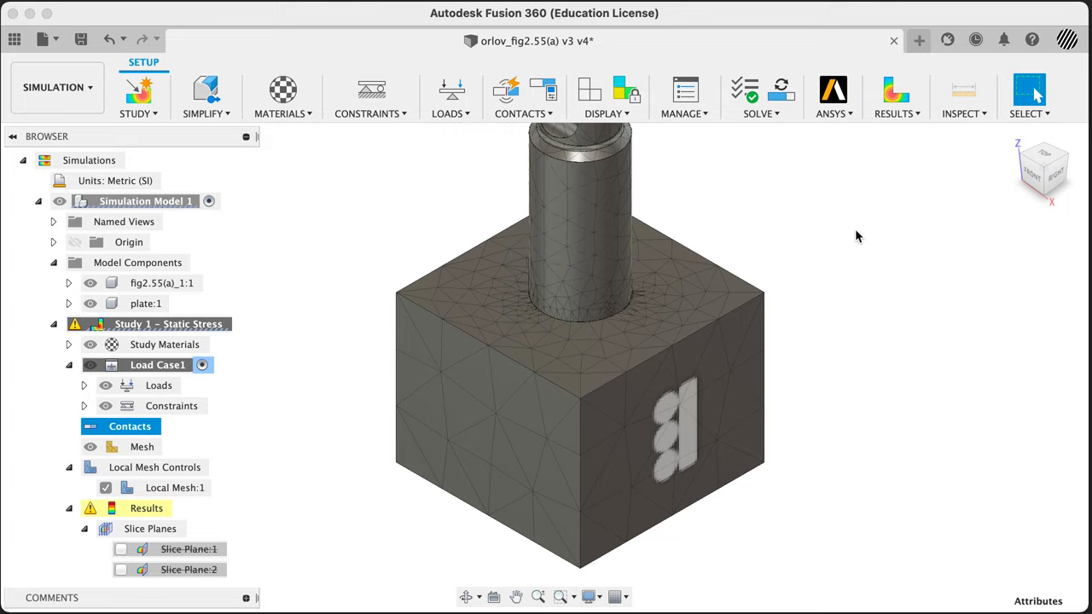
mouse_move(845, 232)
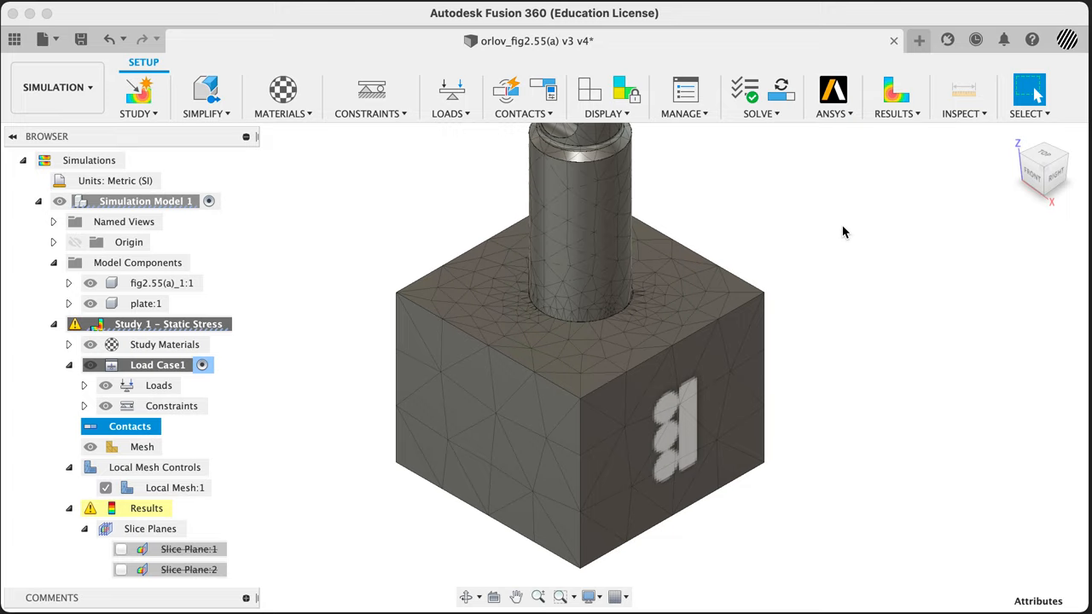
mouse_move(822, 238)
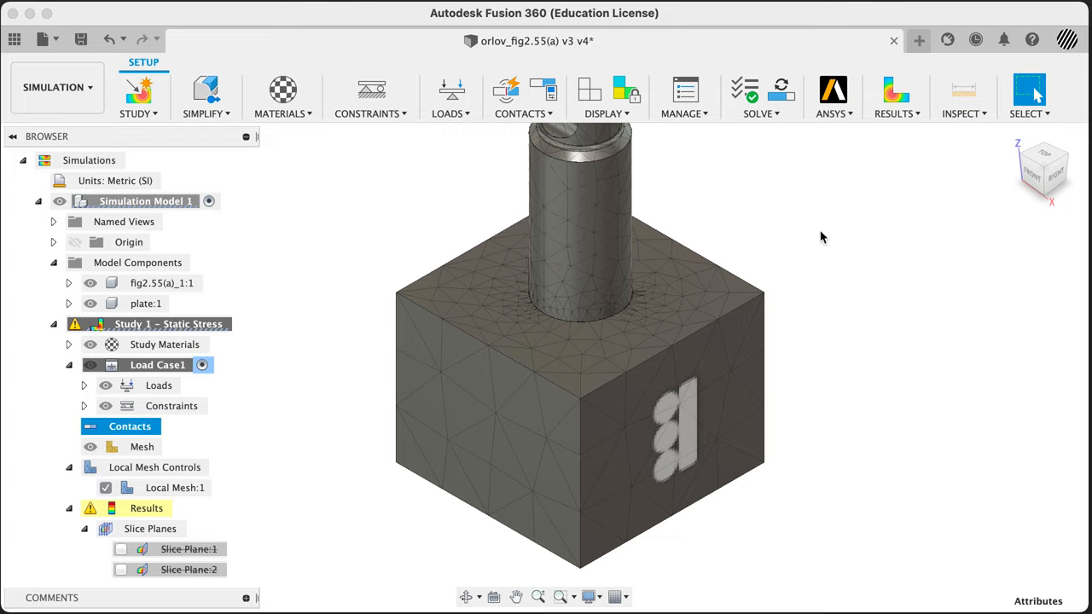
mouse_move(809, 215)
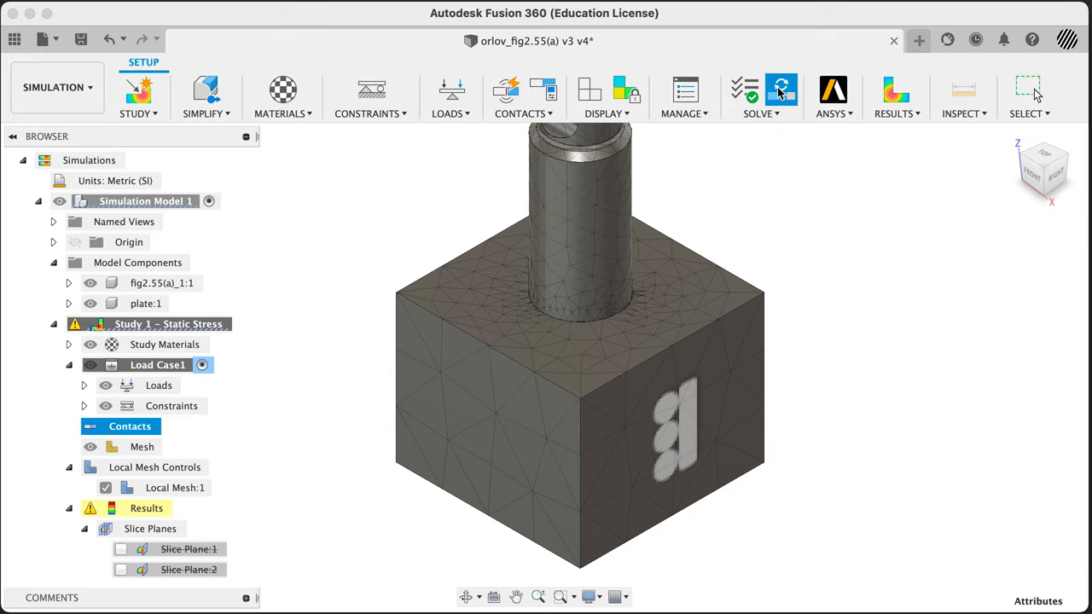
Solve Study 1 – Static Stress on the cloud, bringing up its job status
click(782, 93)
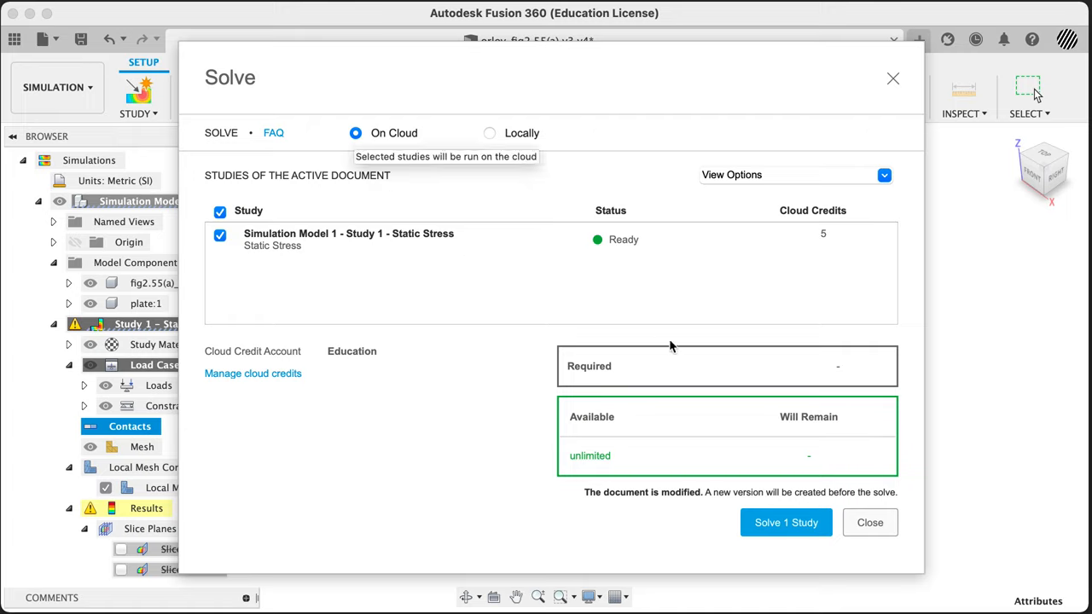
mouse_move(635, 239)
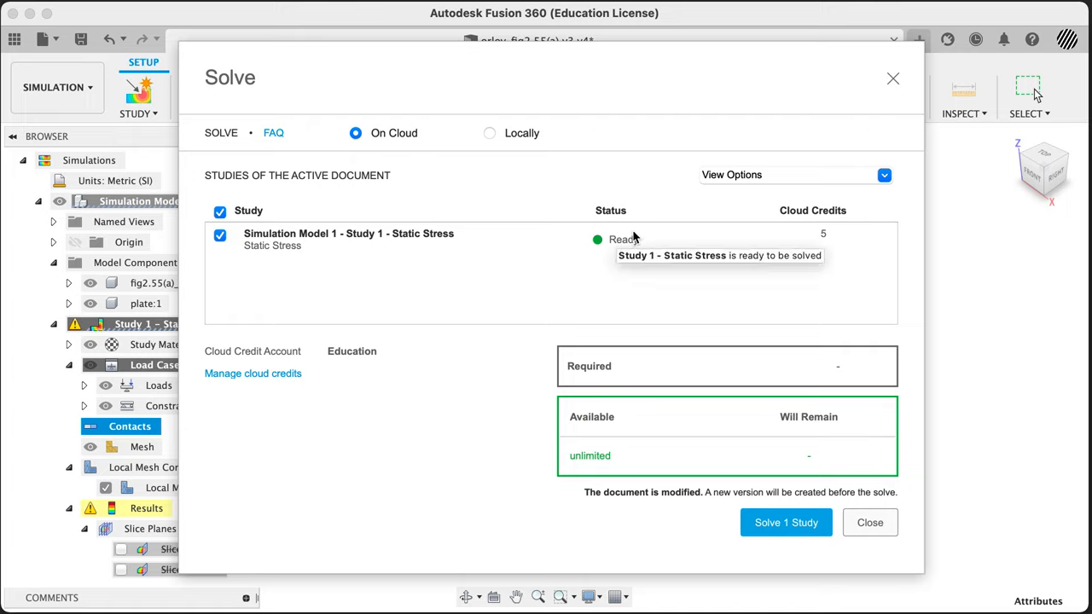
mouse_move(503, 266)
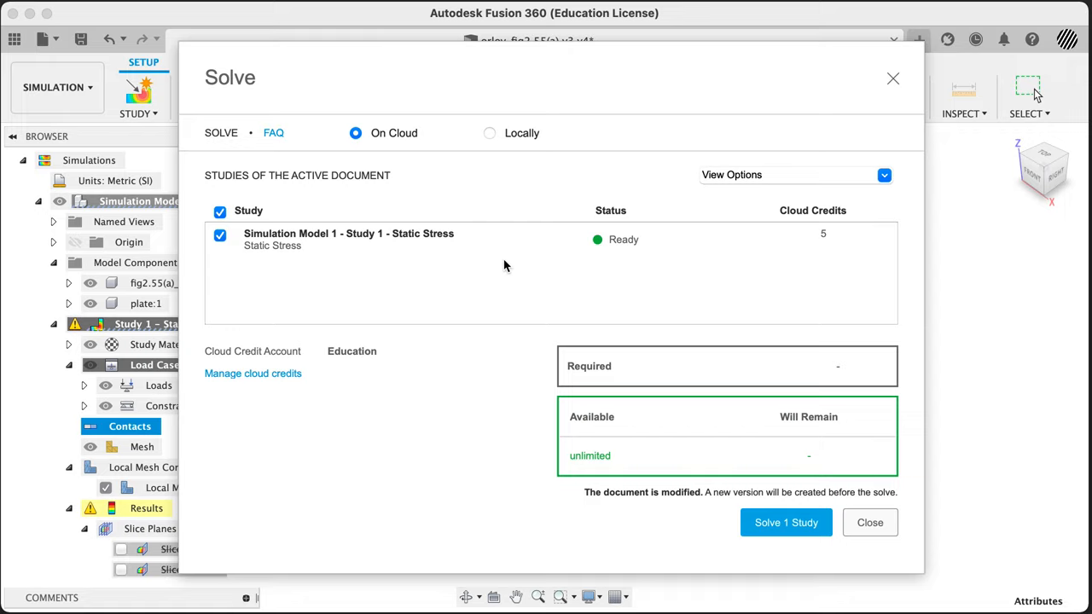
mouse_move(526, 270)
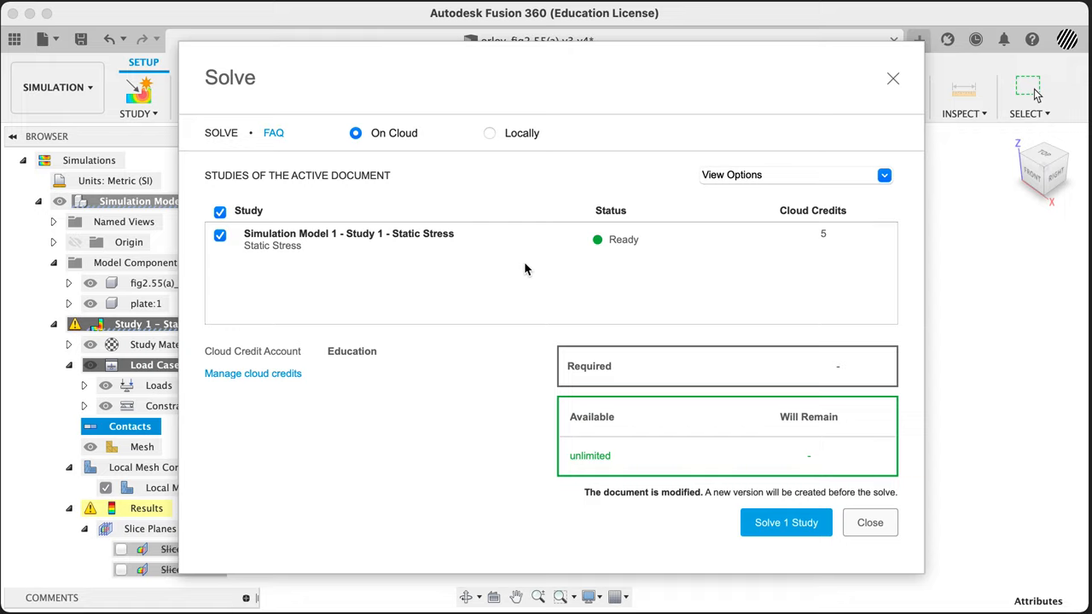
mouse_move(521, 265)
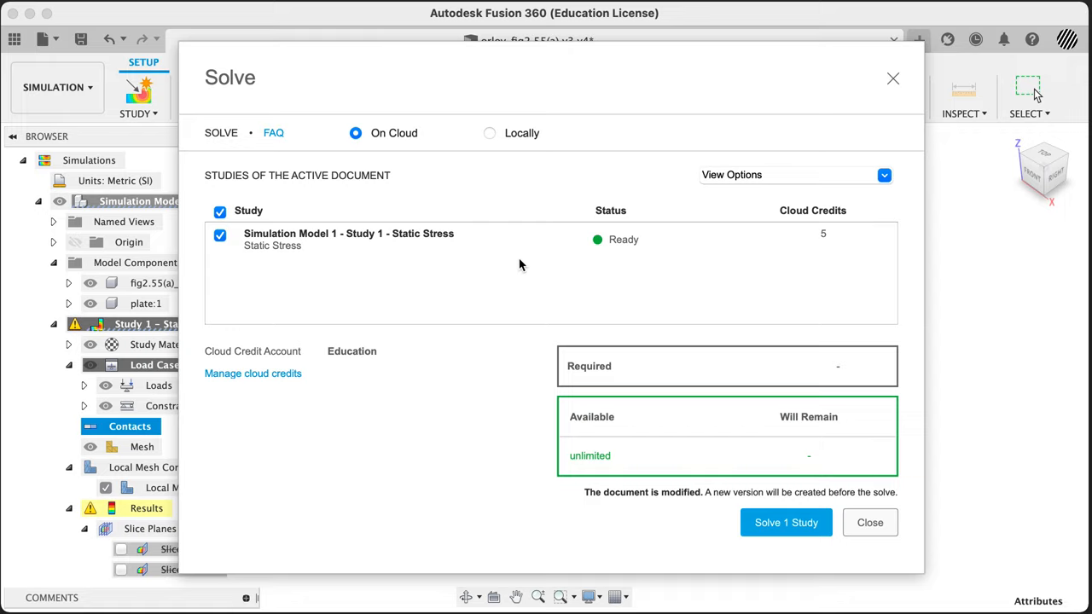
mouse_move(488, 270)
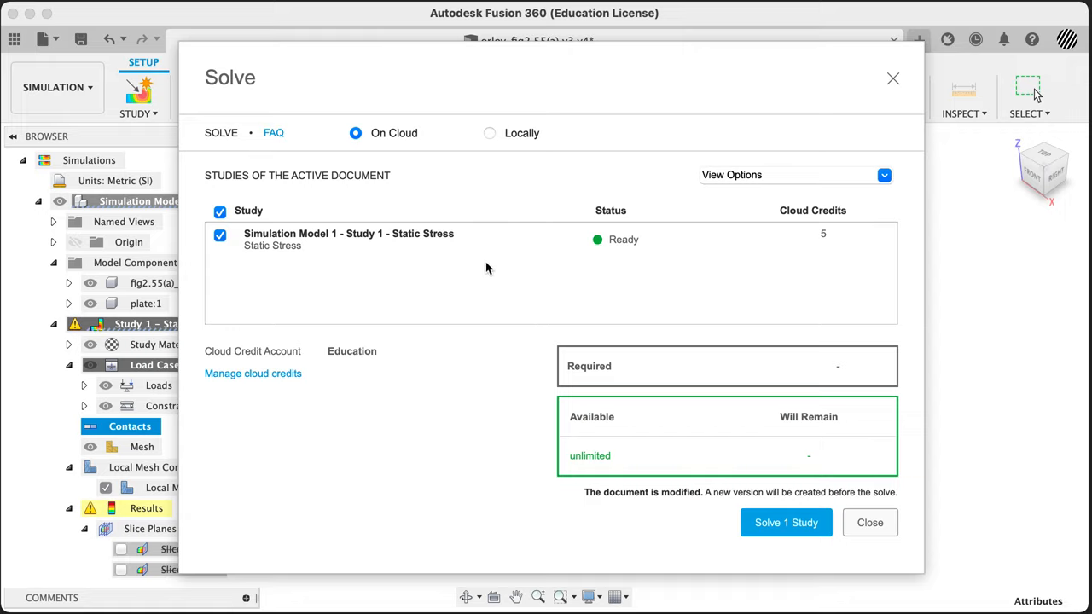
mouse_move(785, 522)
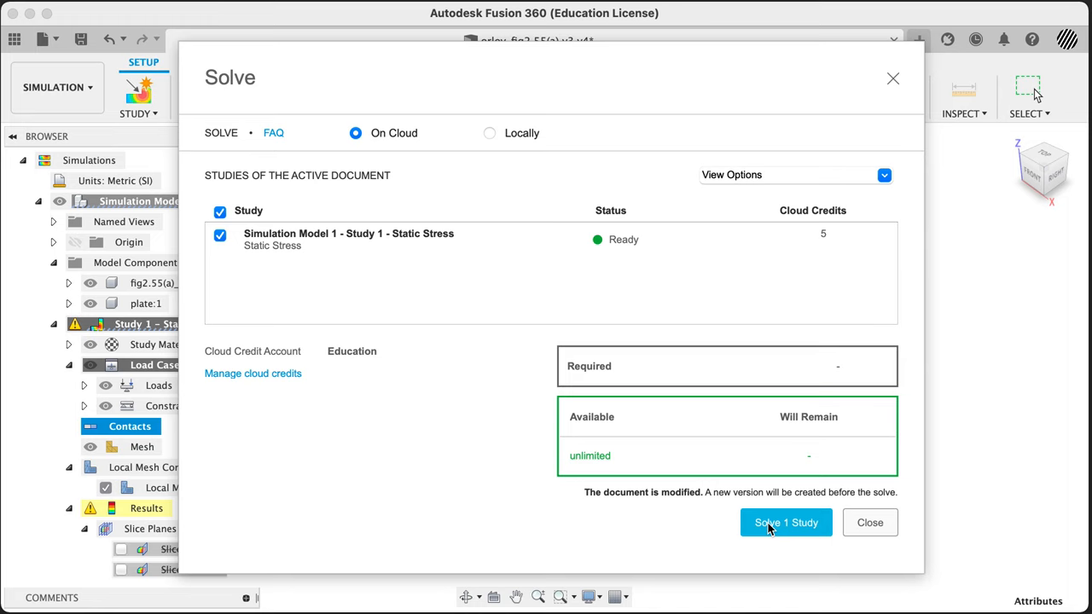
click(785, 522)
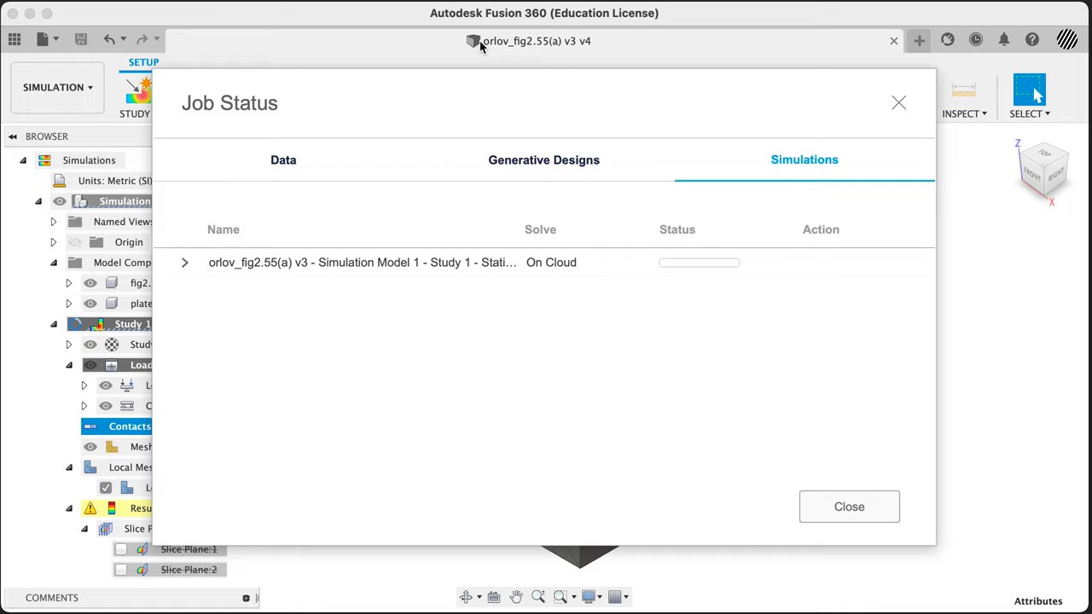
Check the job's sending progress, then switch to the project's data files in the Data Panel
click(185, 263)
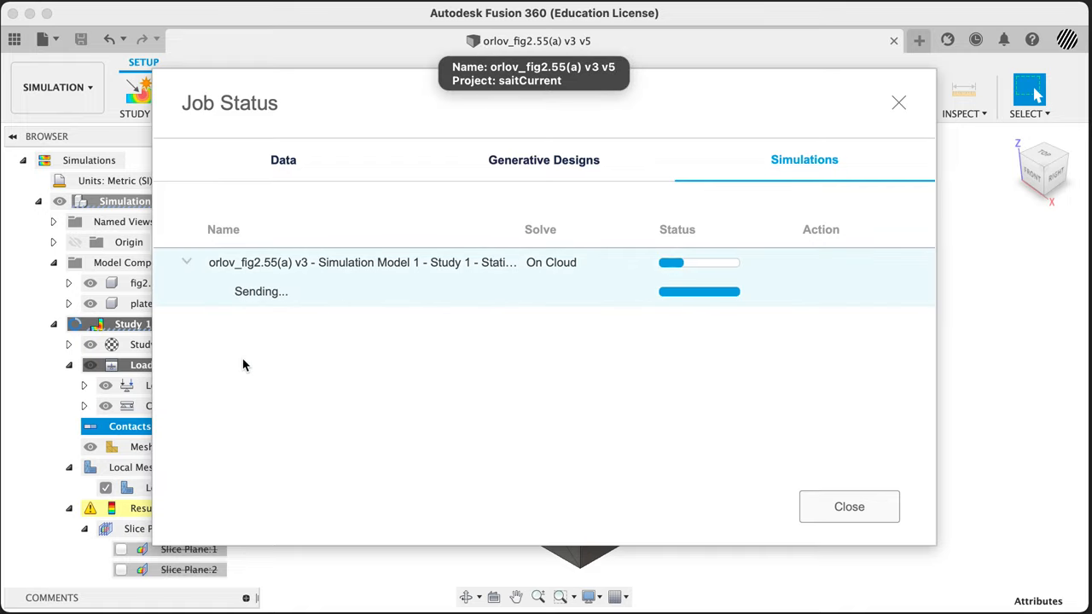
mouse_move(681, 305)
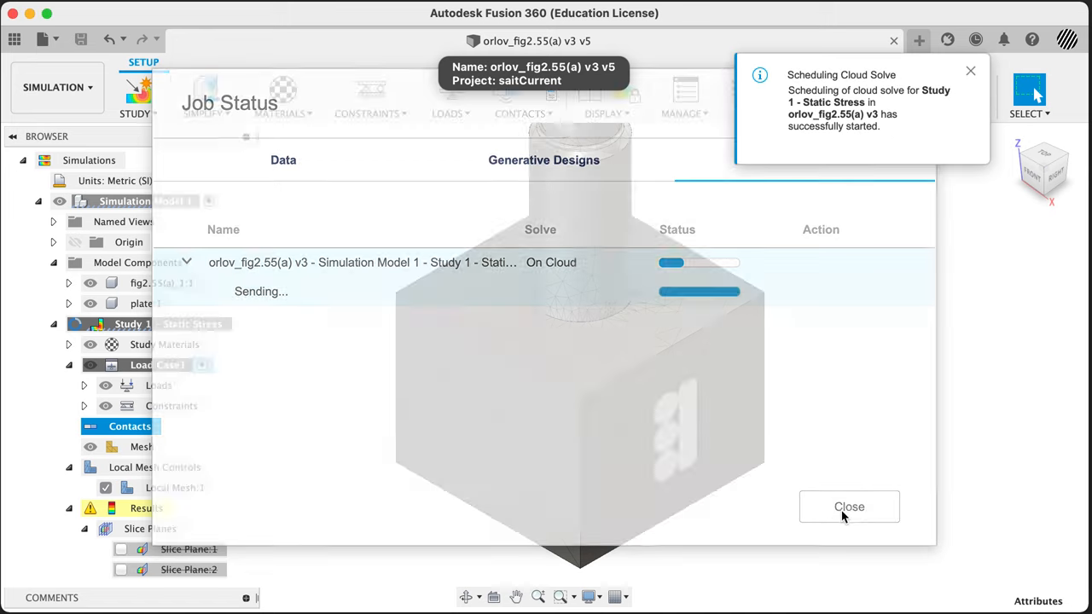
click(850, 505)
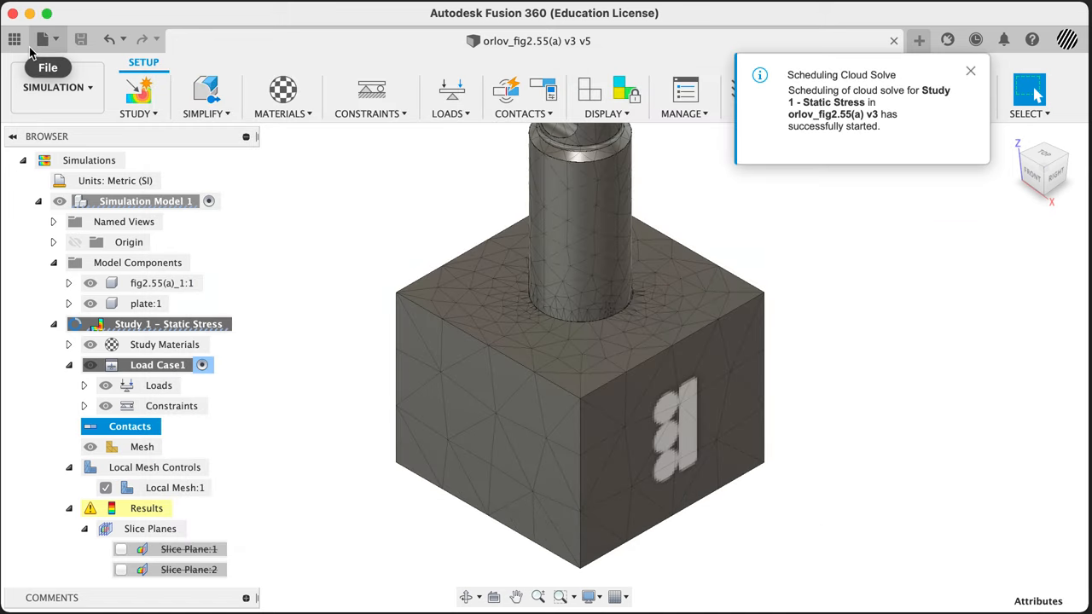
click(14, 39)
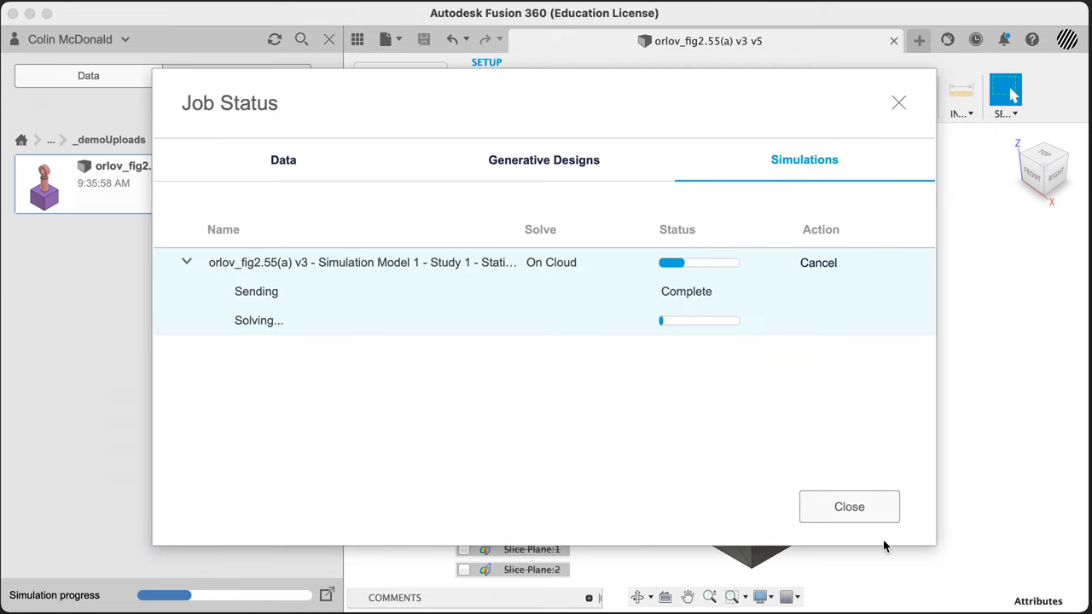
Verify version 5 was auto-saved for the simulation solve via the V5 history, then close the Data Panel
click(850, 505)
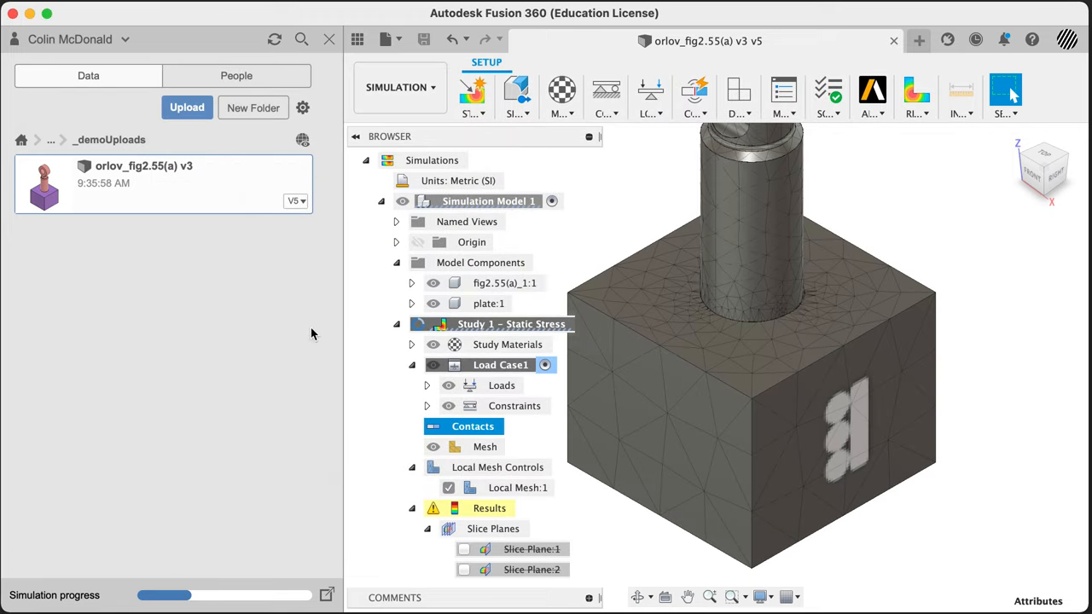
click(295, 202)
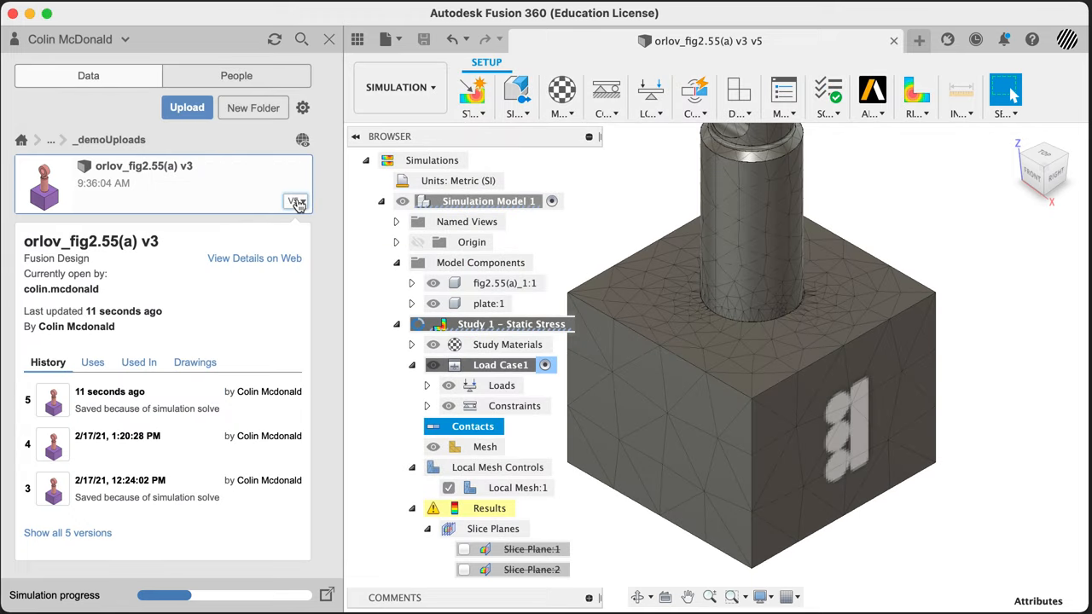
mouse_move(150, 498)
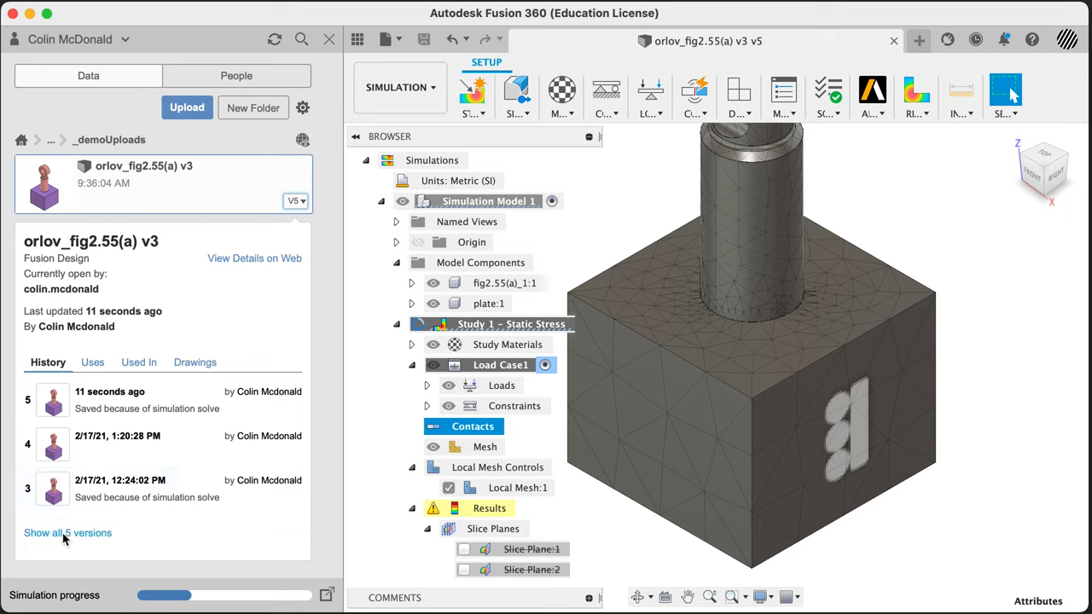
click(68, 533)
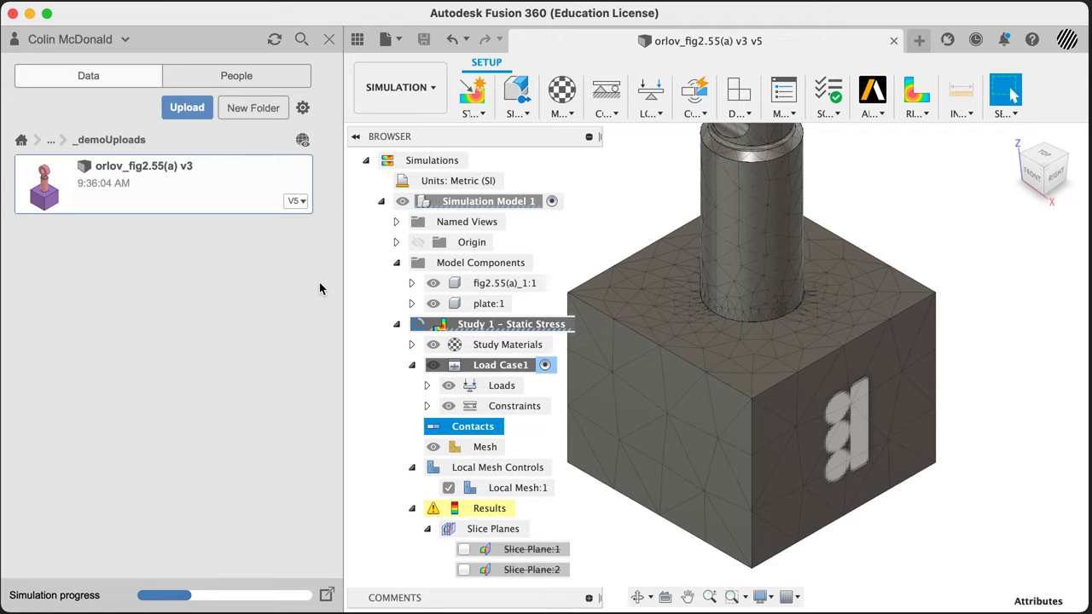
click(358, 39)
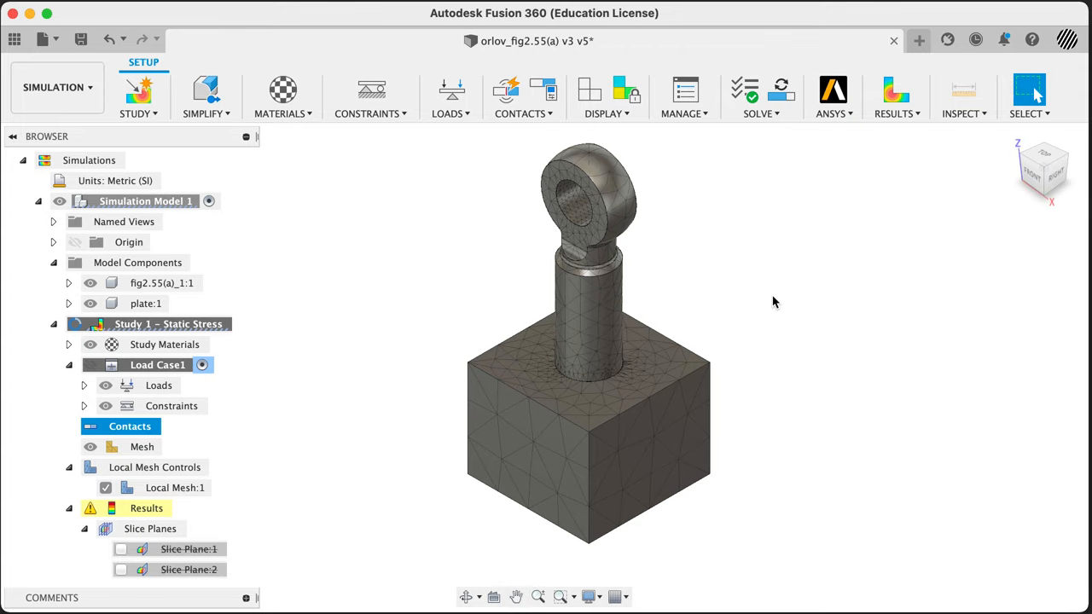
mouse_move(764, 309)
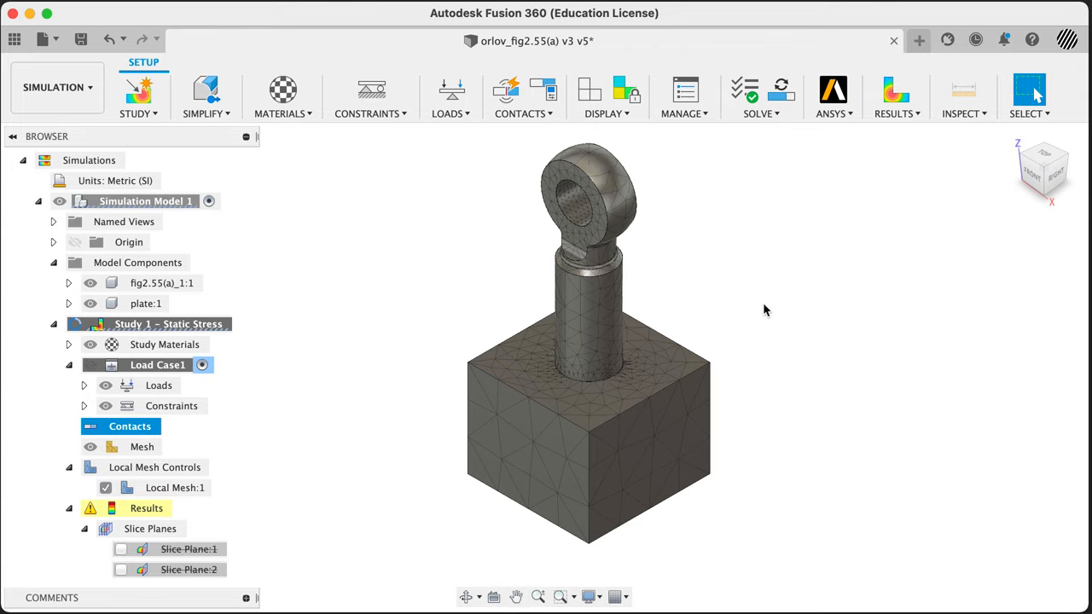